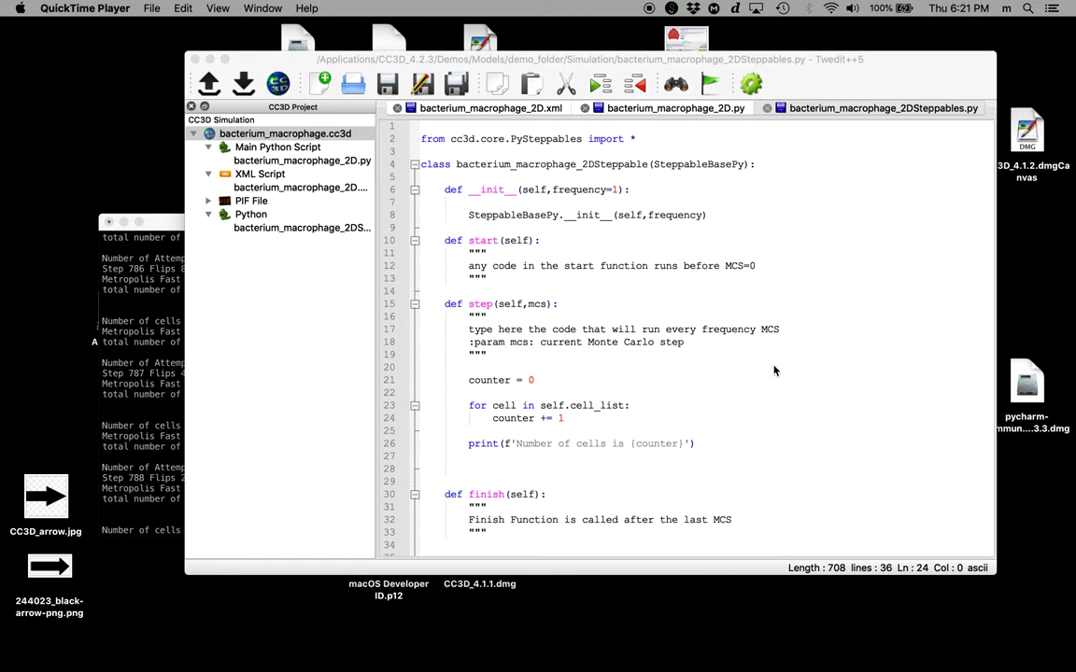
mouse_move(548, 393)
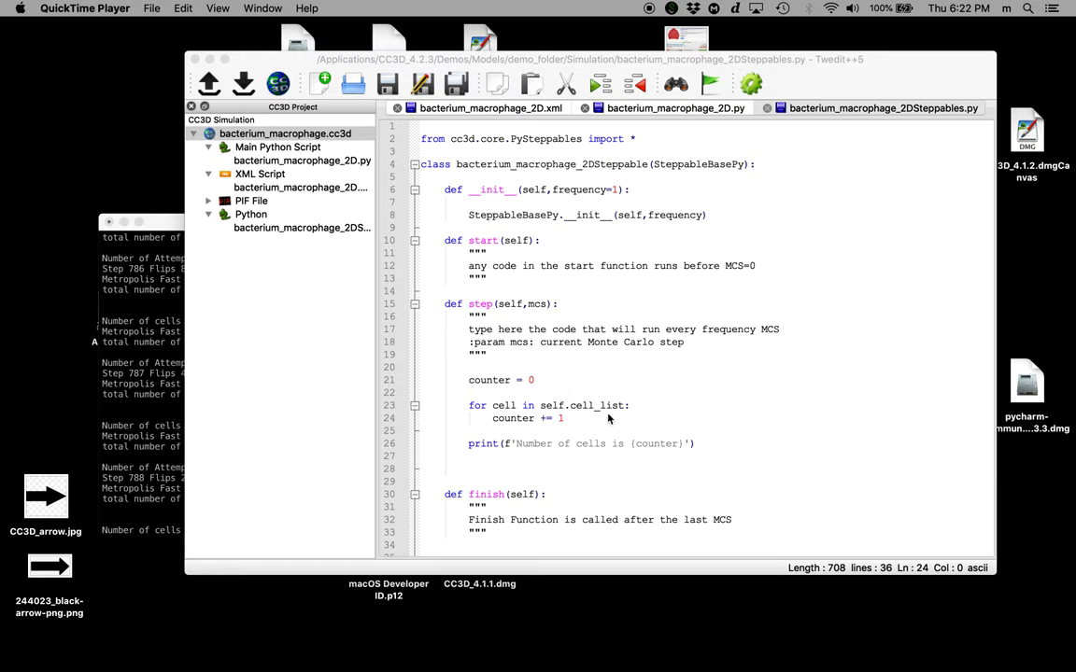
mouse_move(481, 404)
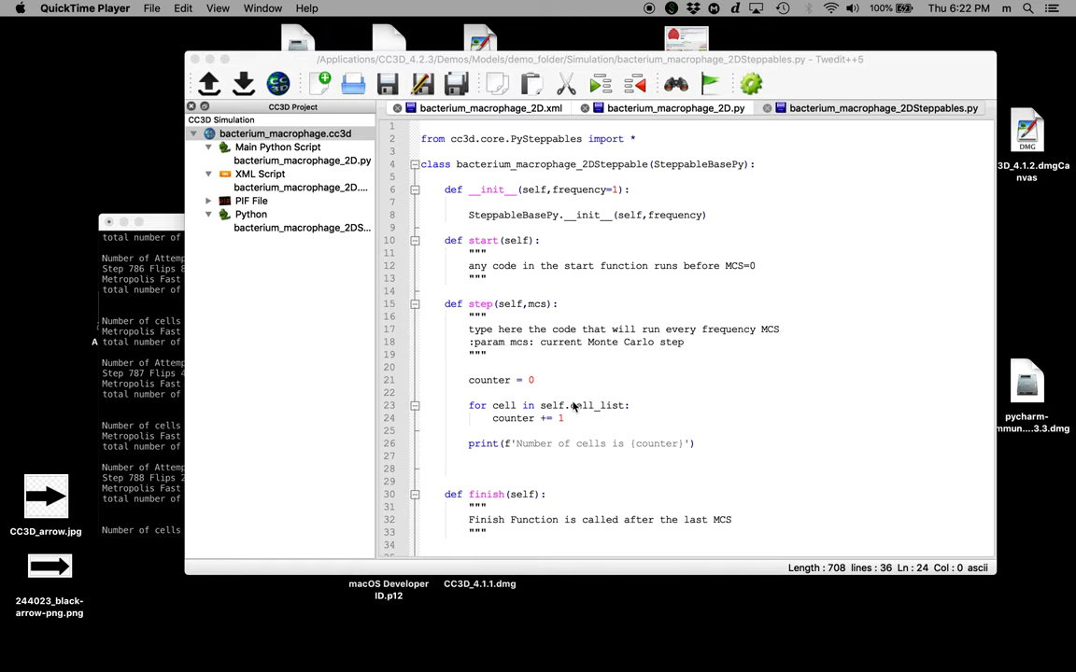
mouse_move(623, 411)
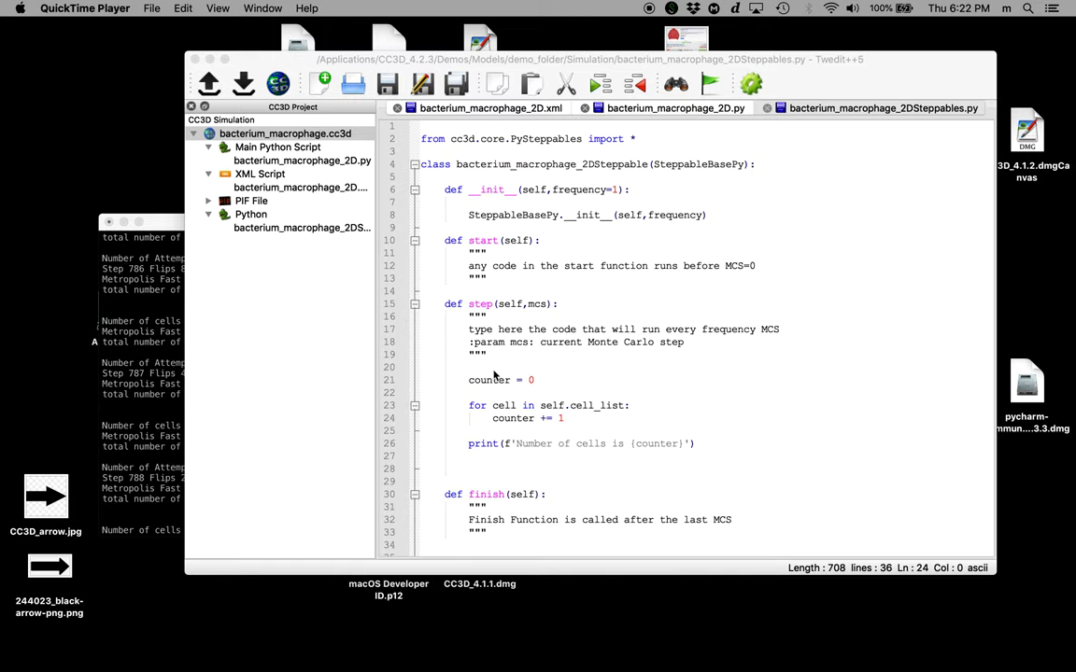
Replace 'counter = 0' with 'number_of_cells = len(self.cell_list)' and remove the counting loop.
click(530, 379)
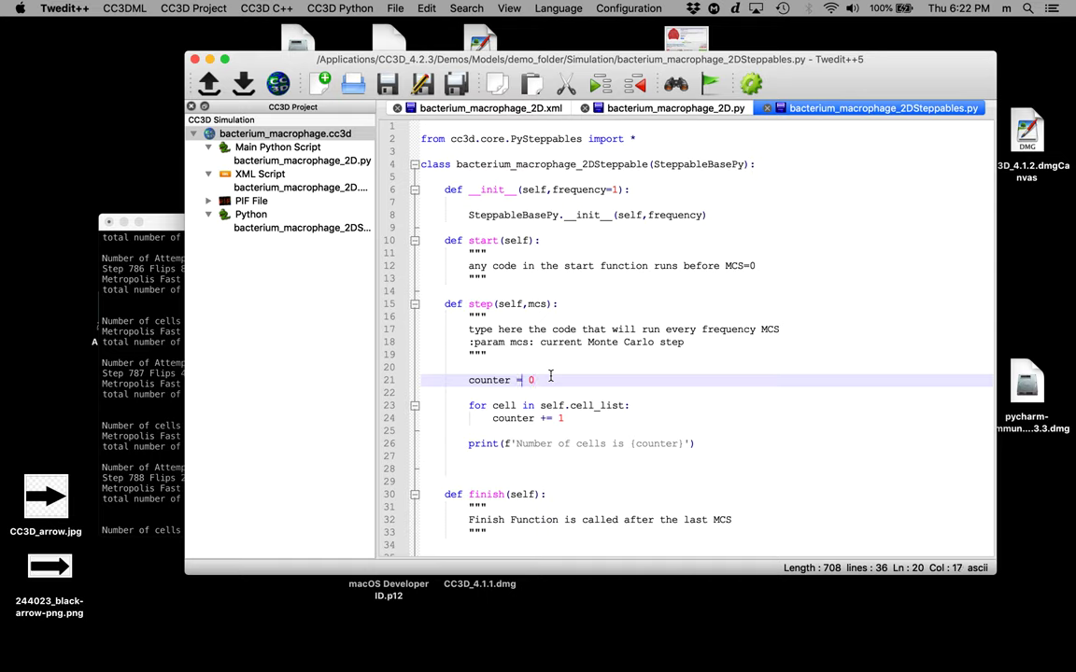
key(backspace)
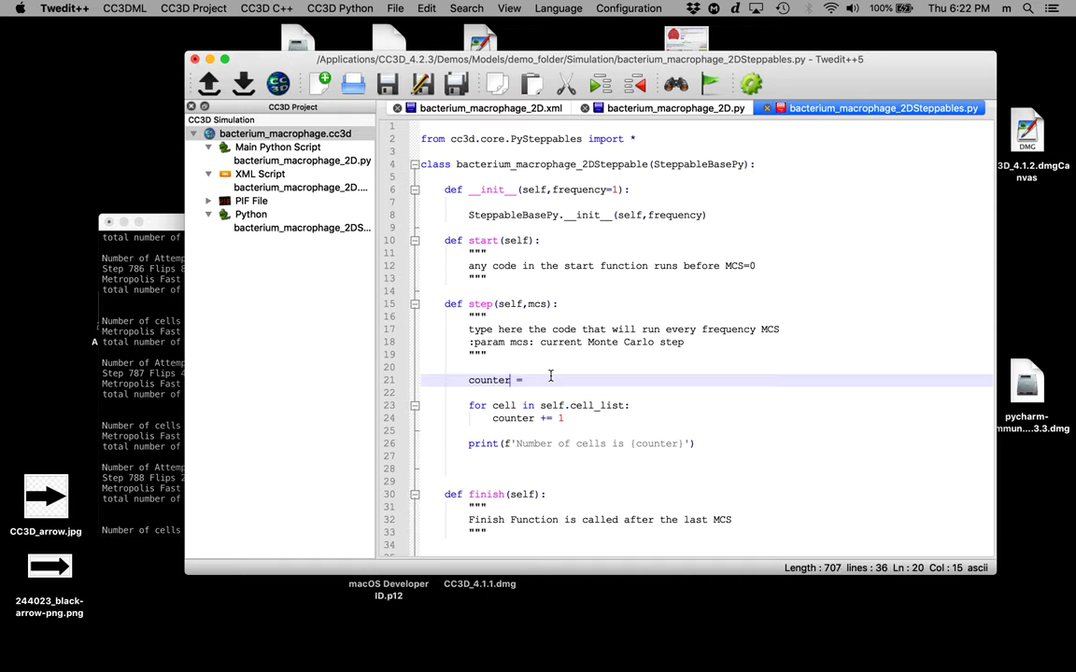
double_click(489, 380)
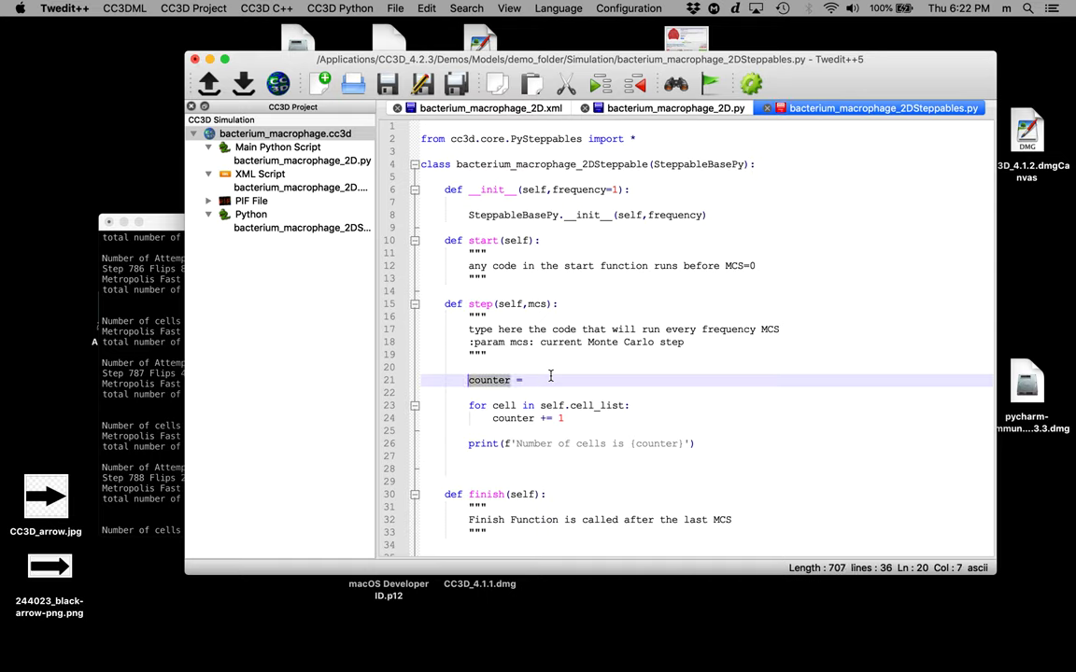
text(number_of_cells)
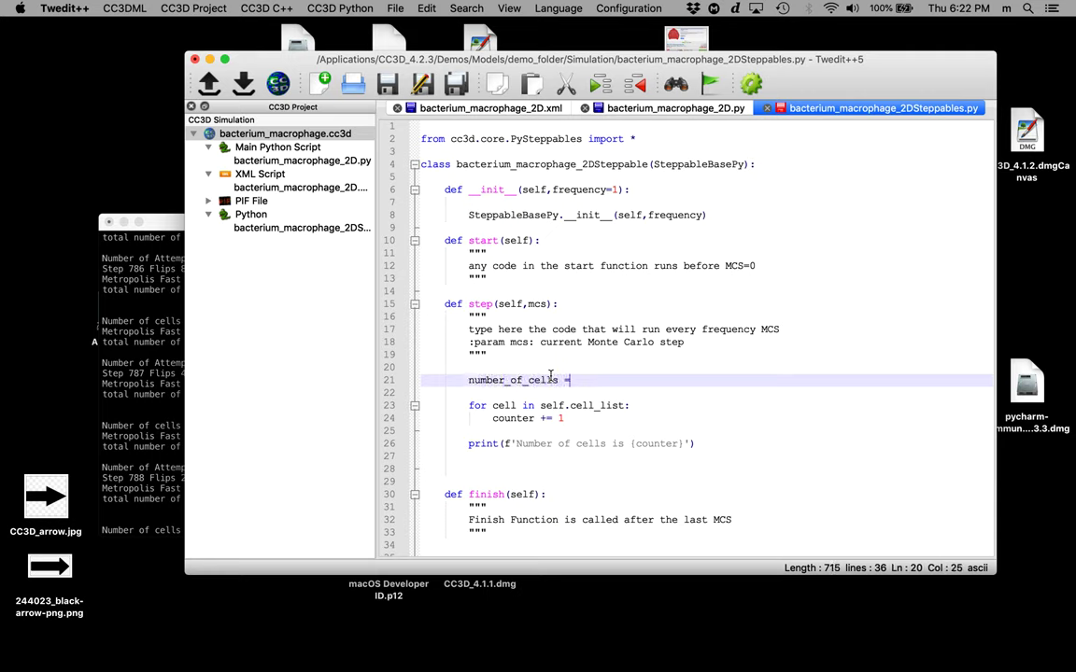
text(len()
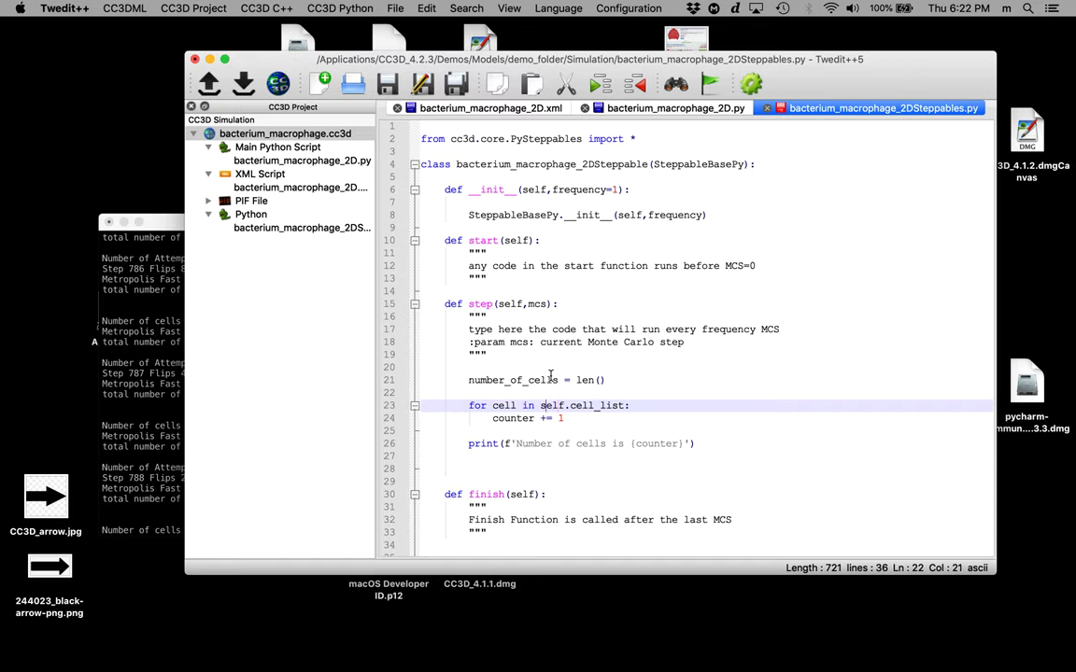
double_click(552, 405)
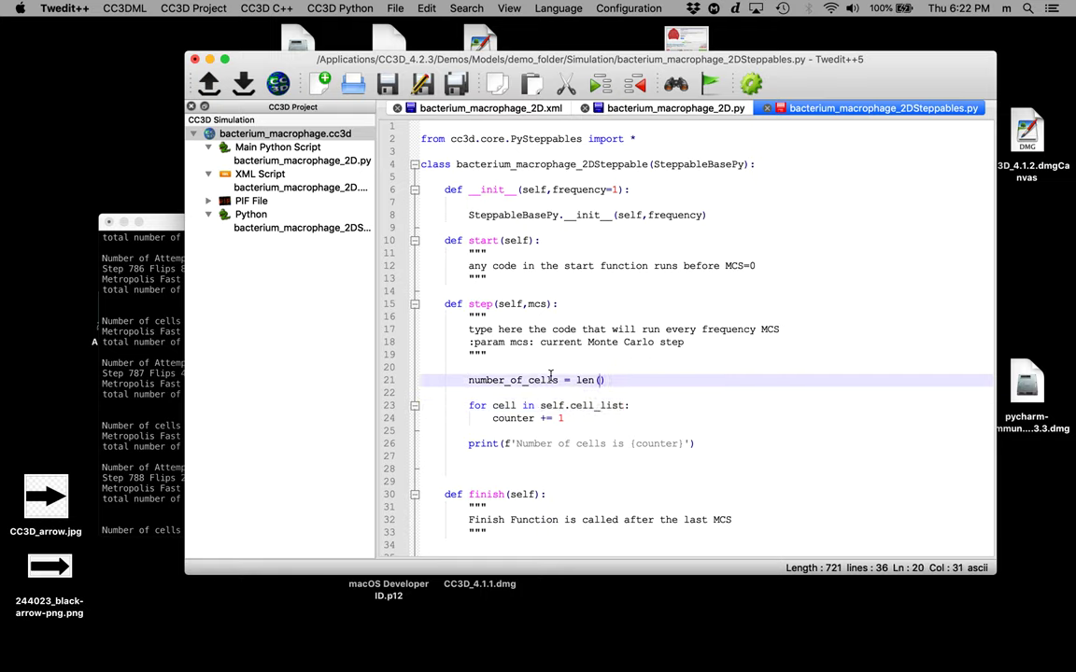
text(self.cell_list)
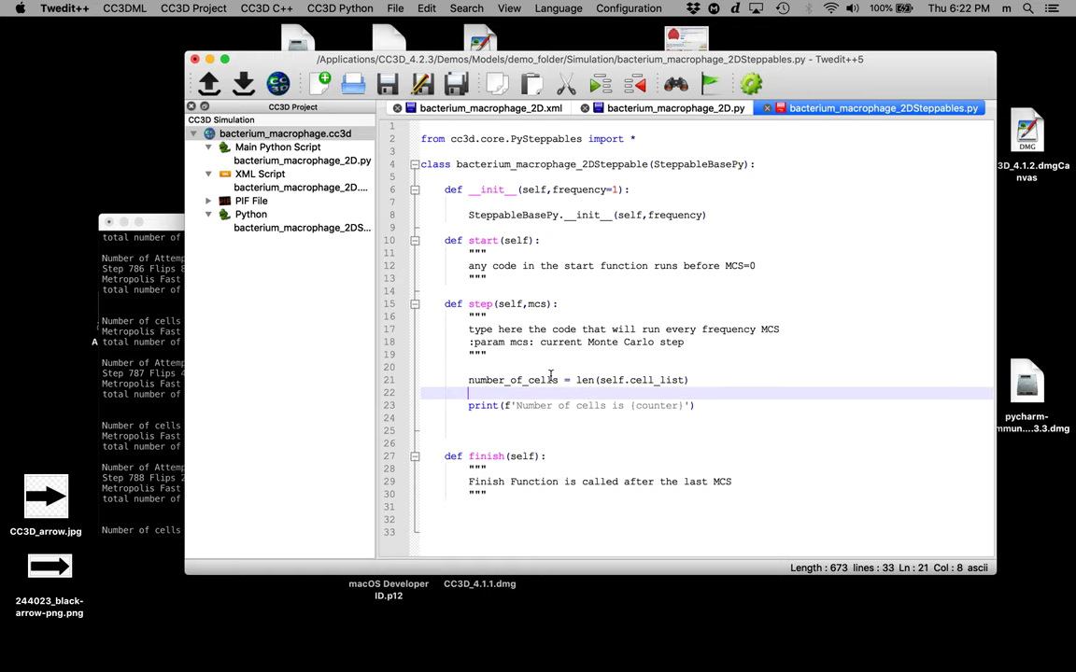
Swap 'counter' for 'number_of_cells' in the print f-string on line 23.
click(527, 380)
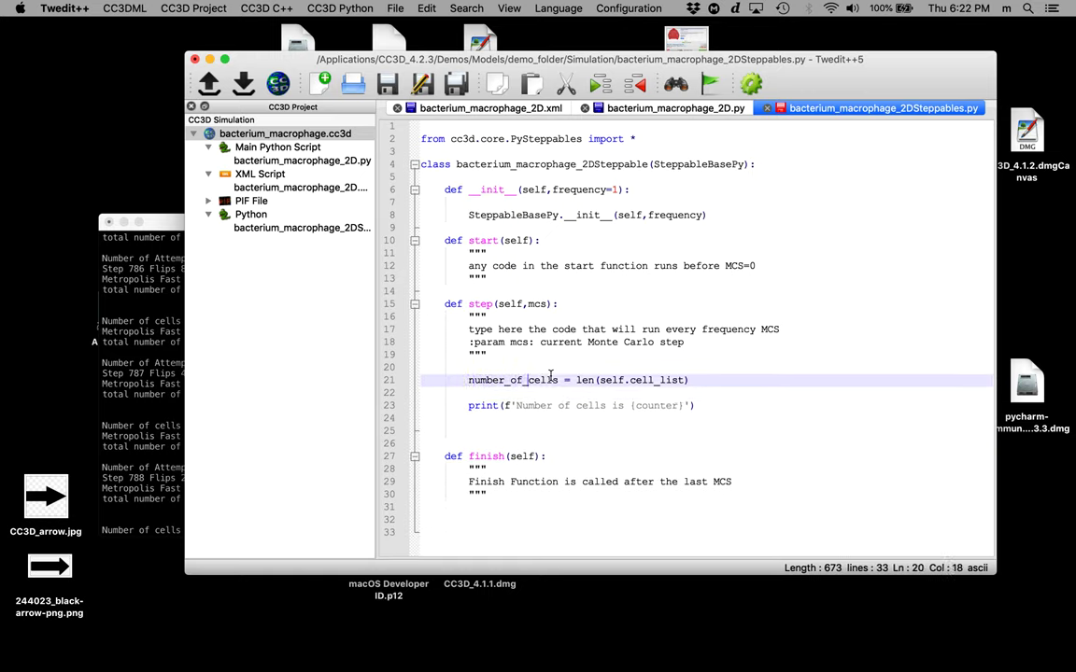
double_click(509, 380)
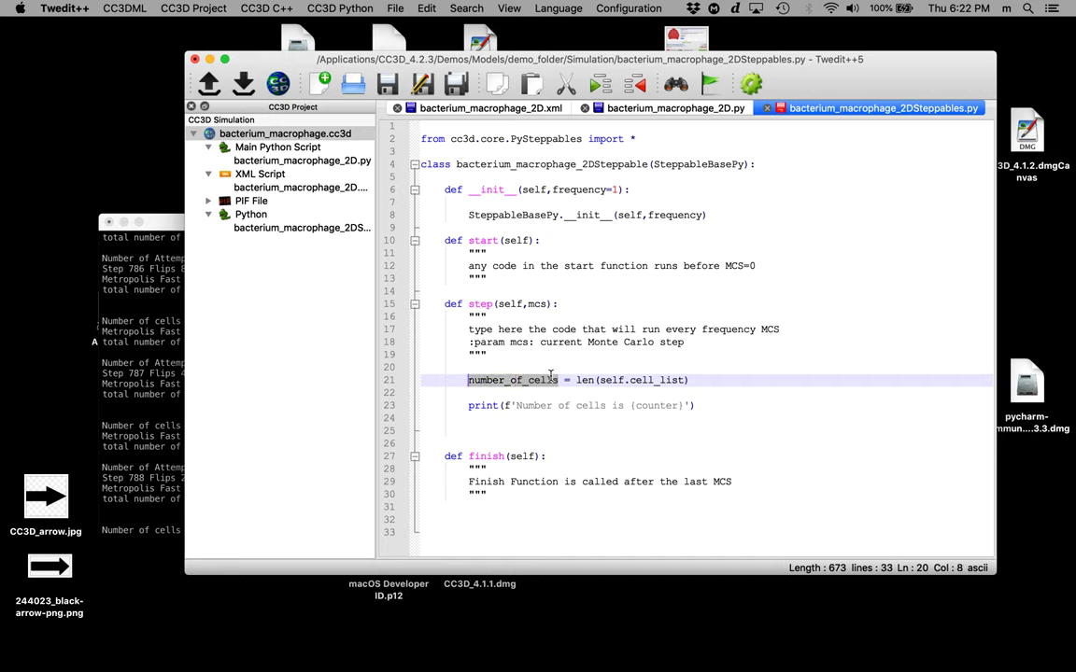
click(536, 406)
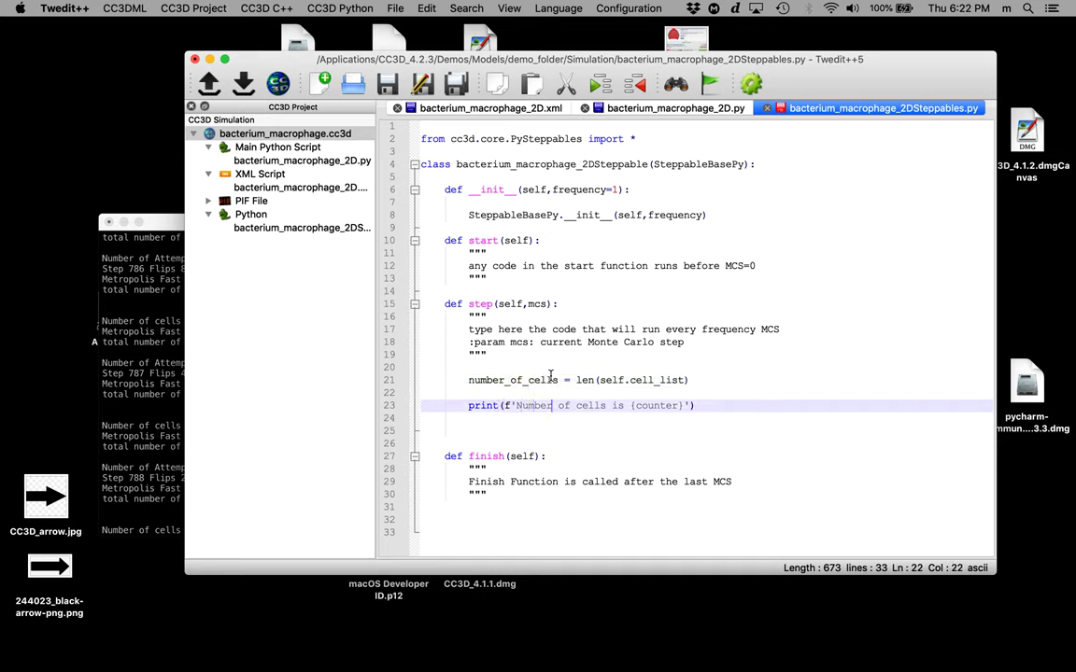
double_click(656, 405)
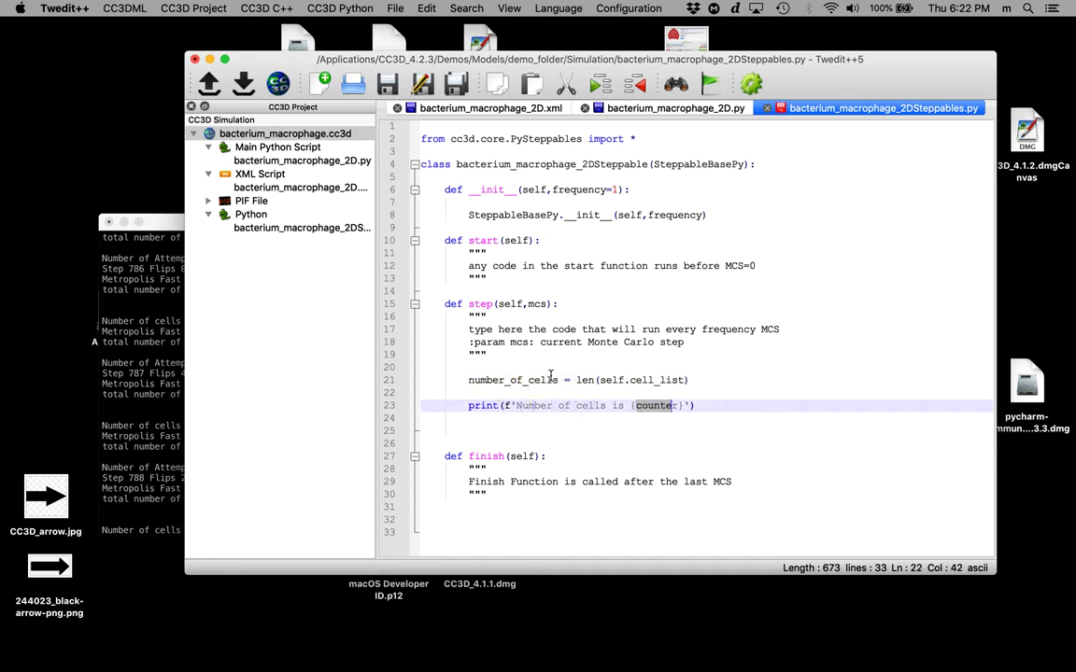
text(number_of_cells)
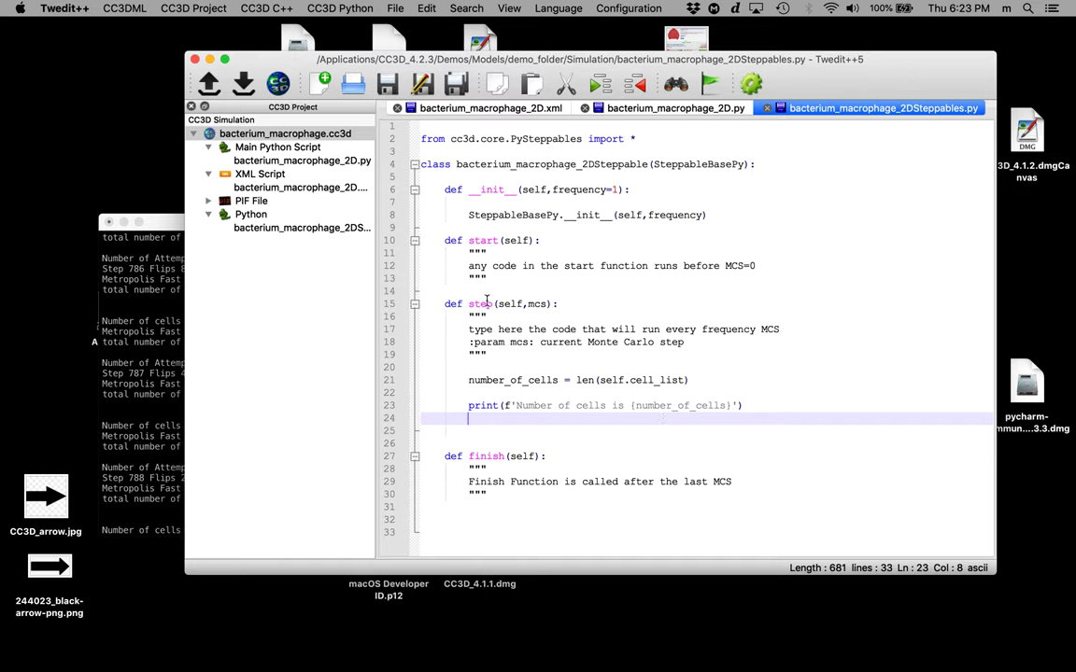
mouse_move(601, 163)
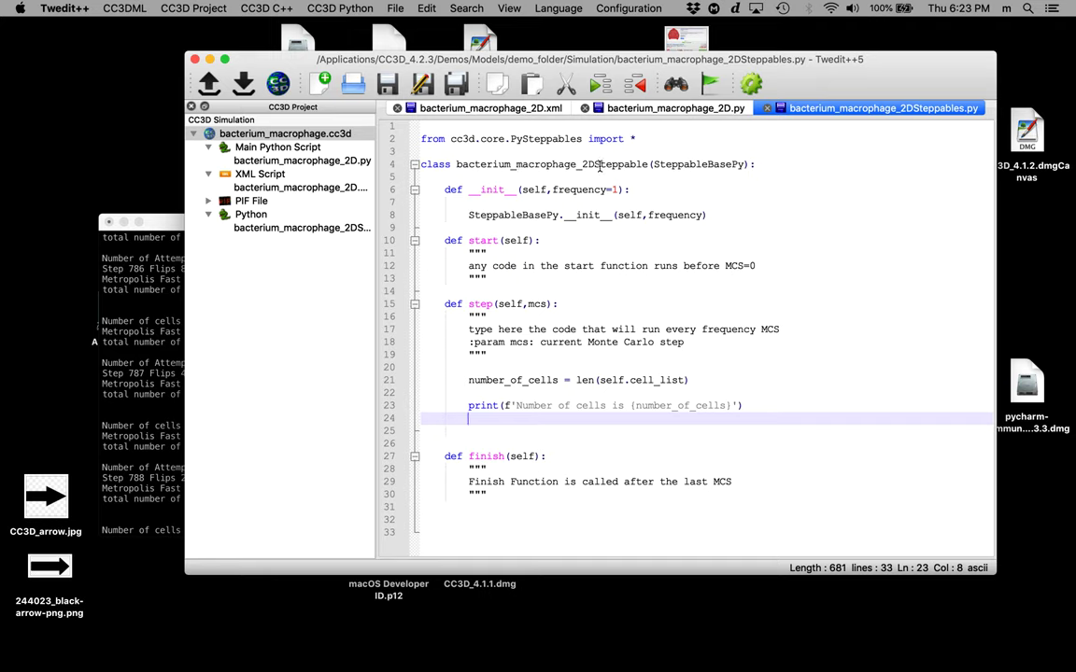
mouse_move(631, 363)
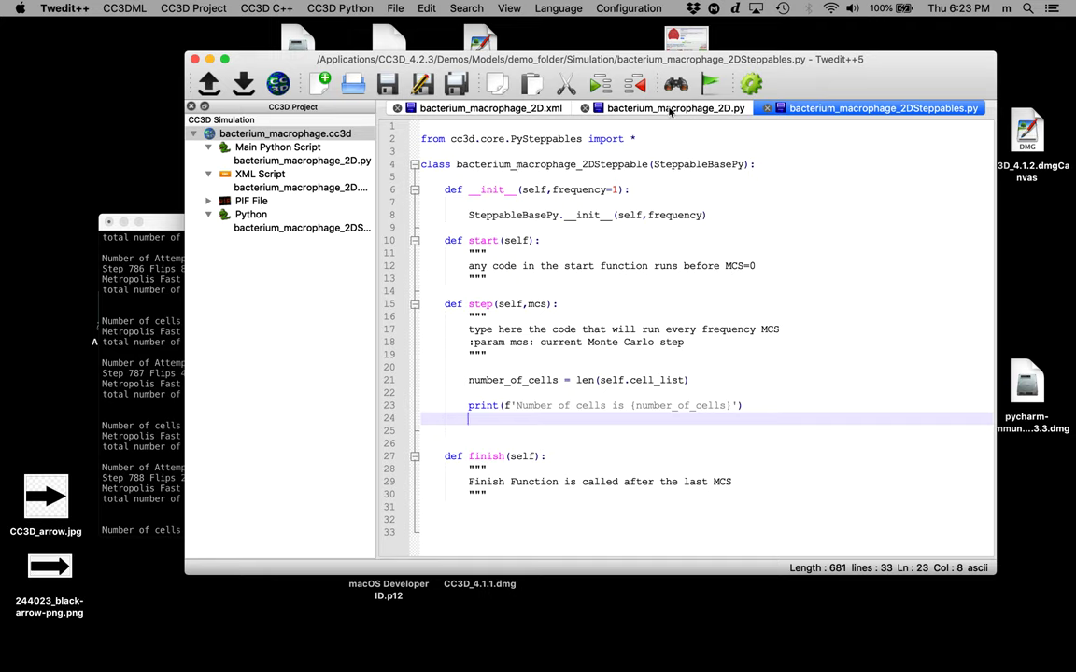
mouse_move(627, 323)
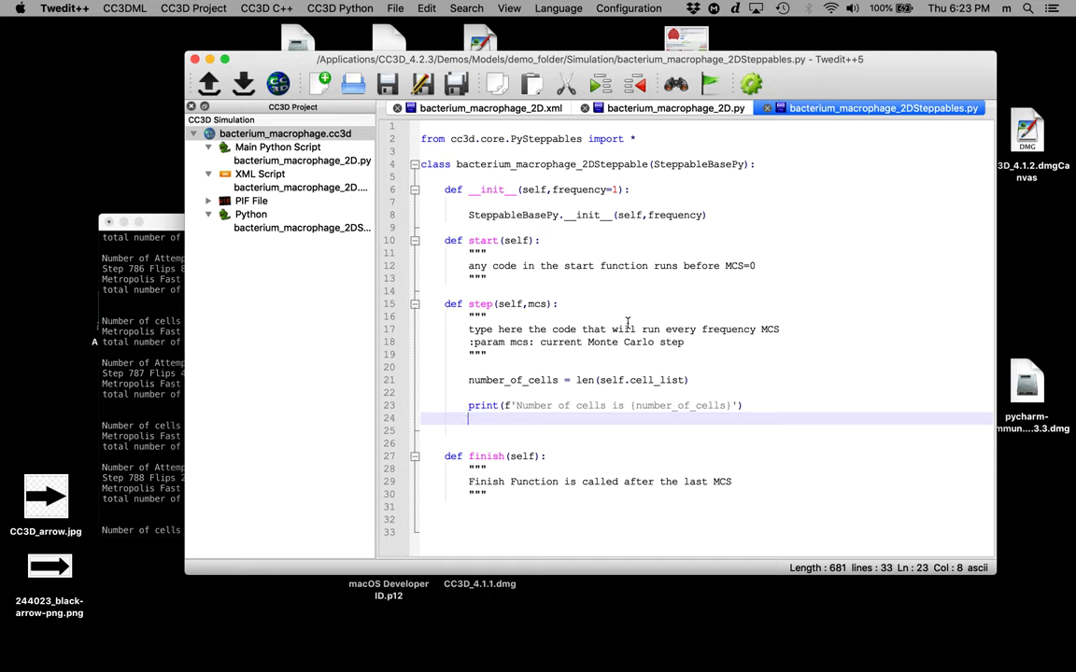
mouse_move(665, 132)
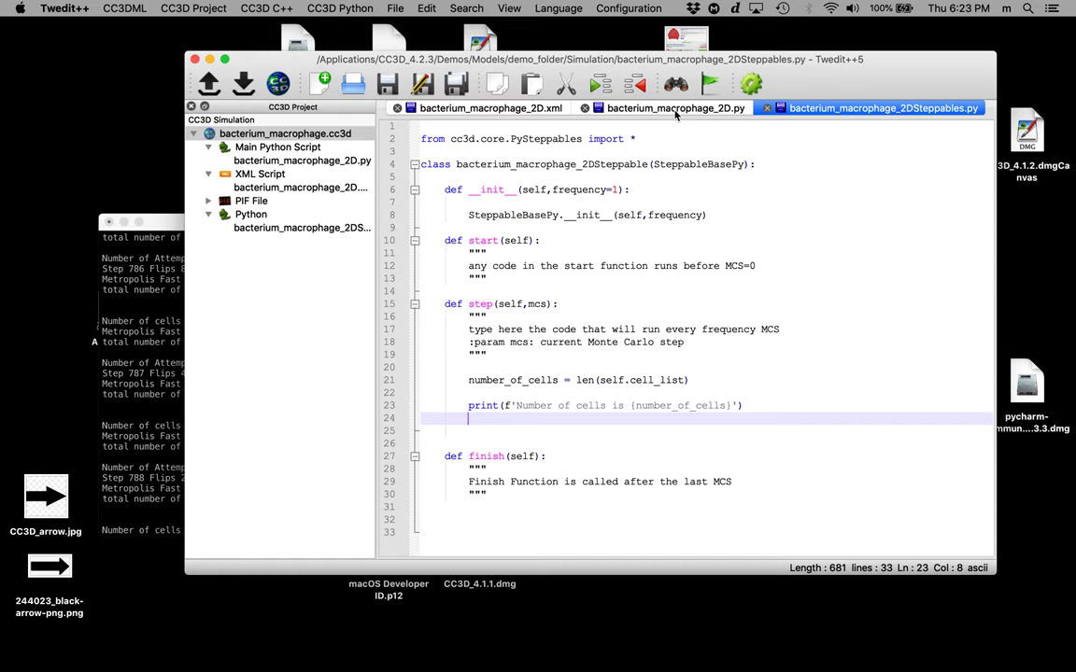
In bacterium_macrophage_2D.py, register the steppable with frequency=10 instead of 1.
click(675, 107)
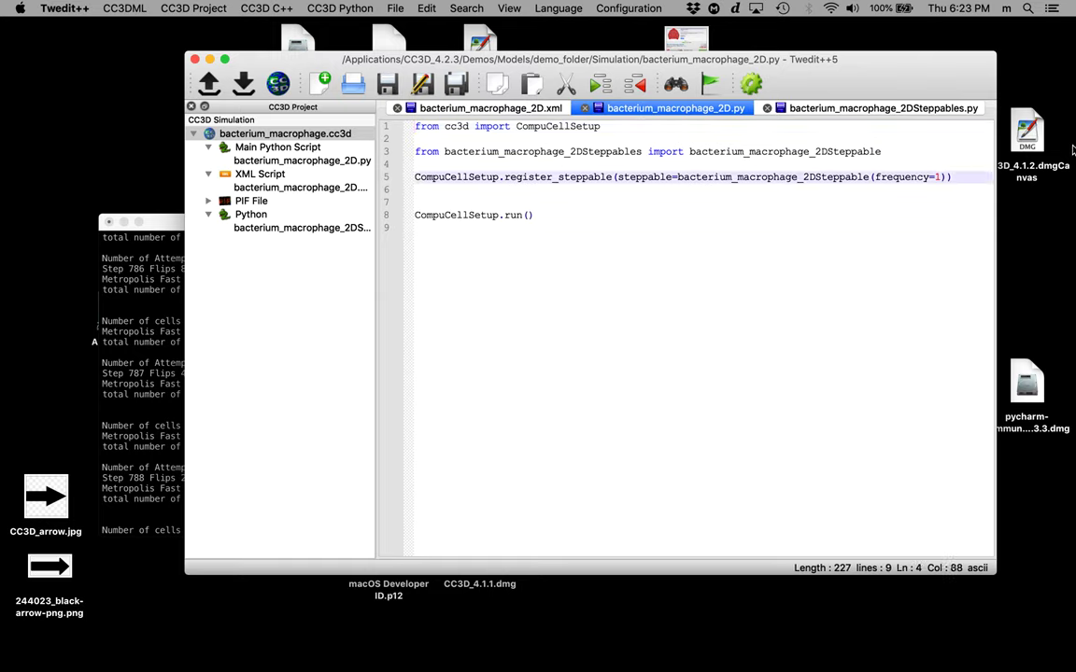
text(0)
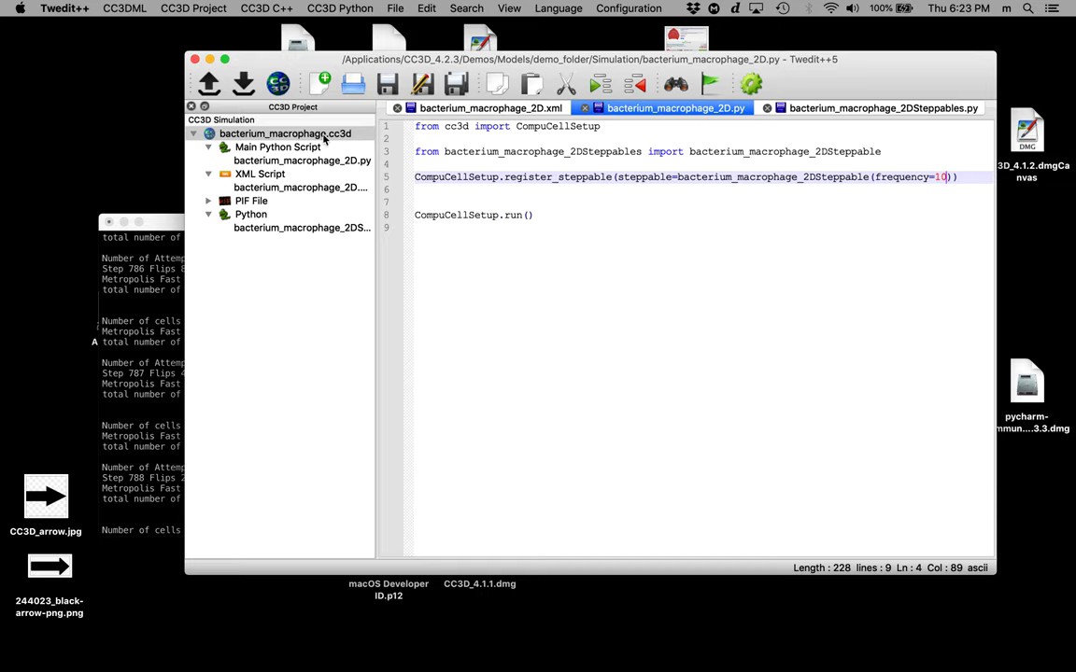
right_click(286, 134)
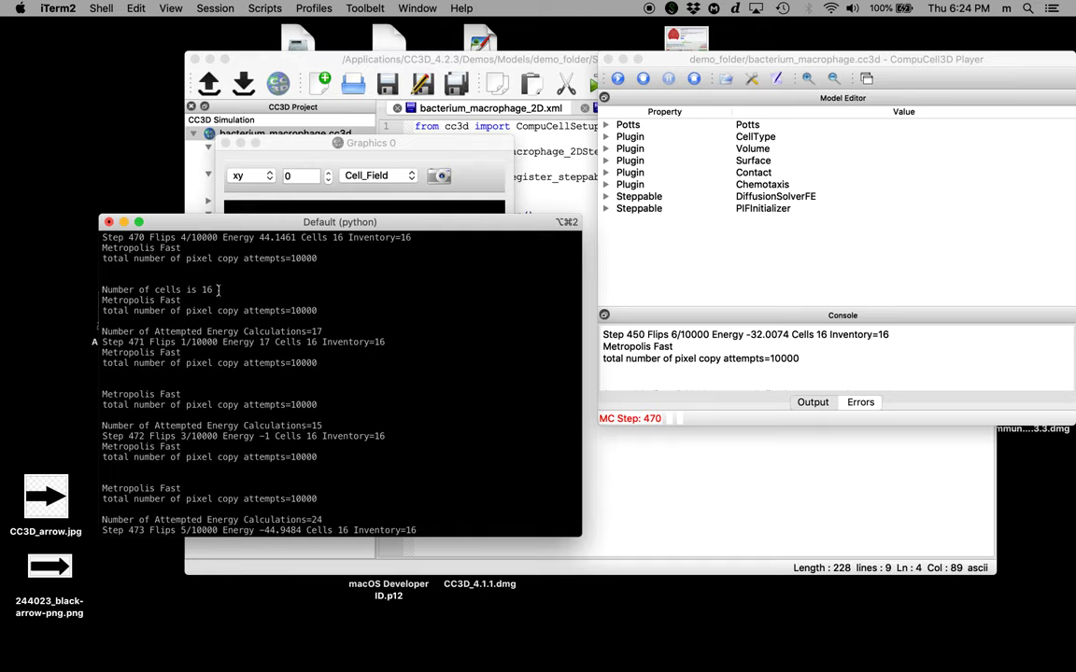
mouse_move(260, 260)
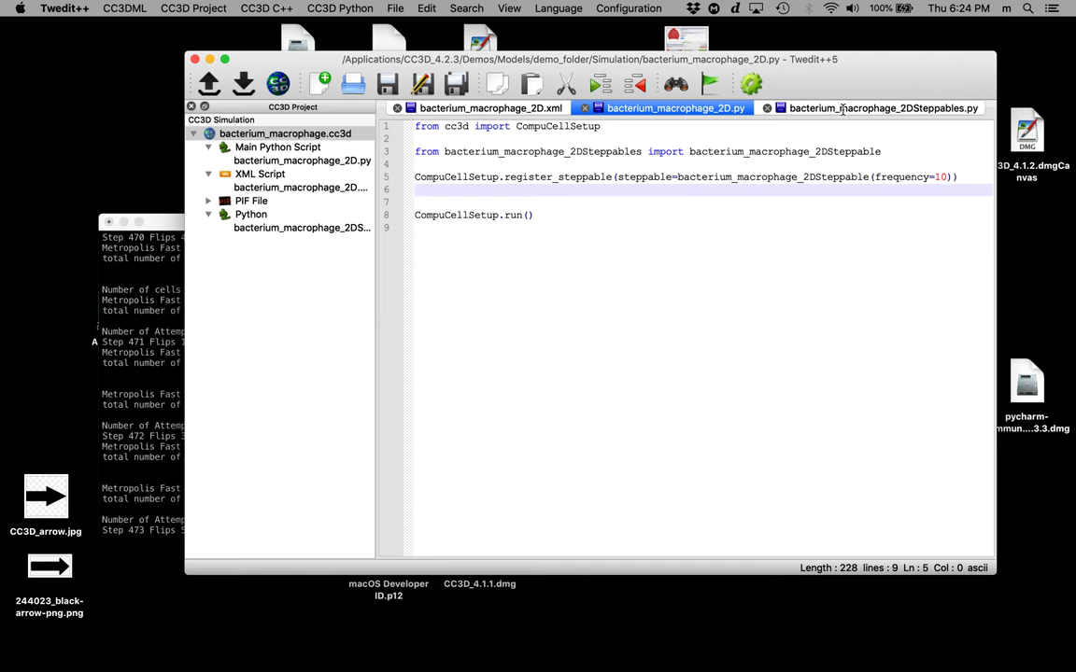
Switch back to the bacterium_macrophage_2DSteppables.py tab after the Player run.
click(878, 108)
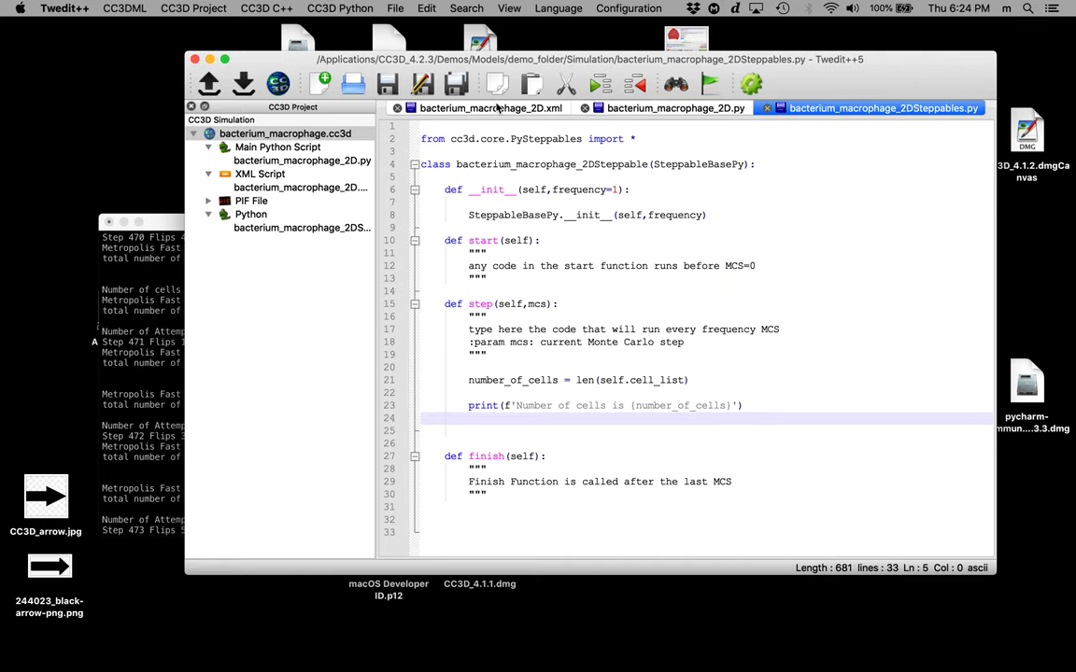
click(490, 108)
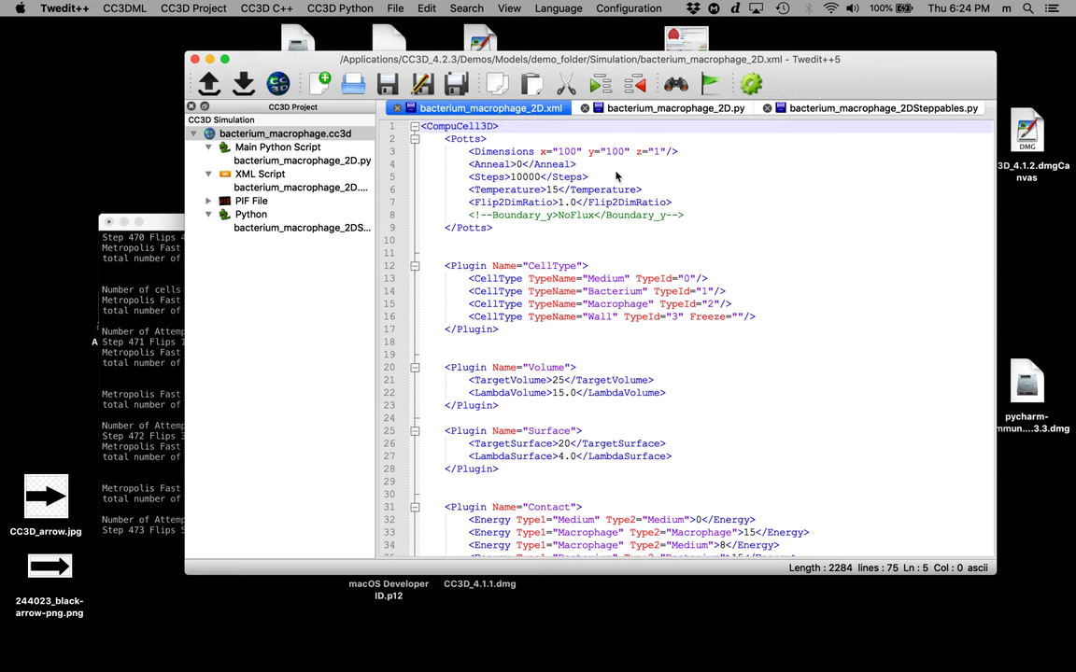
mouse_move(772, 320)
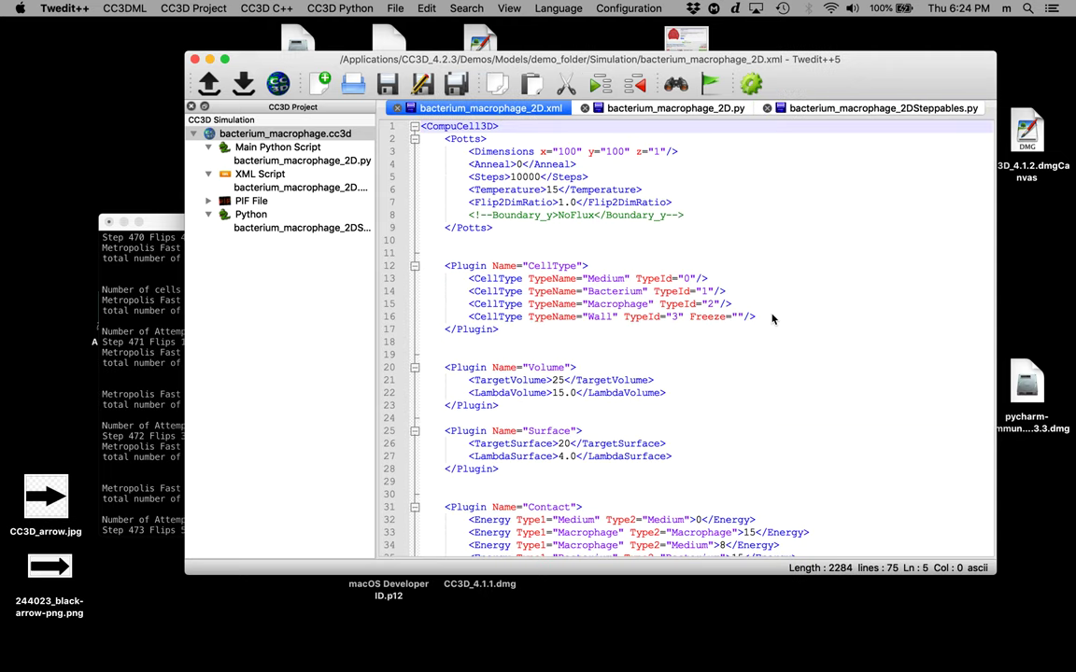
mouse_move(676, 308)
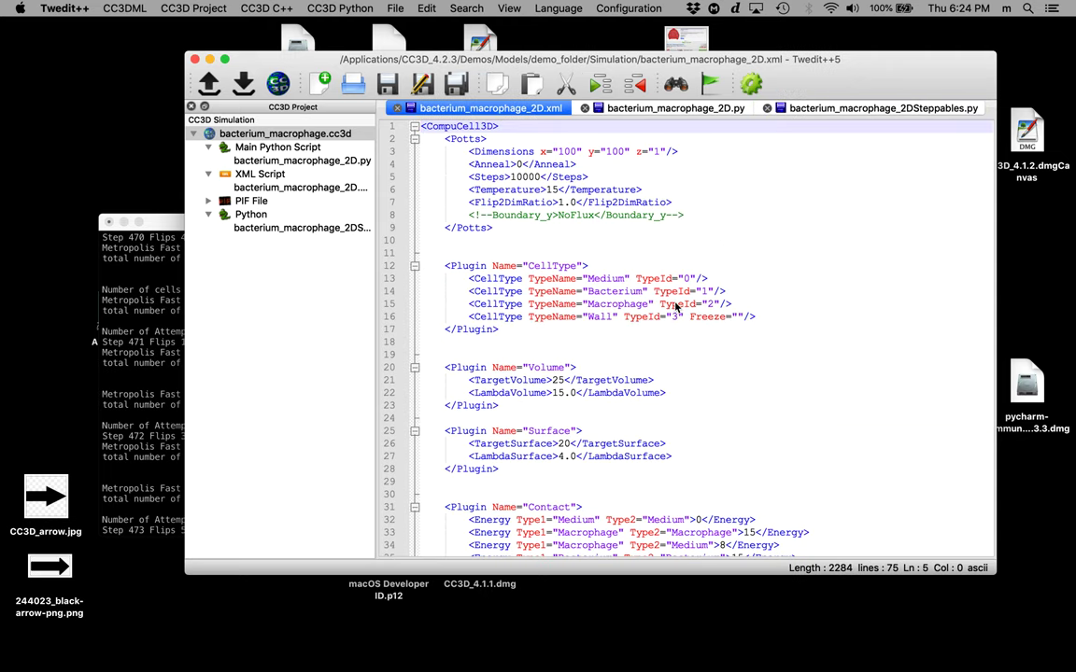
mouse_move(590, 301)
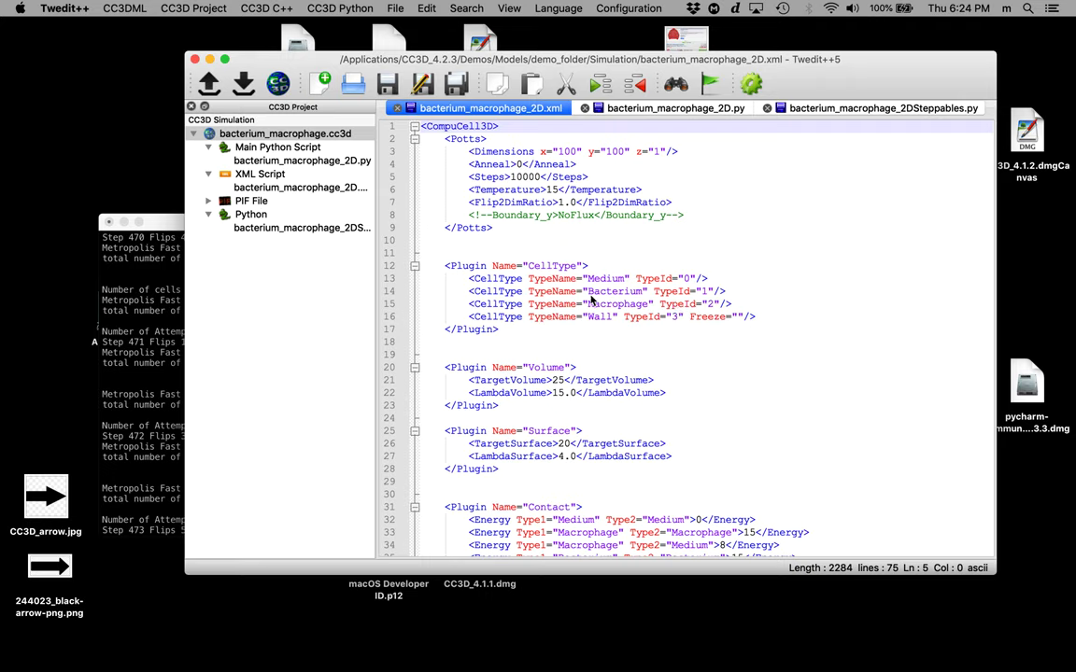
mouse_move(597, 292)
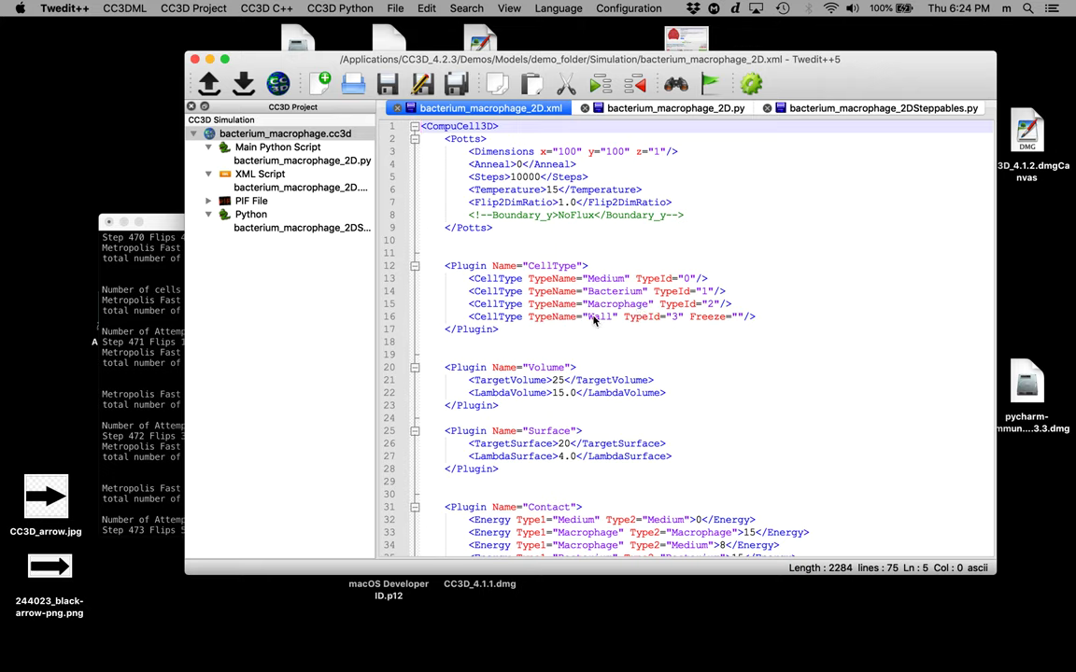
mouse_move(627, 299)
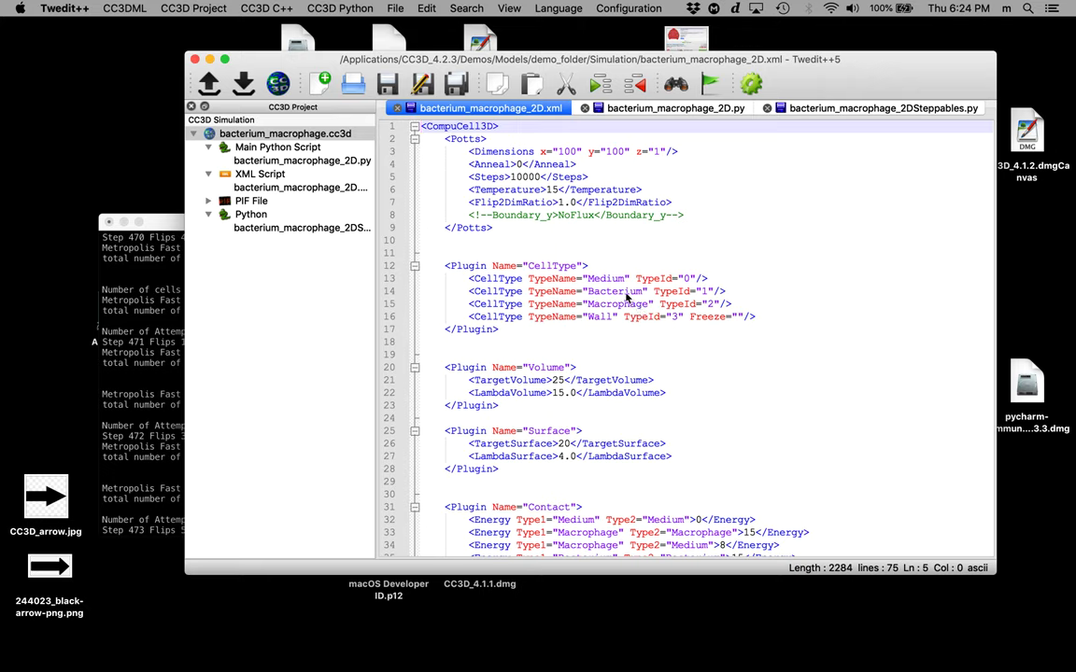
mouse_move(642, 301)
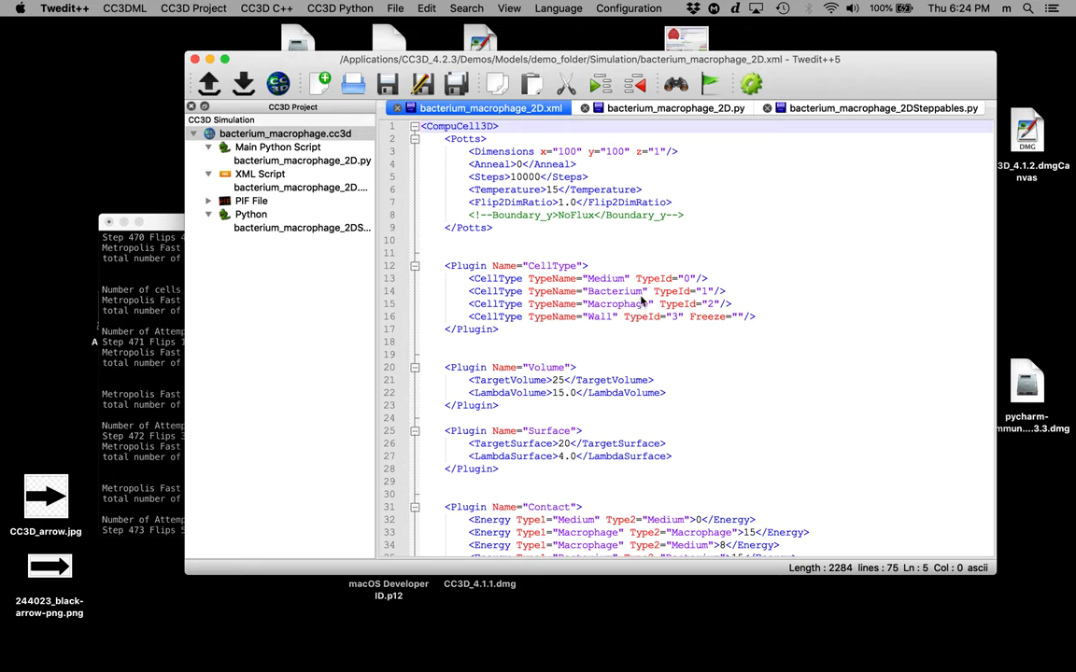
mouse_move(590, 316)
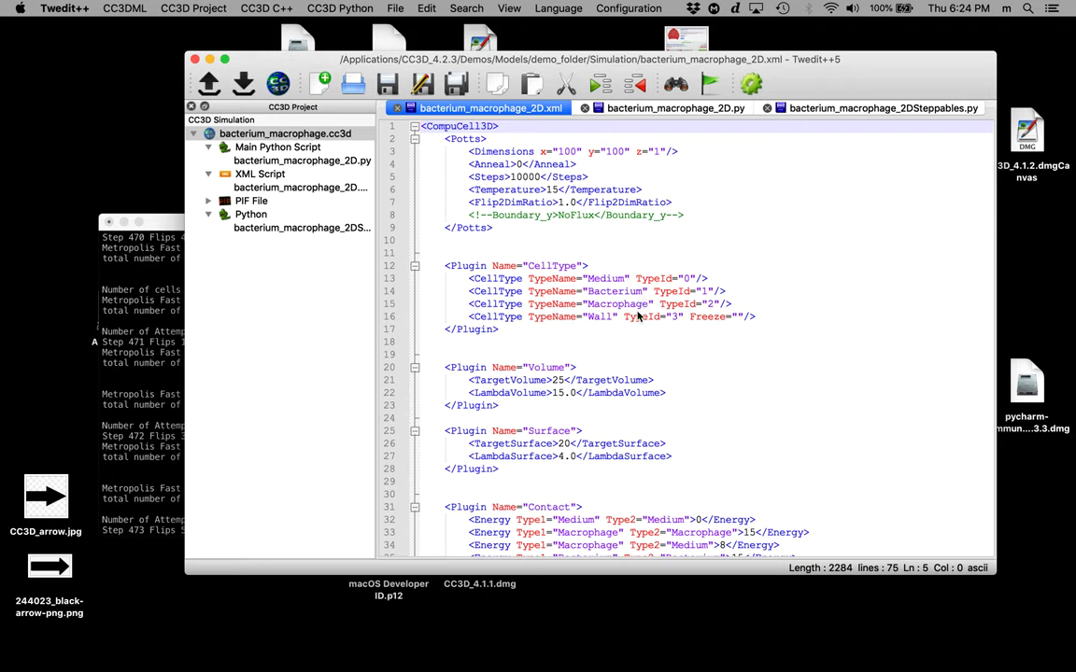
mouse_move(610, 325)
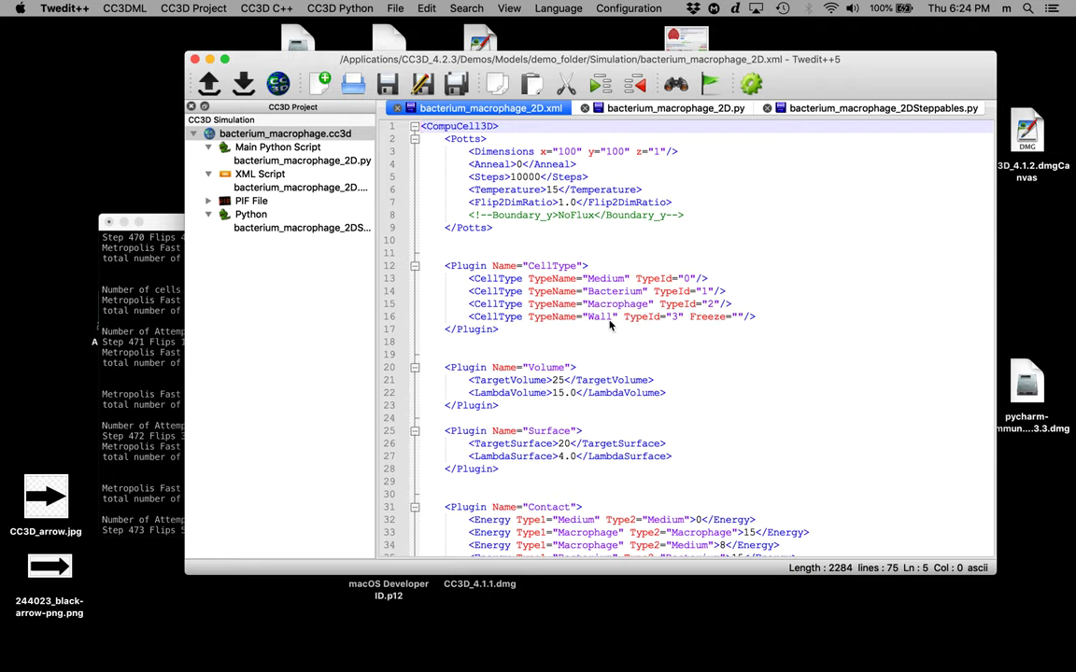
mouse_move(638, 338)
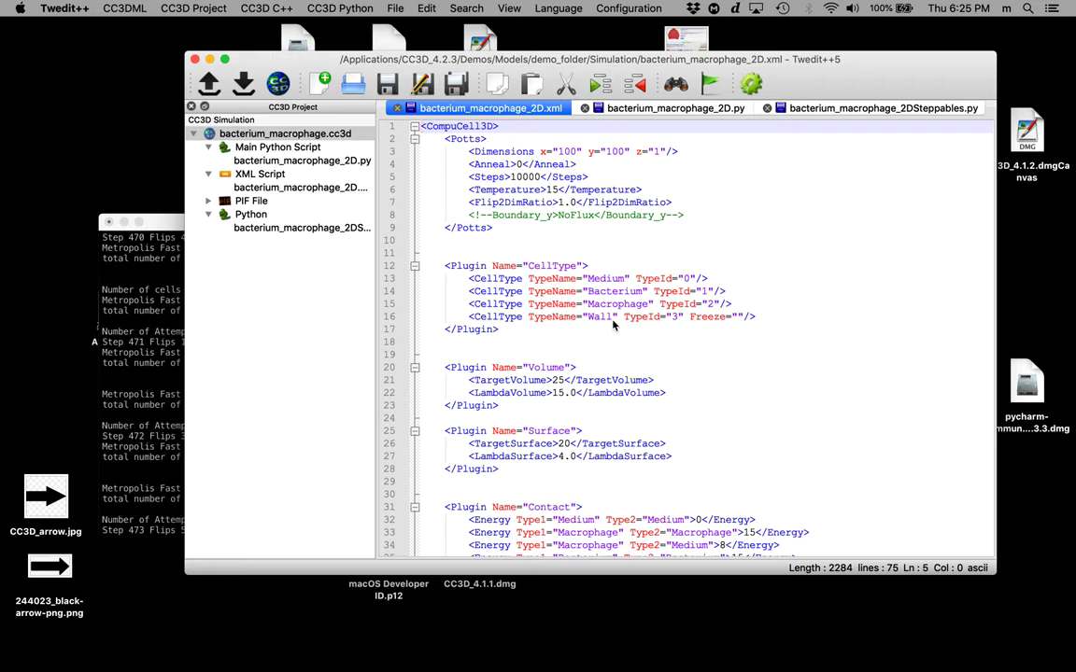
mouse_move(818, 124)
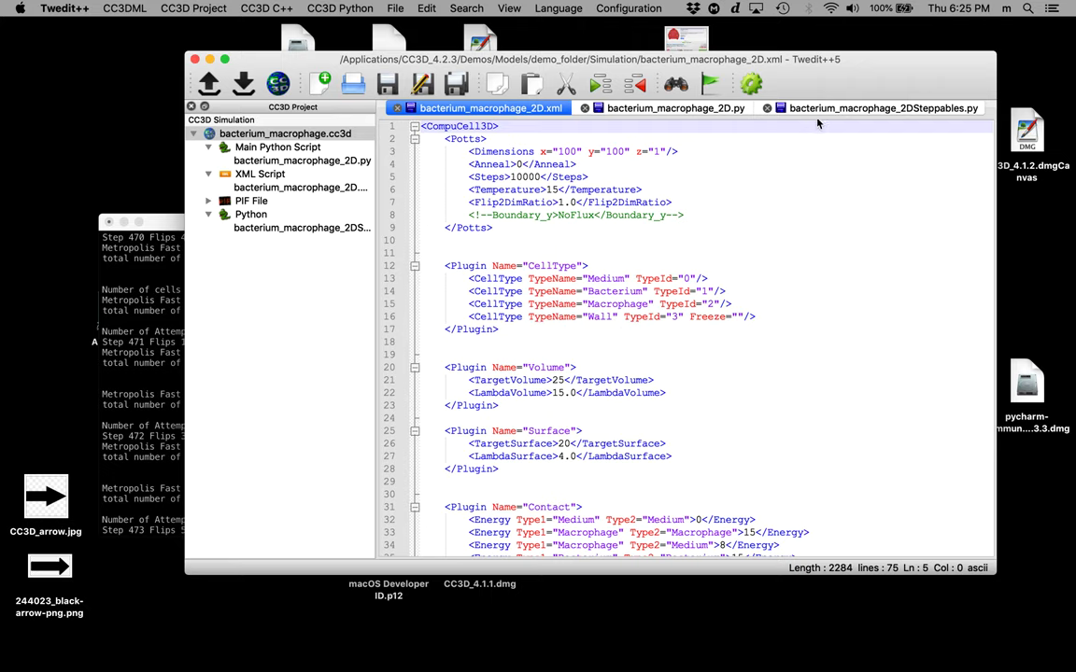
Add a 'wall_cells_counter = 0' line at the start of the step function in the steppables file.
click(878, 108)
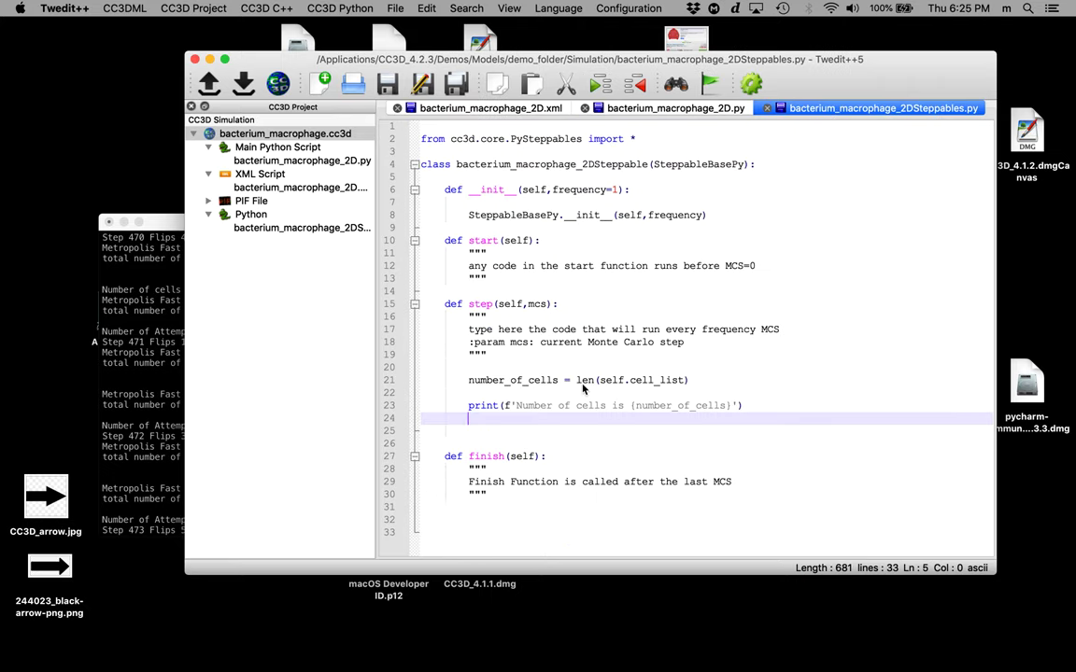
click(744, 406)
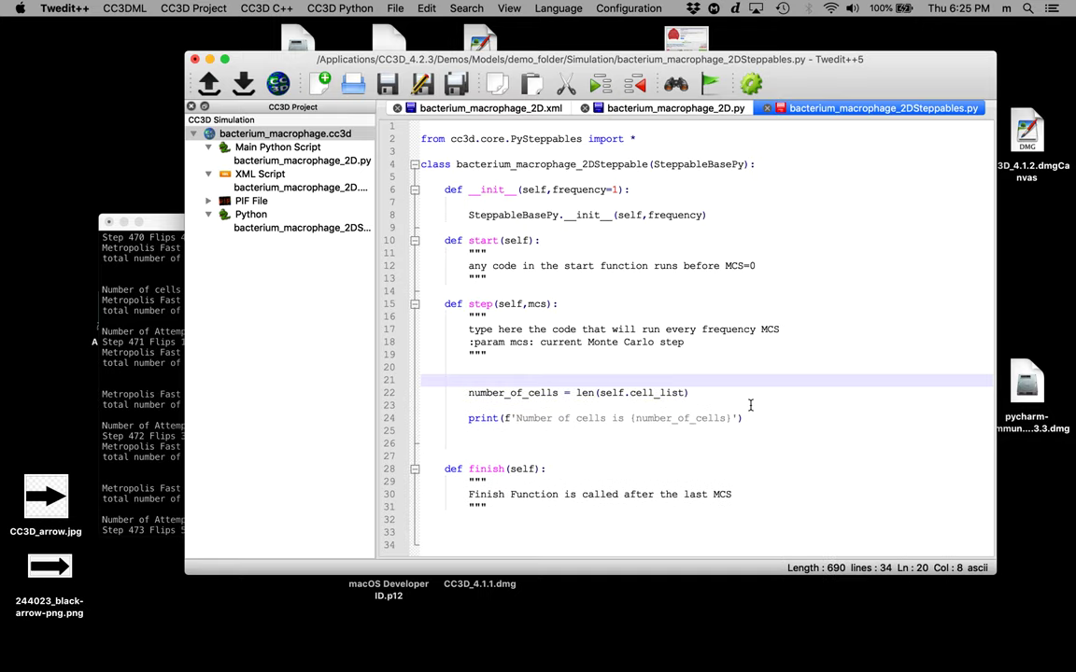
text(wall_)
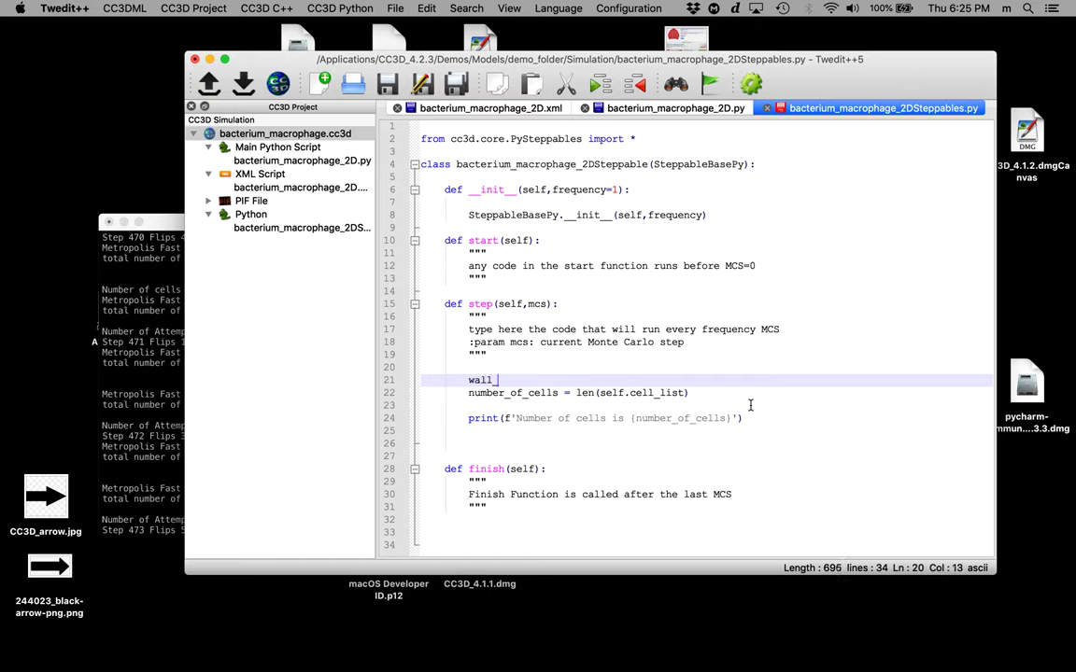
text(cells_c)
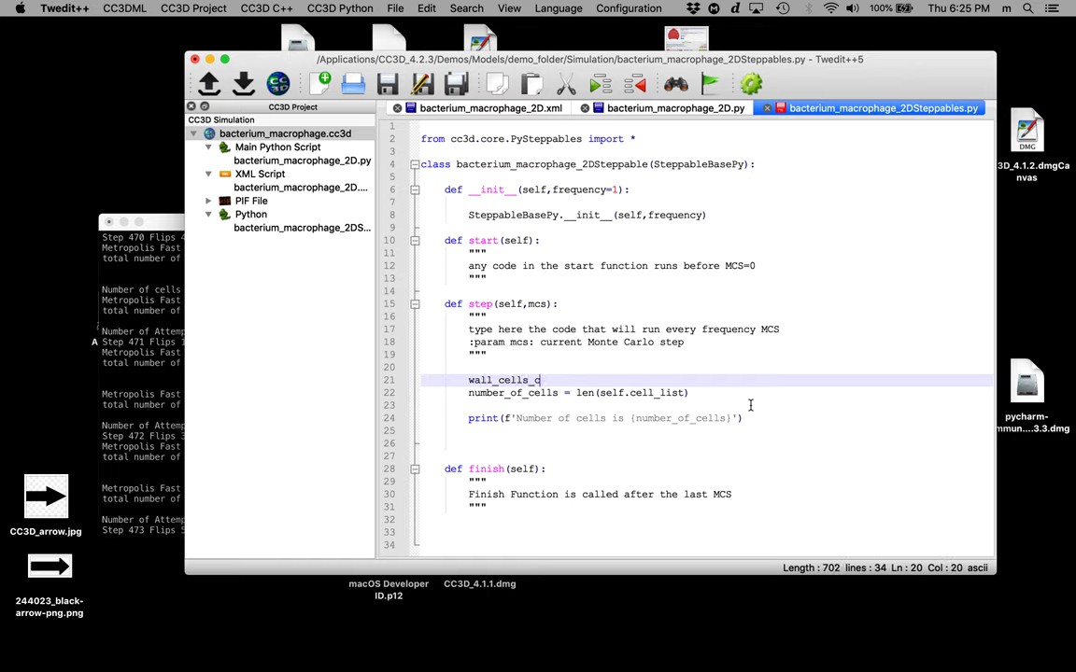
text(ounter = 0)
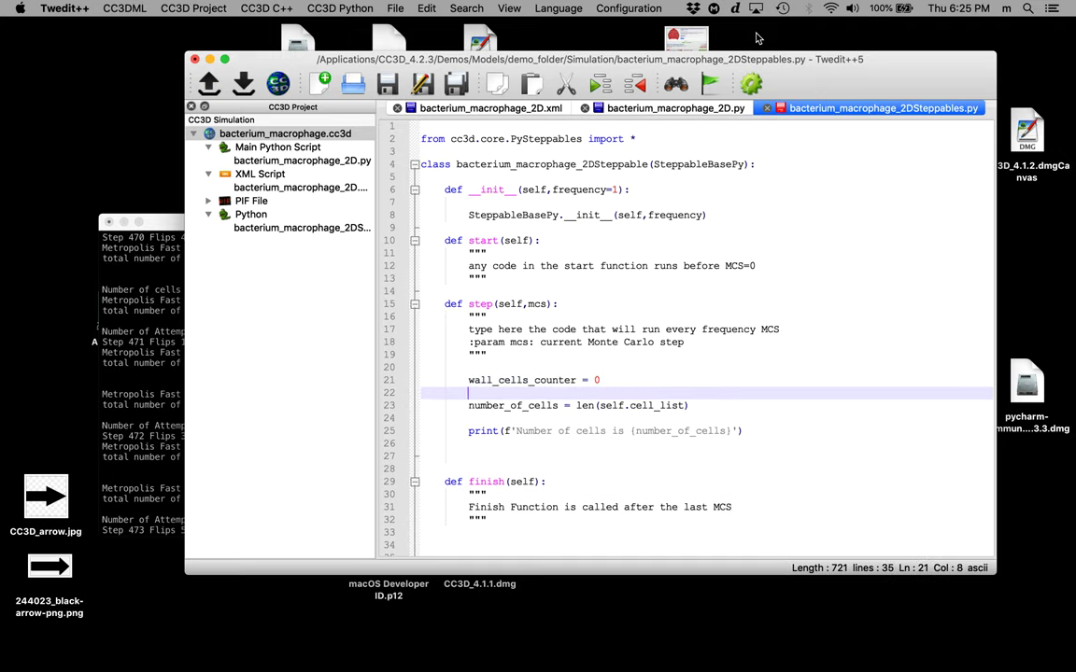
Insert the CC3D Python 'Visit all cells' loop over self.cell_list after the counter line.
click(340, 9)
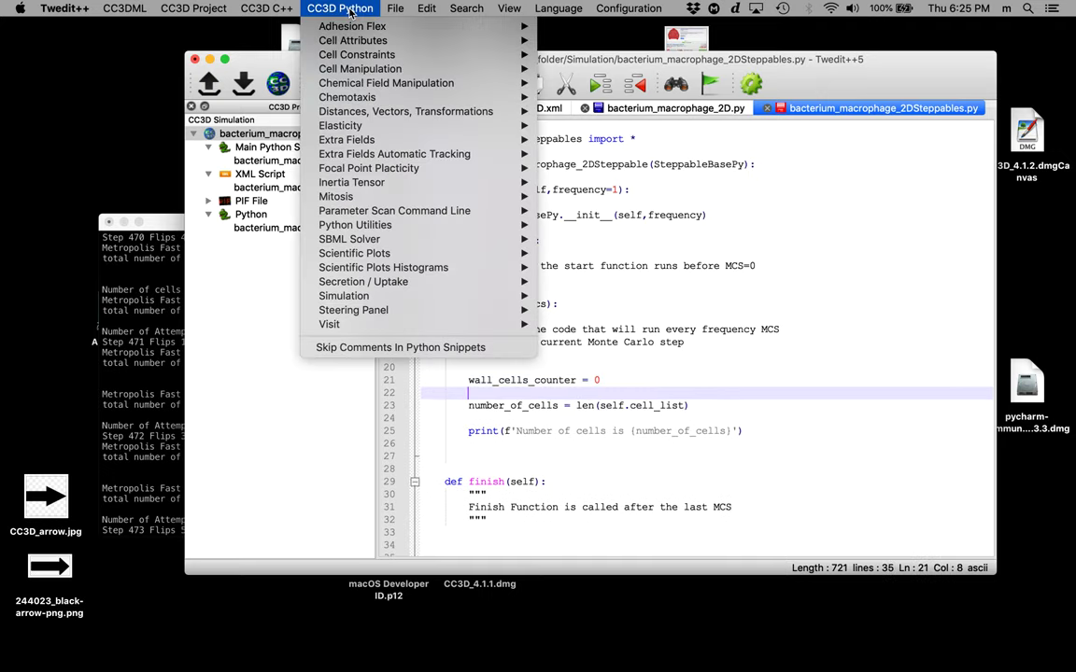
mouse_move(356, 54)
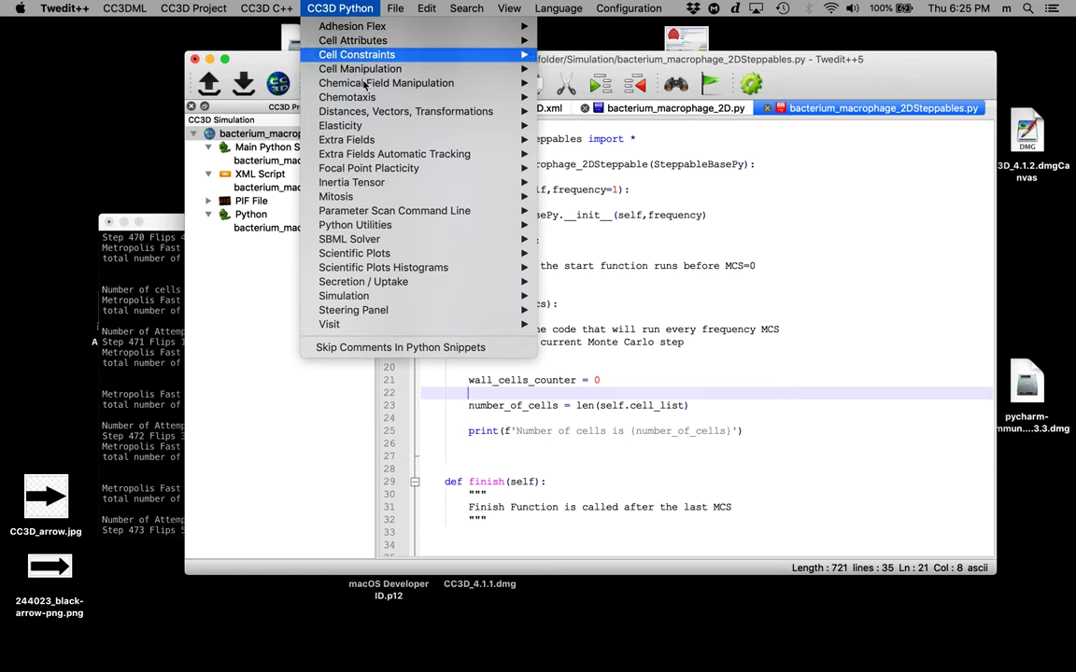
mouse_move(328, 324)
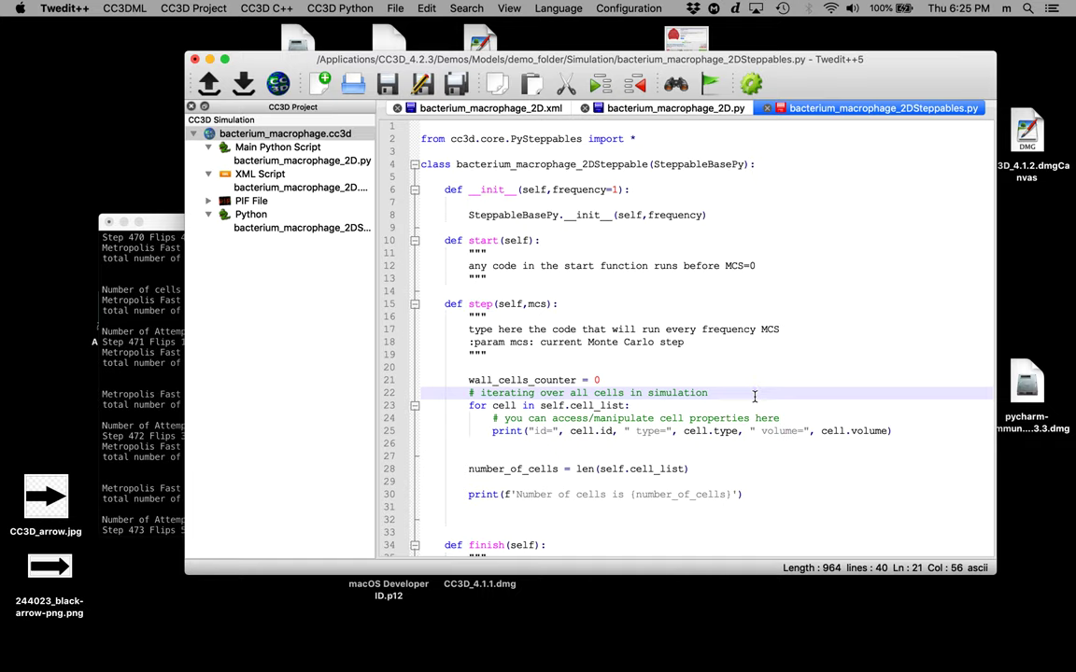
click(748, 392)
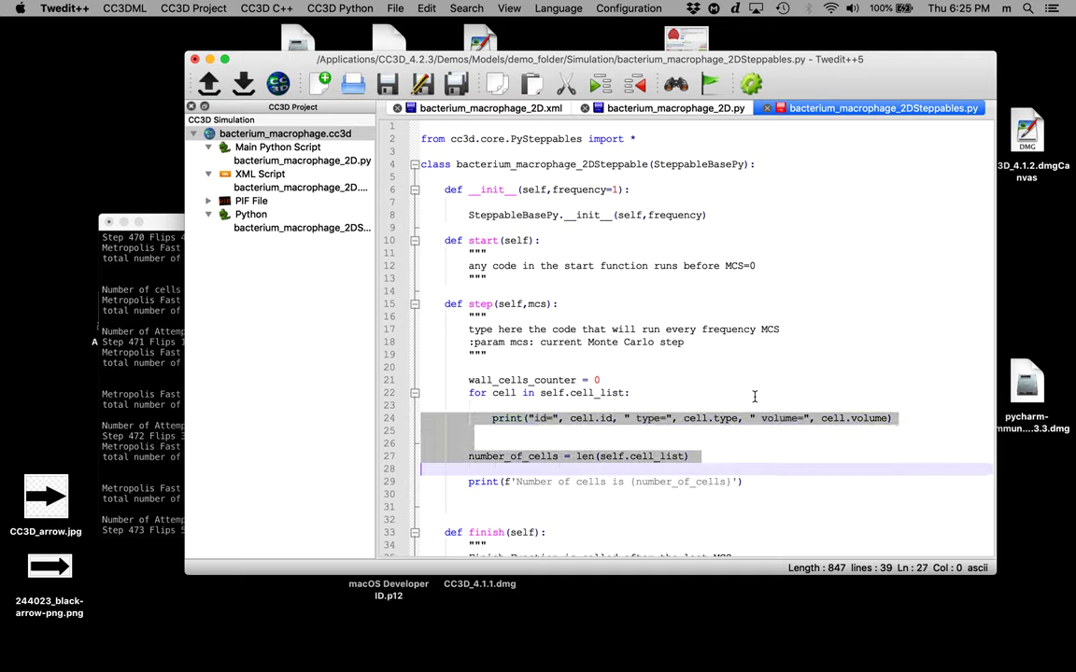
Replace the loop body with 'if cell.type == self.WALL:' incrementing wall_cells_counter by 1.
key(Delete)
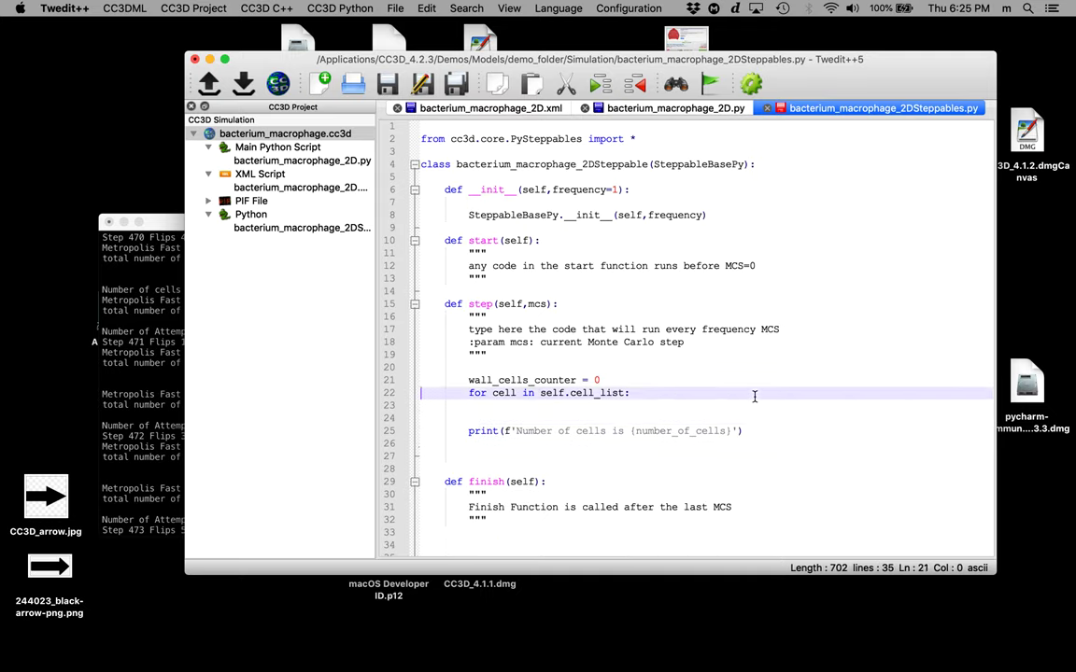
key(enter)
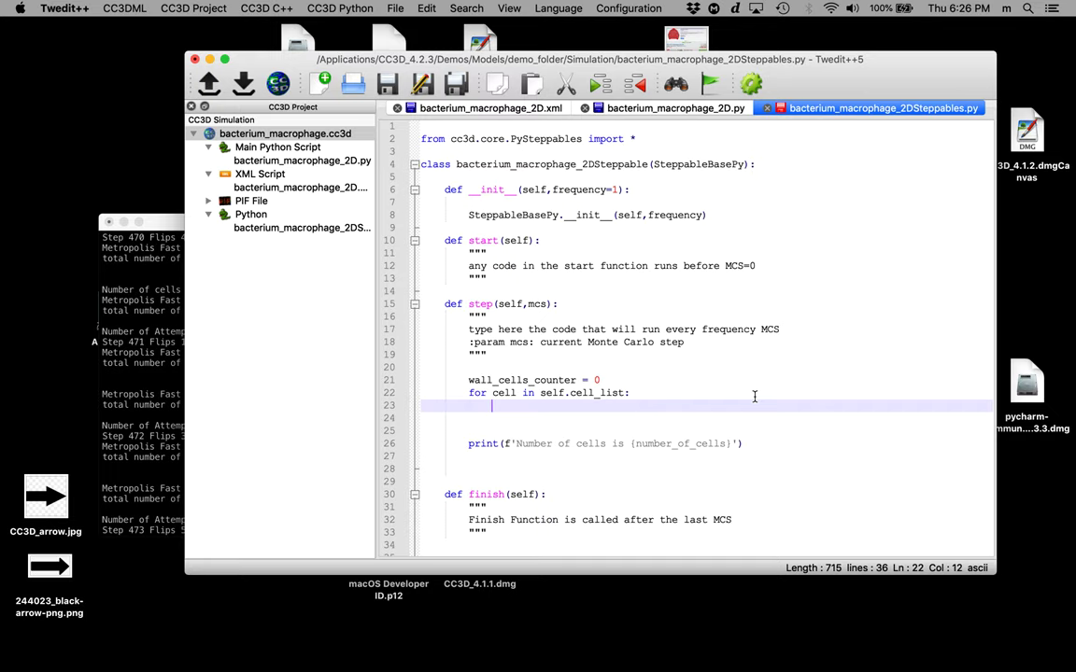
text(if cell)
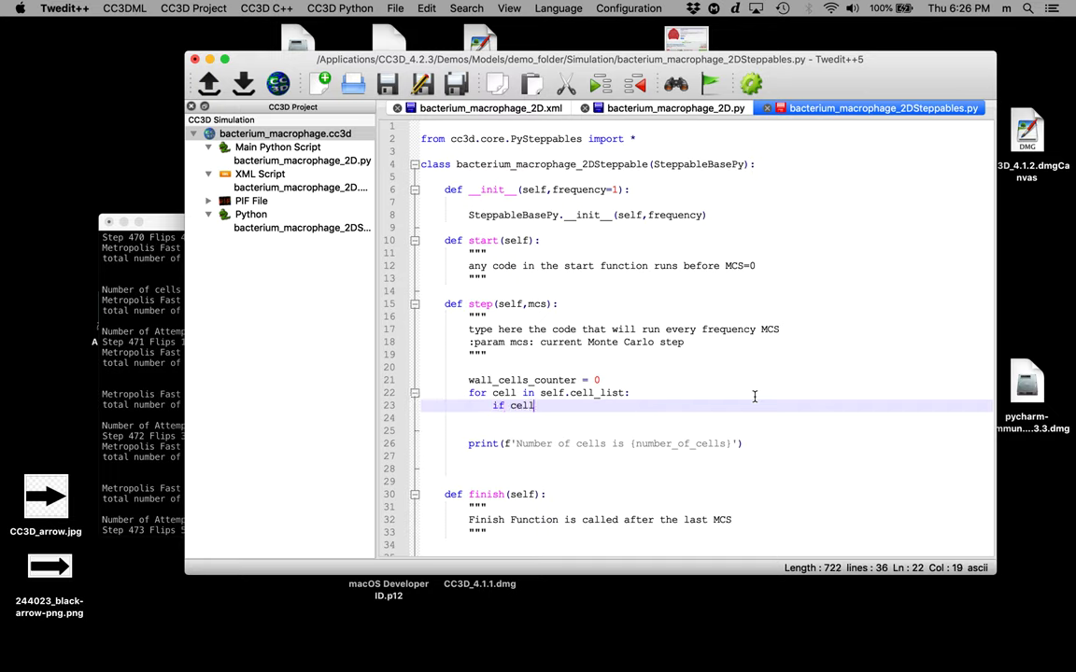
text(.type)
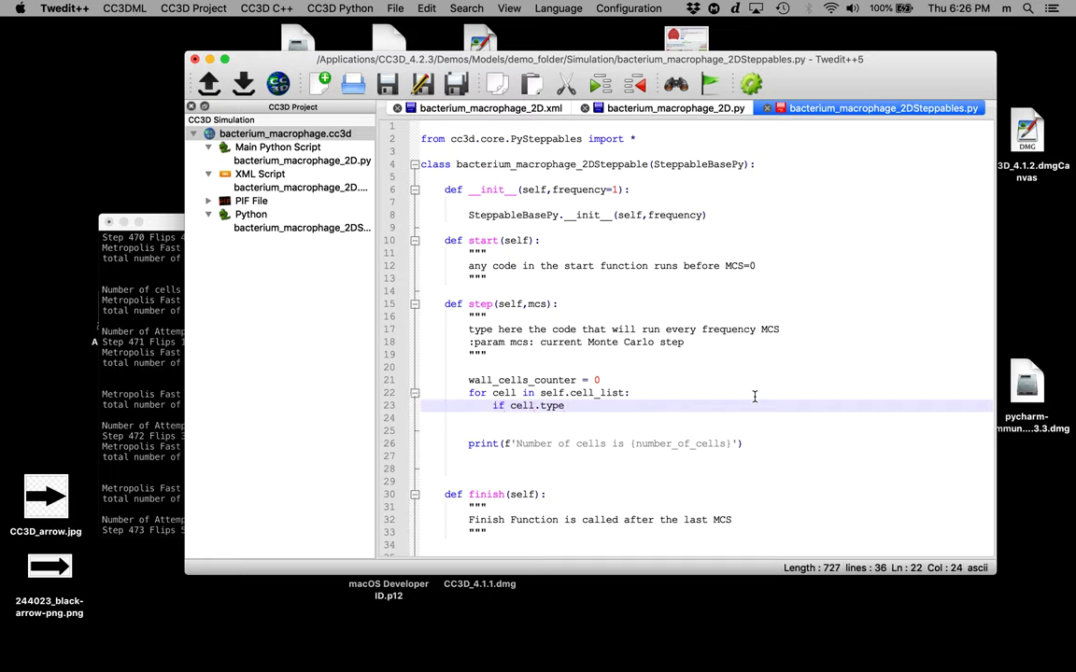
text(==)
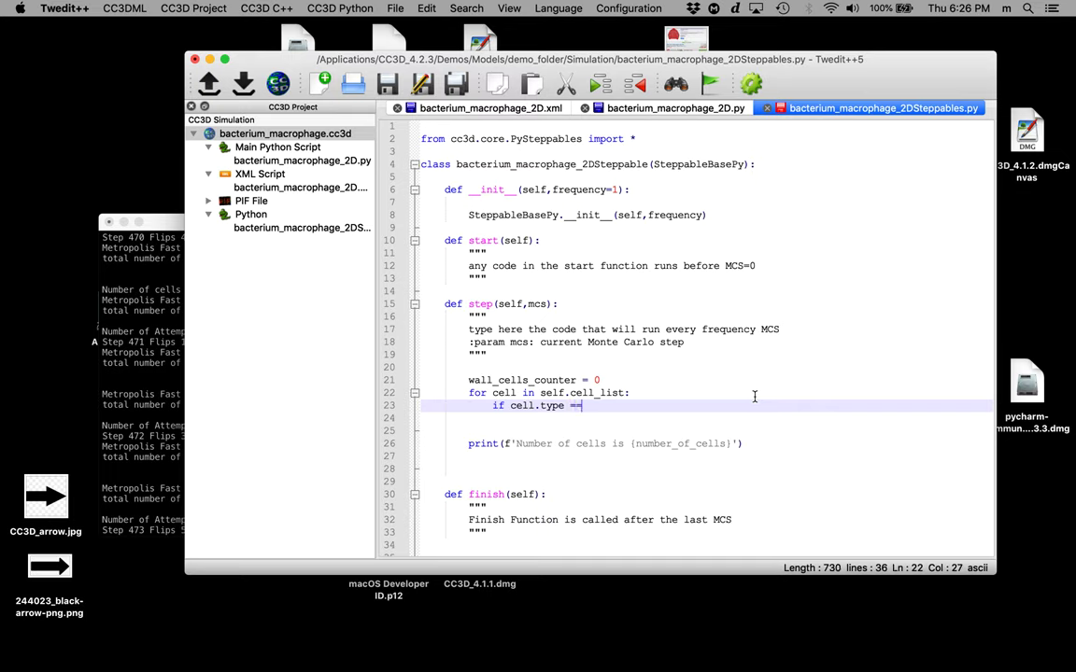
text(s)
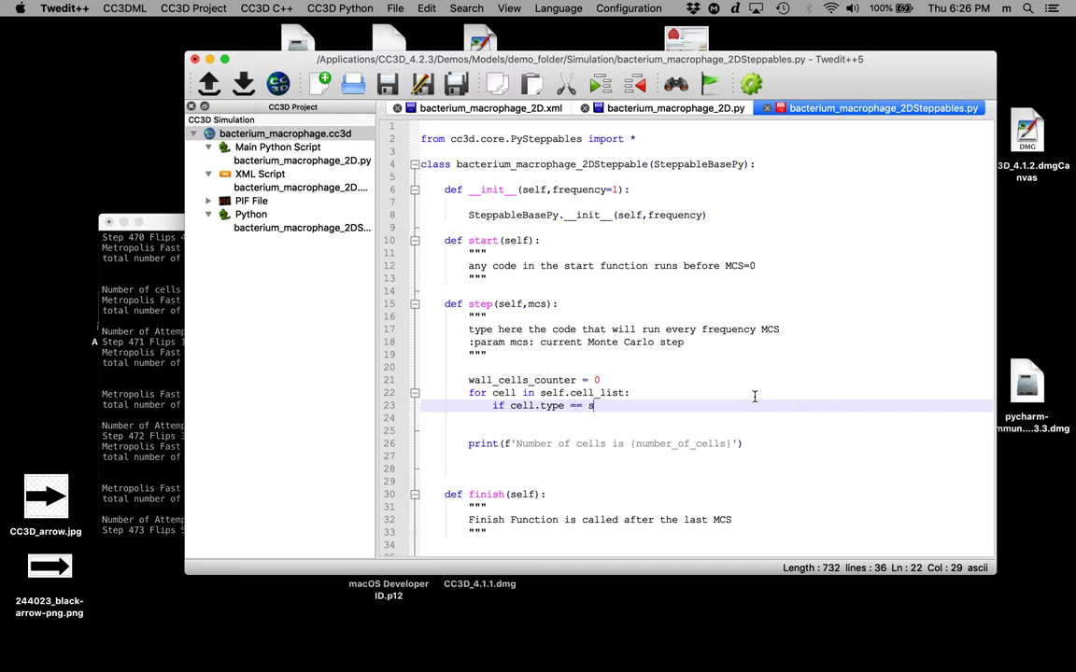
text(elf.WA)
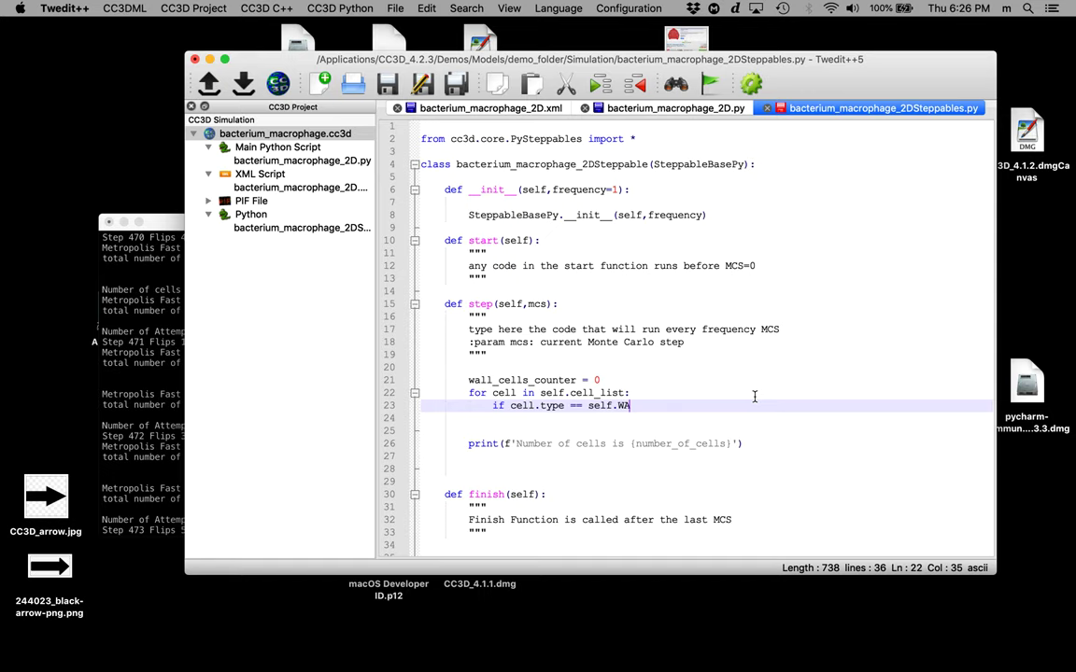
text(LL:)
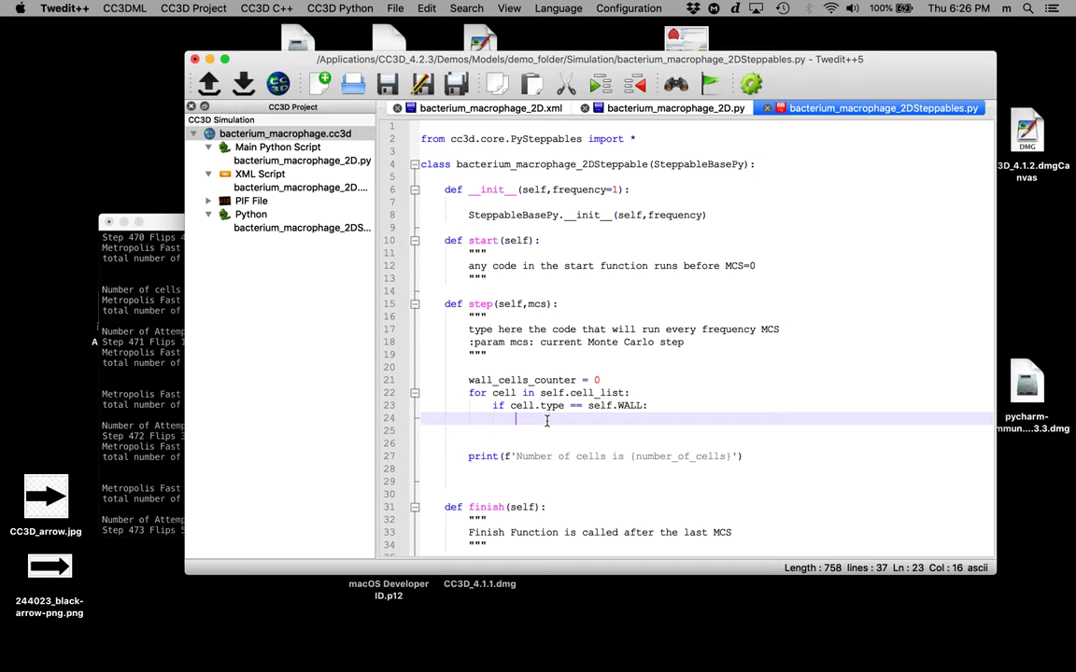
text(wall_cells_counter +=)
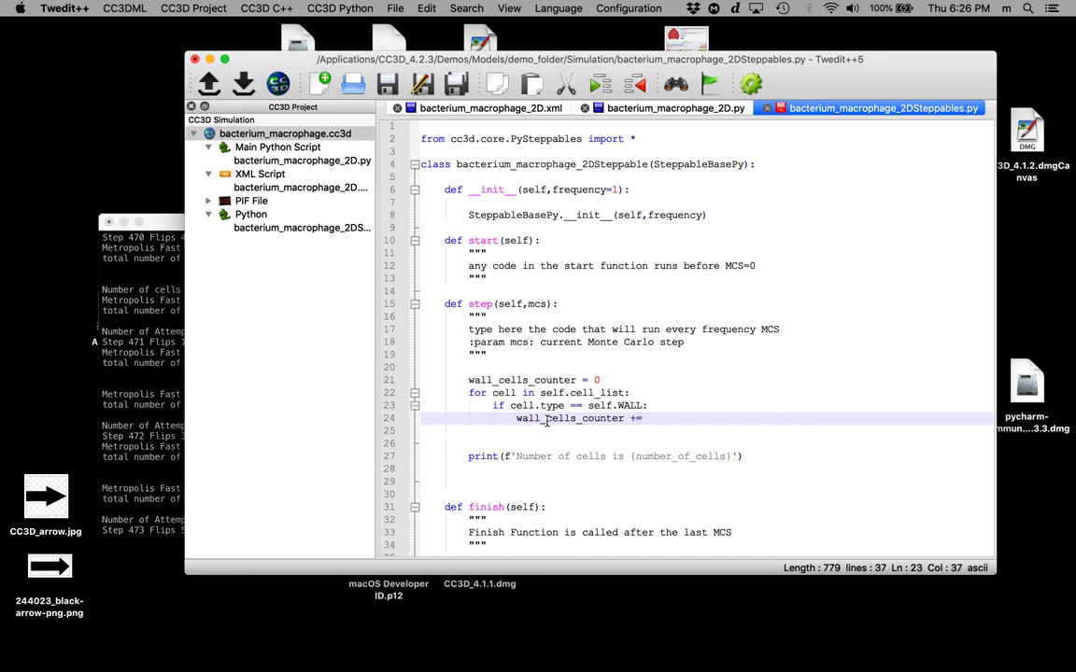
text(1)
click(706, 455)
text(of t)
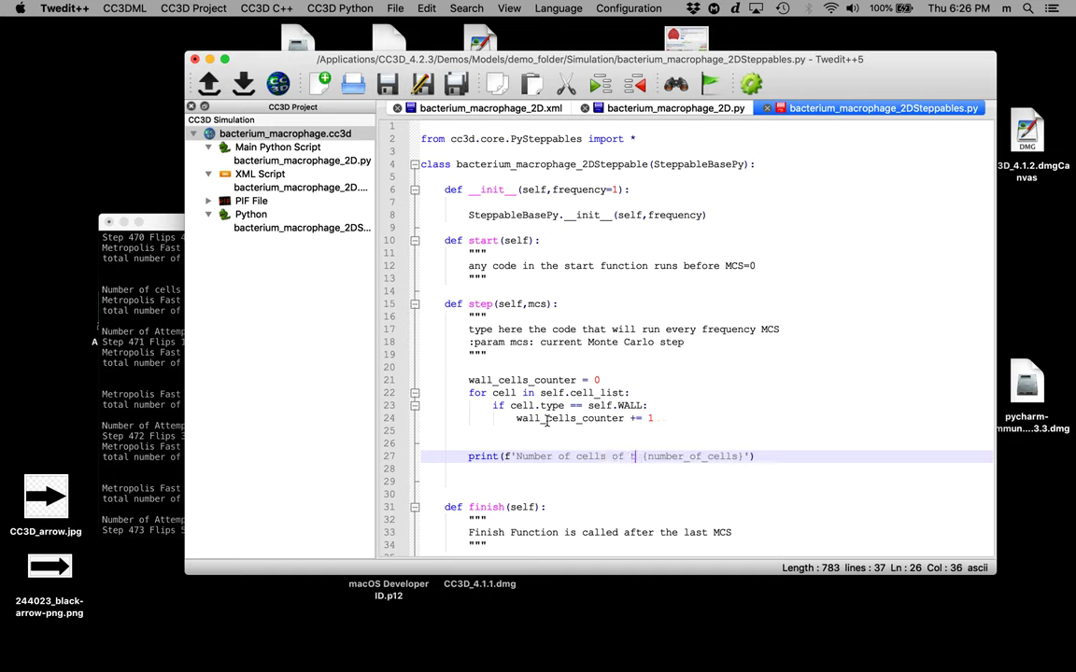
Make the print read 'Number of cells of type Wall = ' with wall_cells_counter.
text(ype)
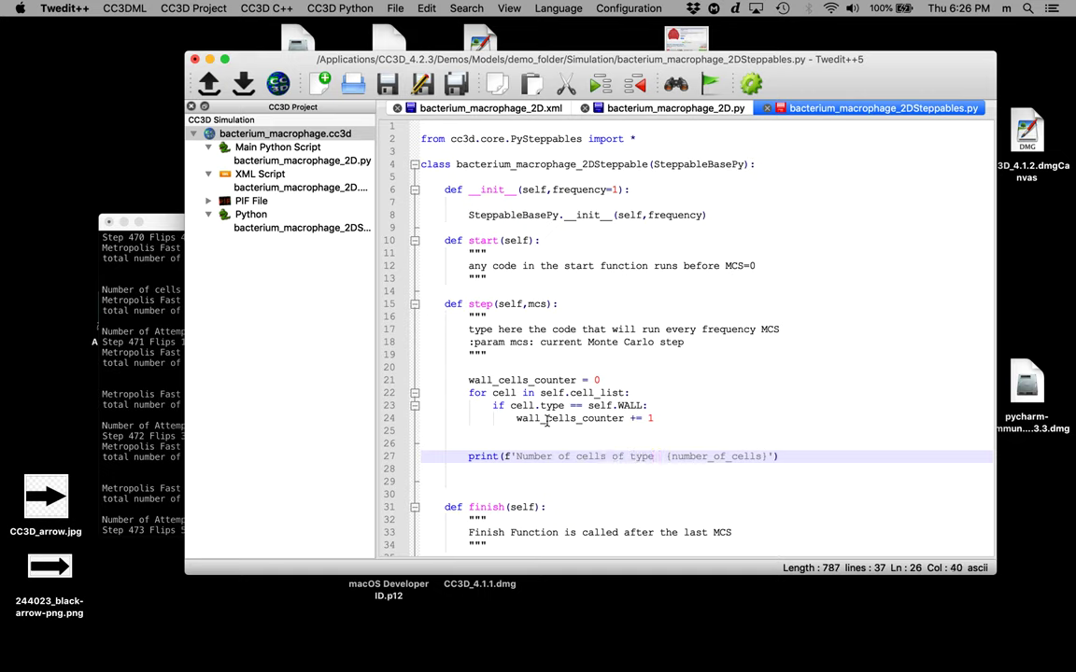
text(Wall =)
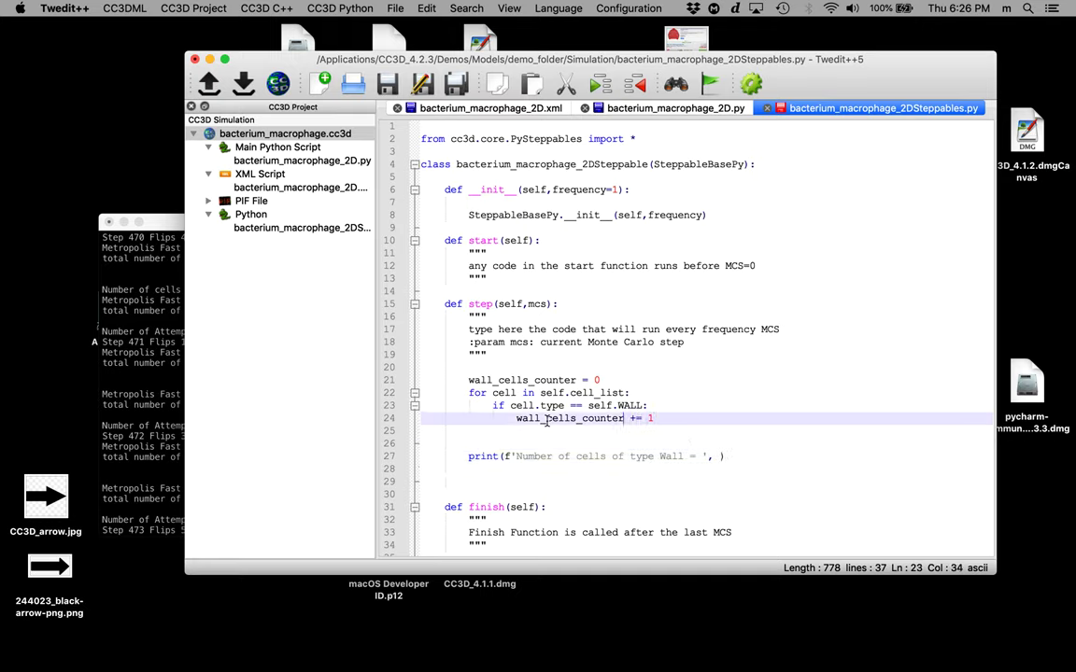
double_click(569, 418)
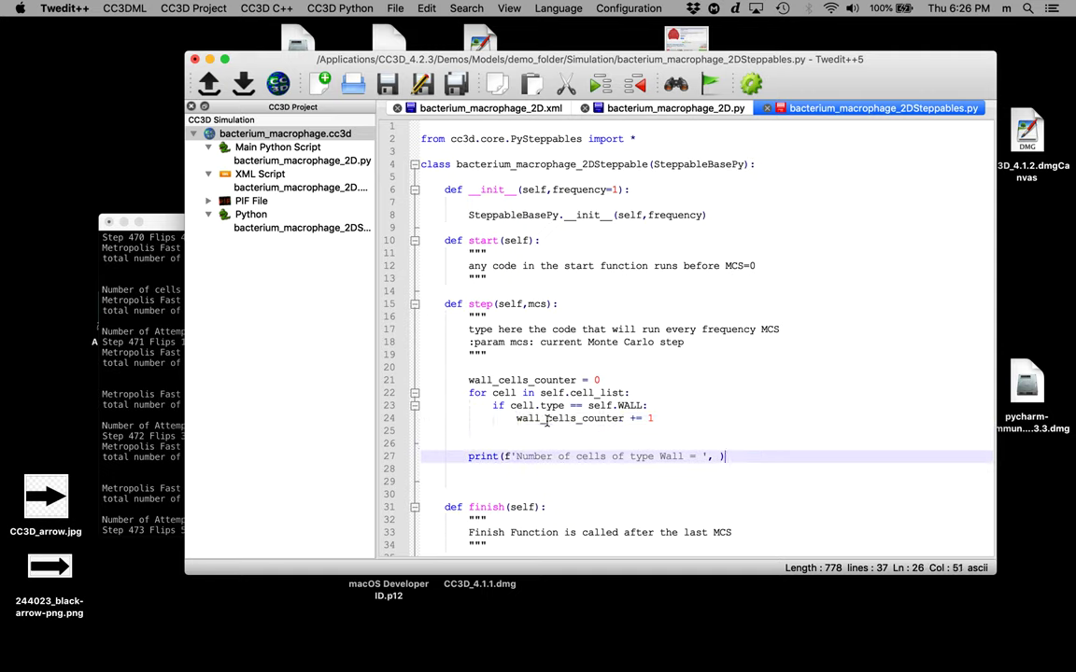
text(wall_cells_counter)
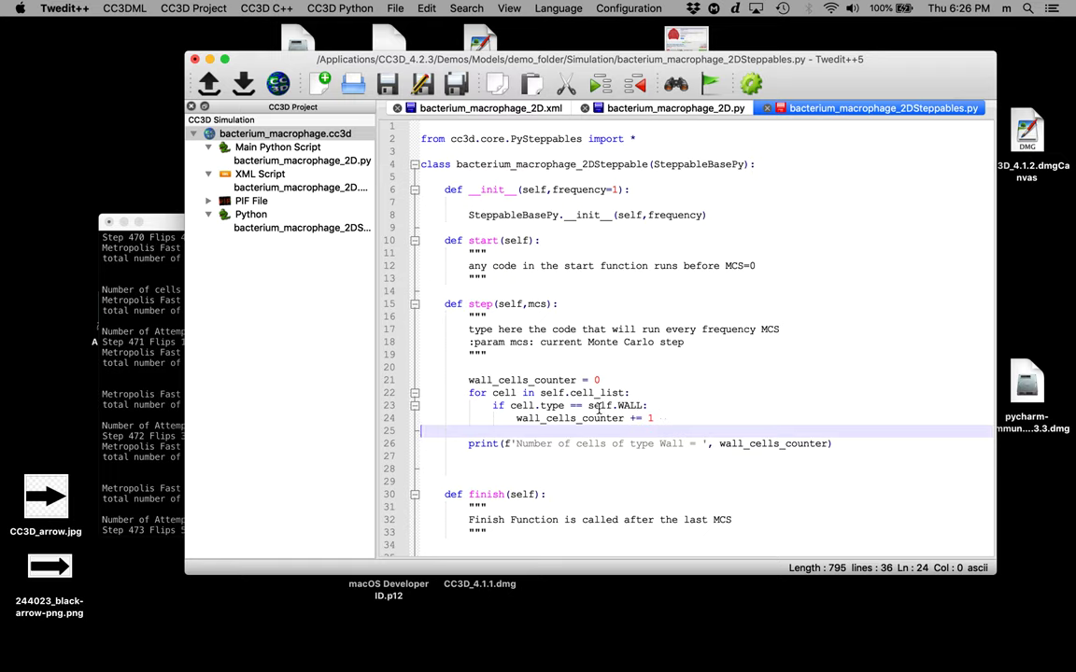
click(591, 405)
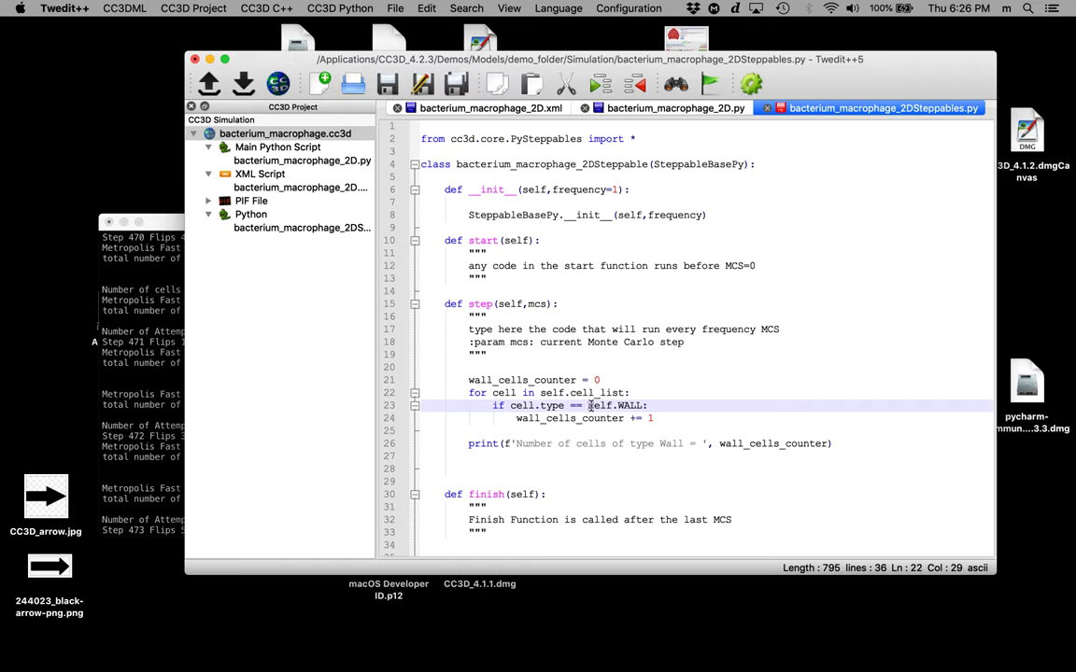
double_click(617, 405)
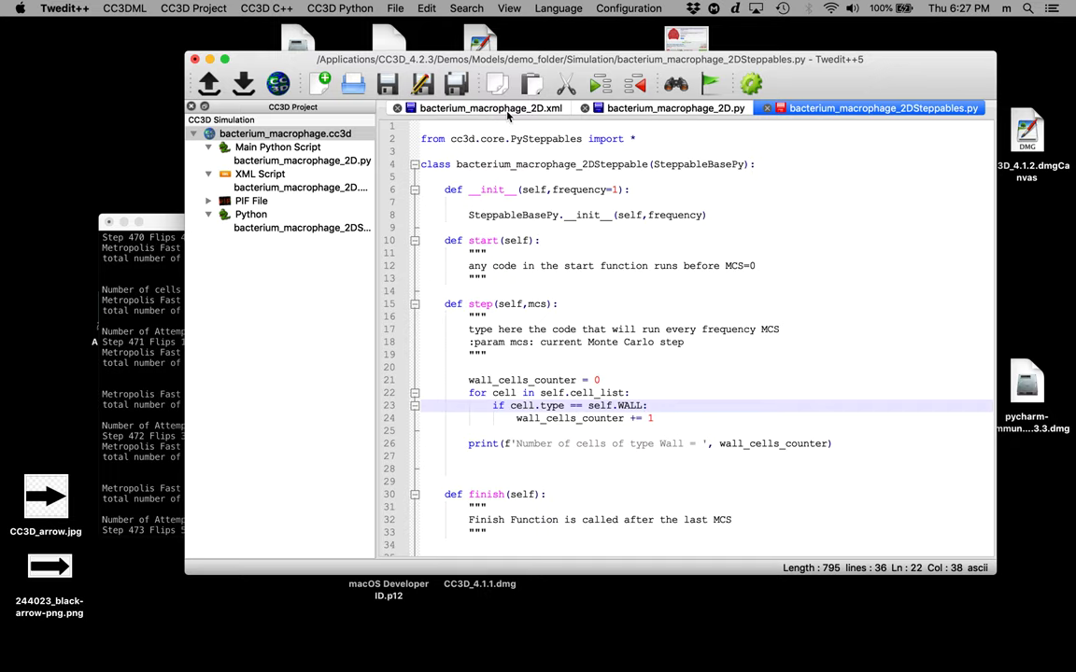
Inspect the CellType entries Medium, Bacterium, Macrophage and Wall in bacterium_macrophage_2D.xml.
click(491, 108)
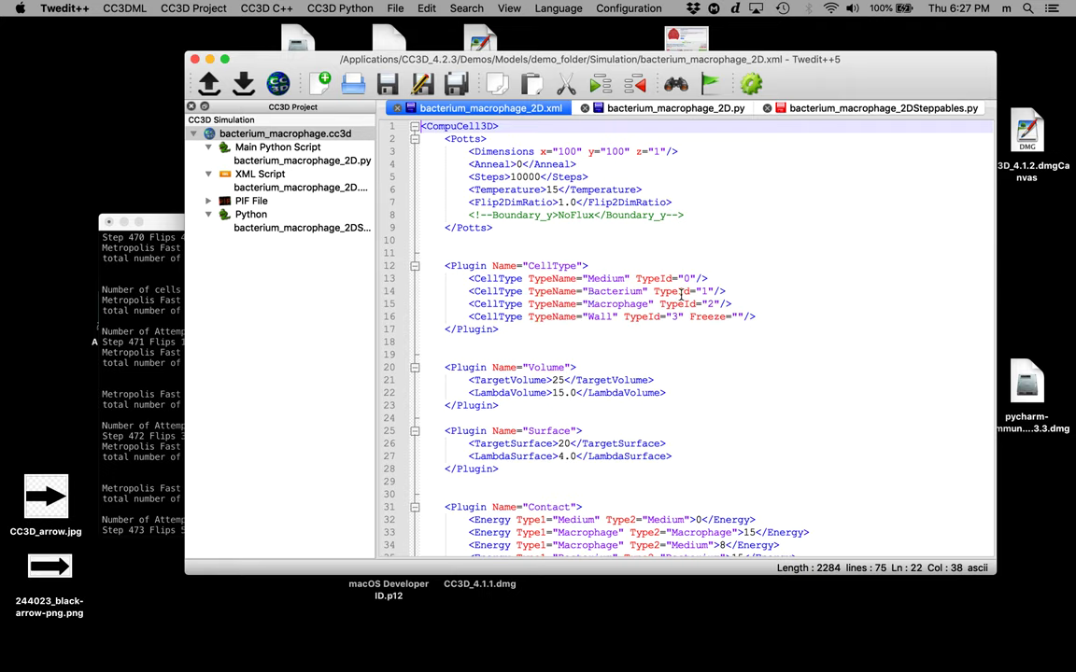
mouse_move(708, 290)
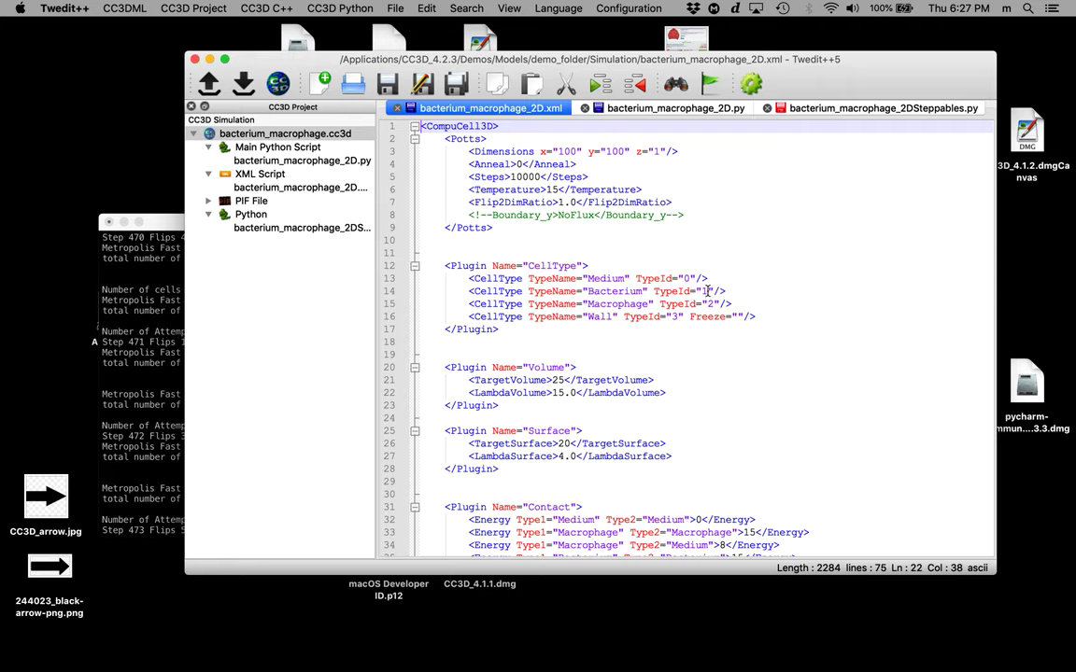
click(710, 292)
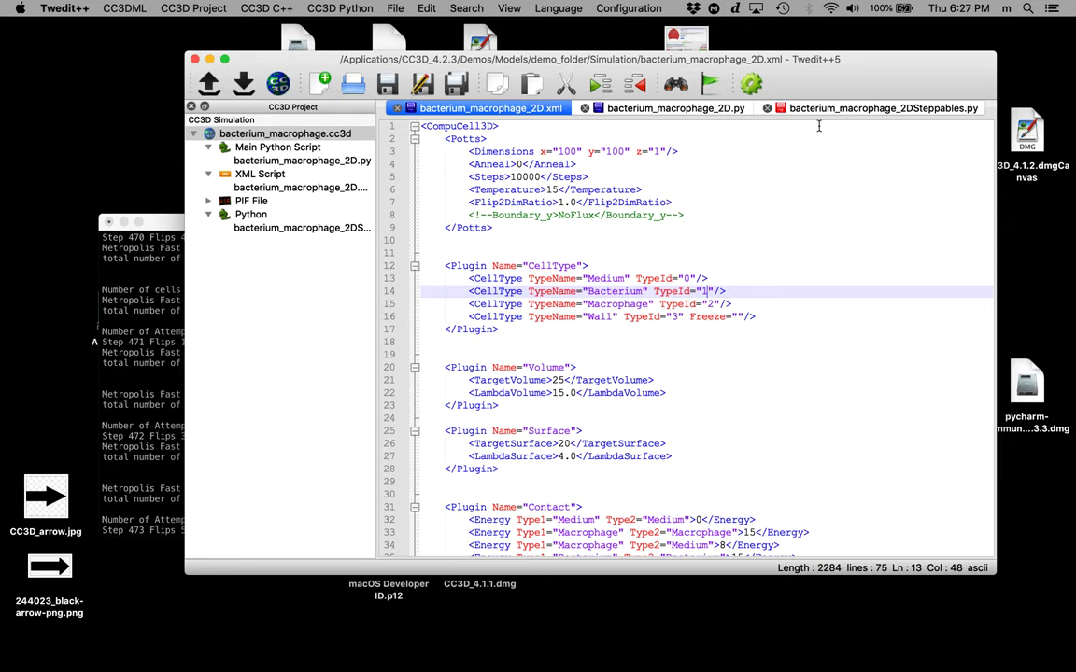
mouse_move(637, 296)
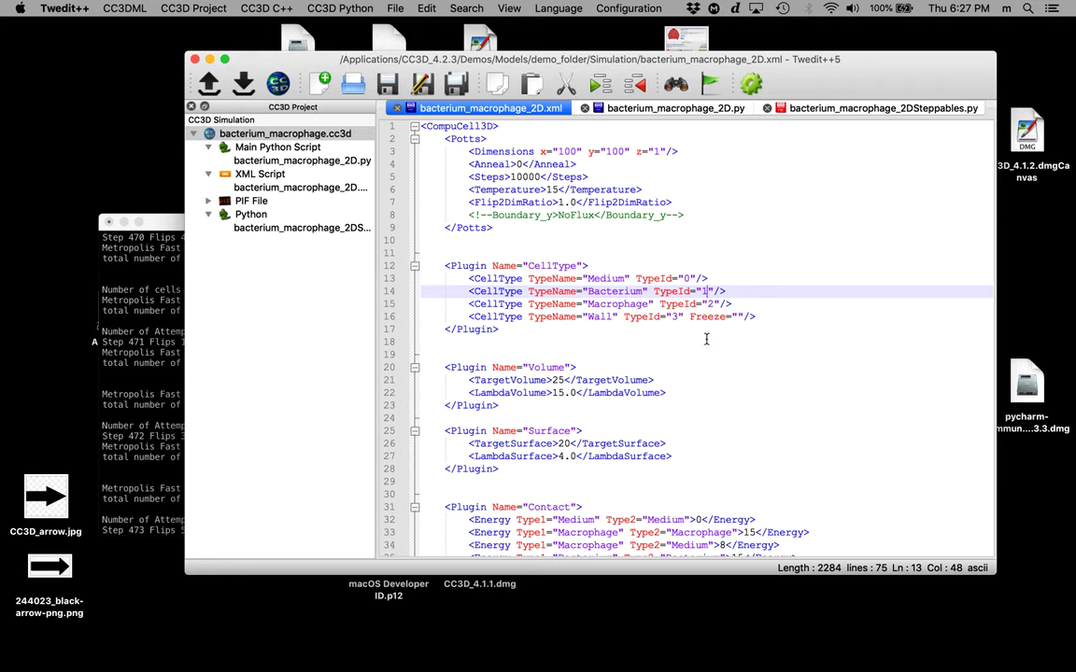
mouse_move(820, 117)
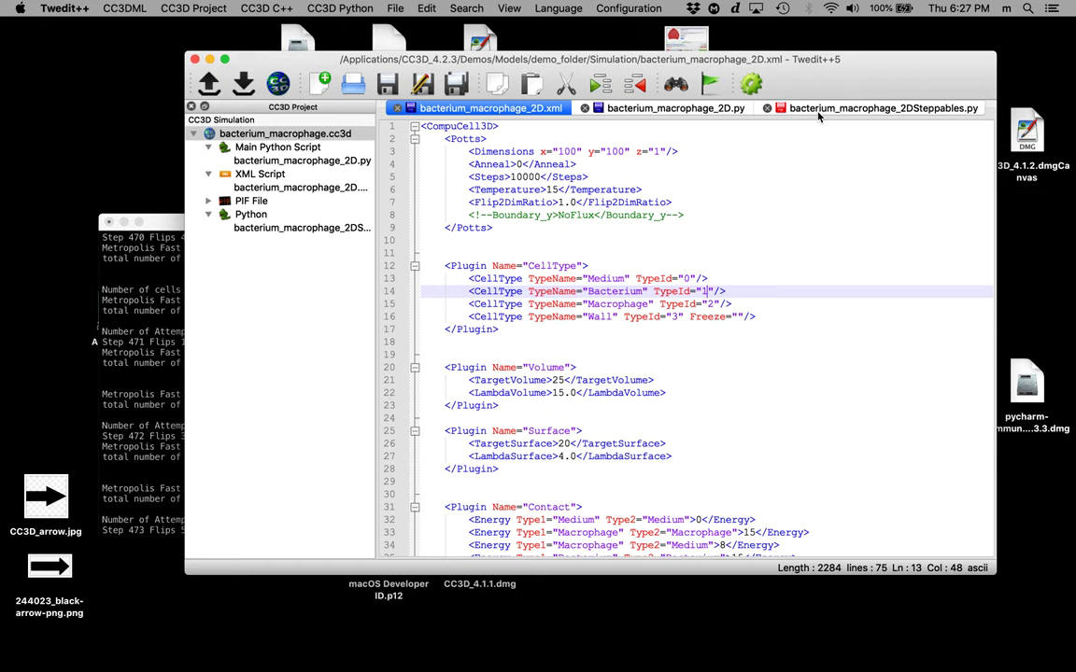
Return to bacterium_macrophage_2DSteppables.py and save it with Cmd+S.
click(878, 107)
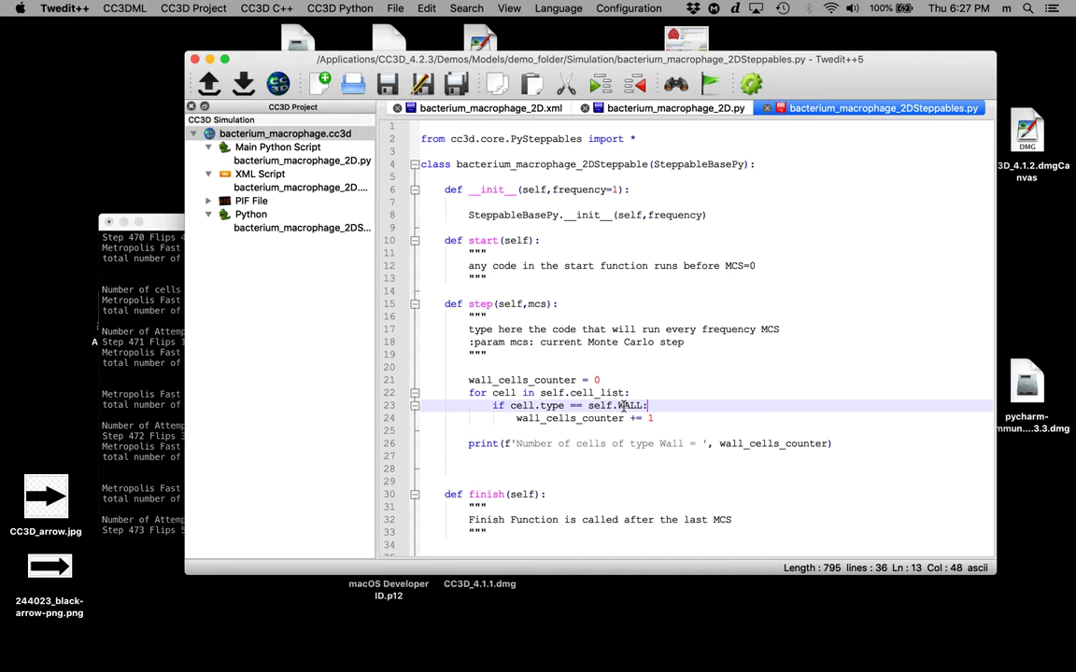
key(cmd+s)
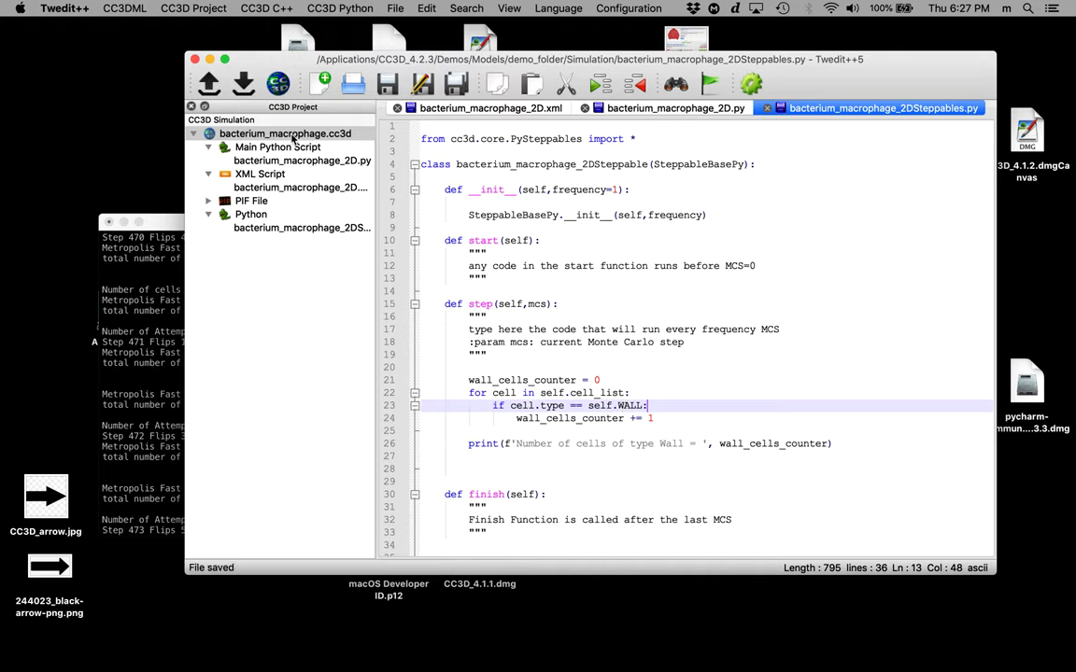
Open the .cc3d project's context menu to launch the simulation in CompuCell3D Player.
right_click(286, 133)
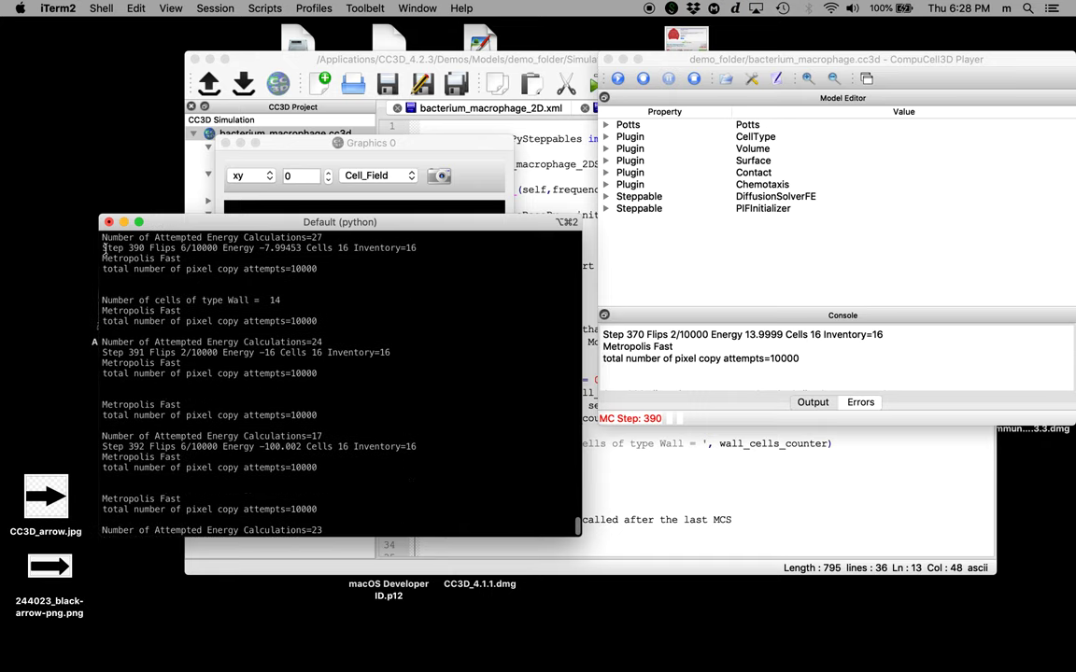
mouse_move(135, 255)
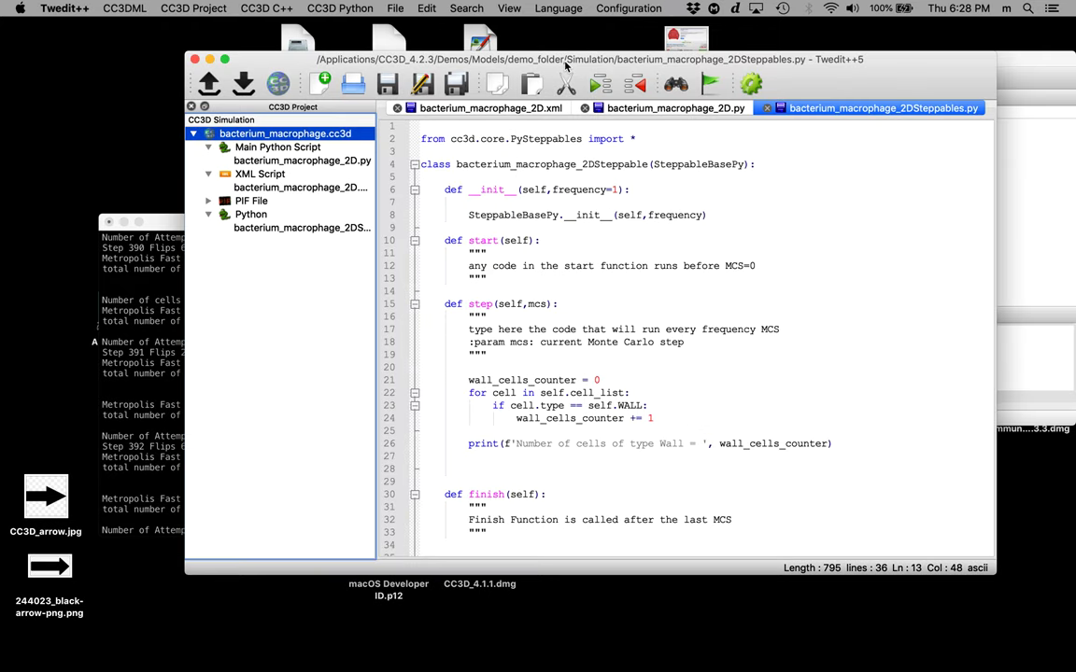
Add a macrophage_cells_counter initialization line beside the wall counter.
click(608, 380)
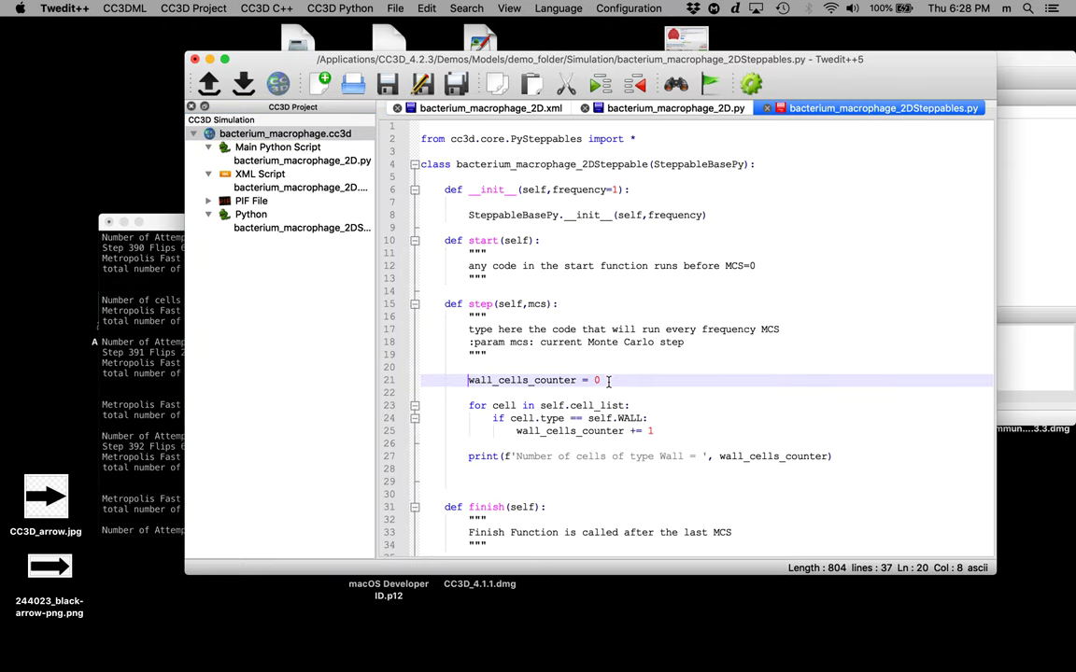
text(wall_cells_counter = 0)
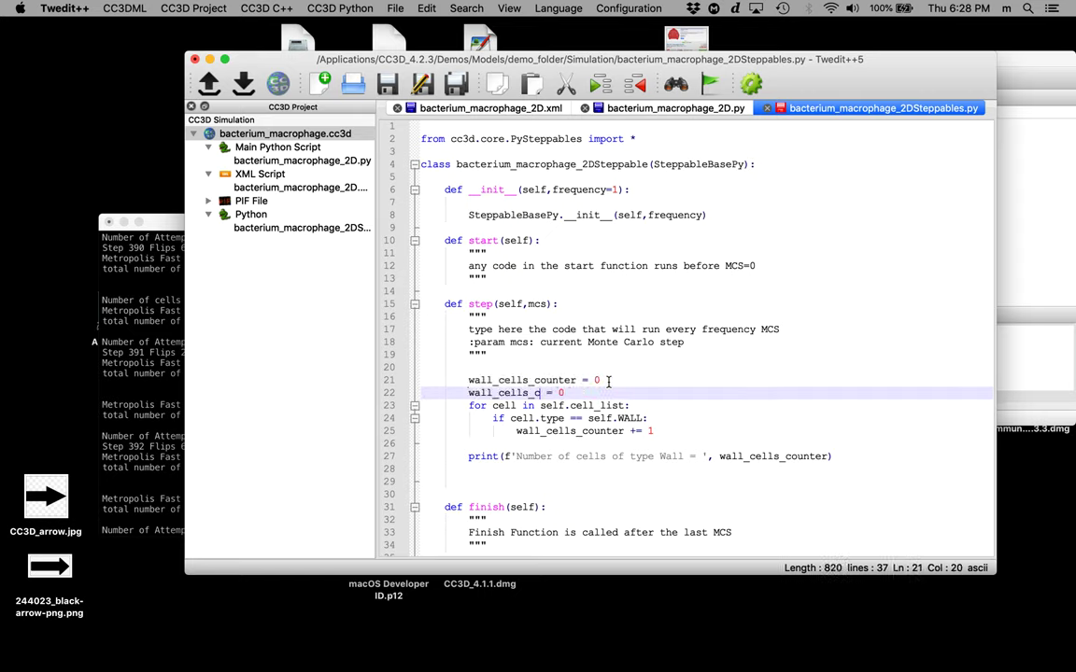
text(ounter)
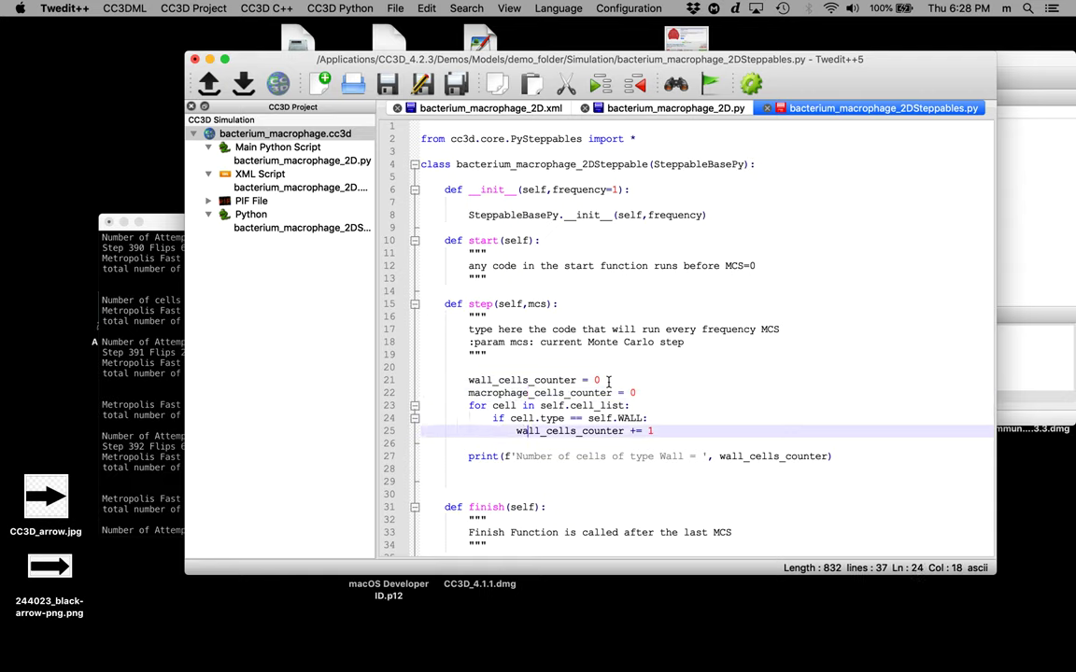
key(enter)
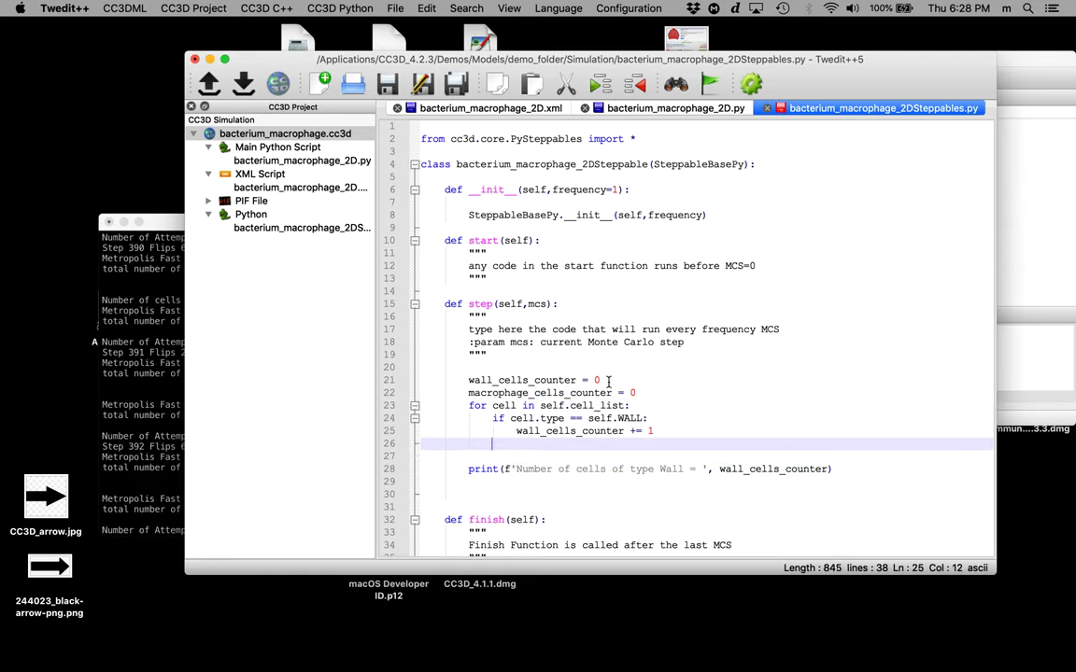
Add an if check testing whether cell.type is MACROPHAGE.
text(if cel)
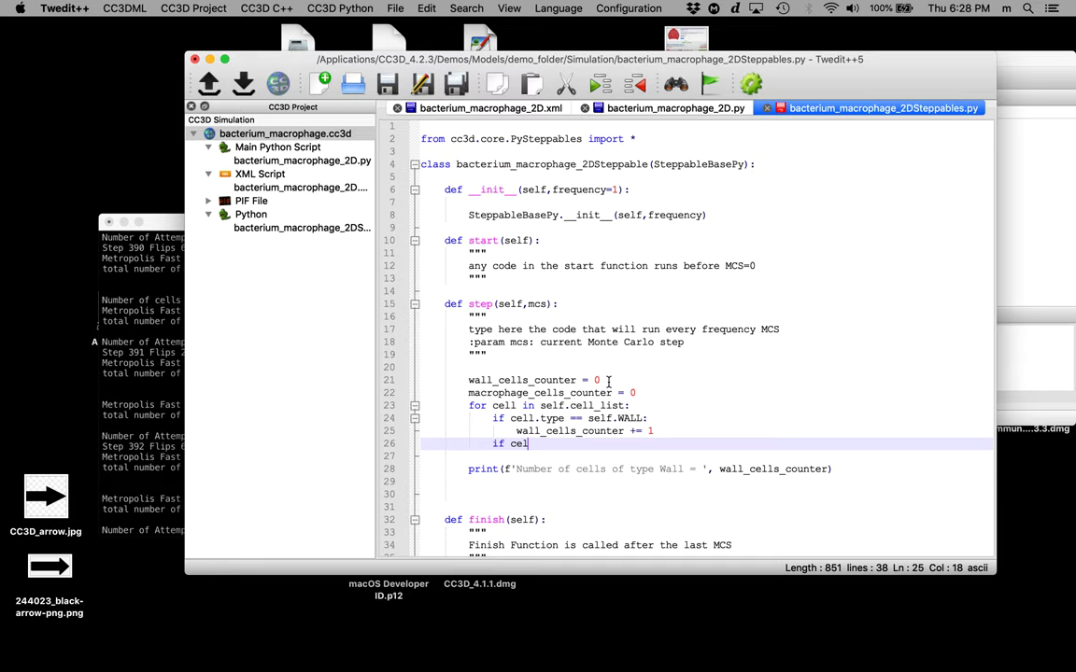
text(l.type == self.)
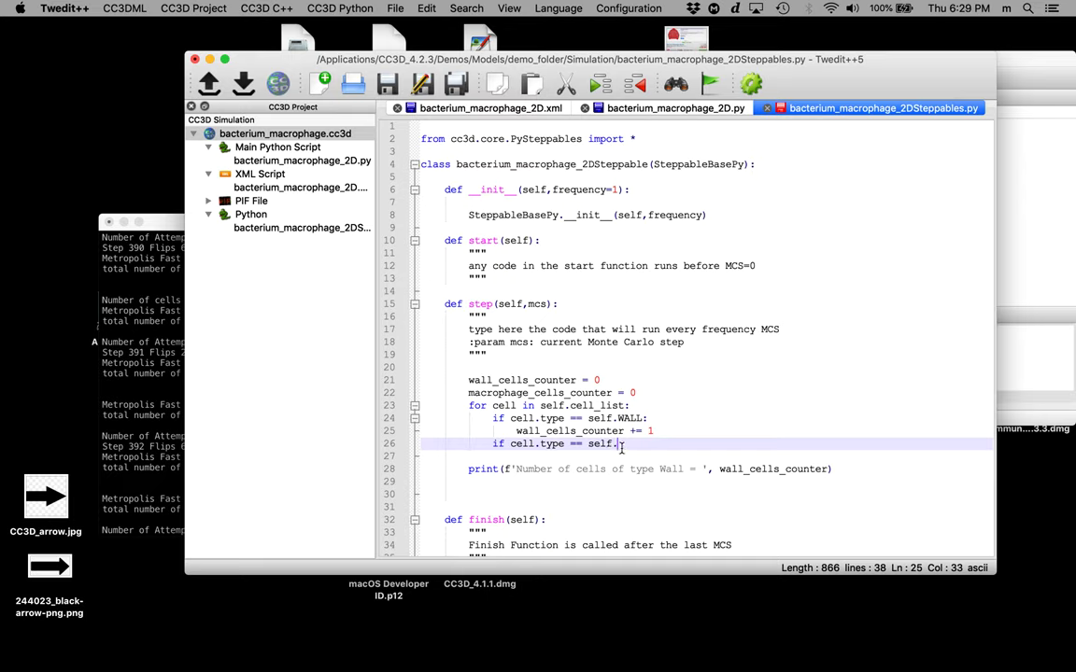
mouse_move(627, 474)
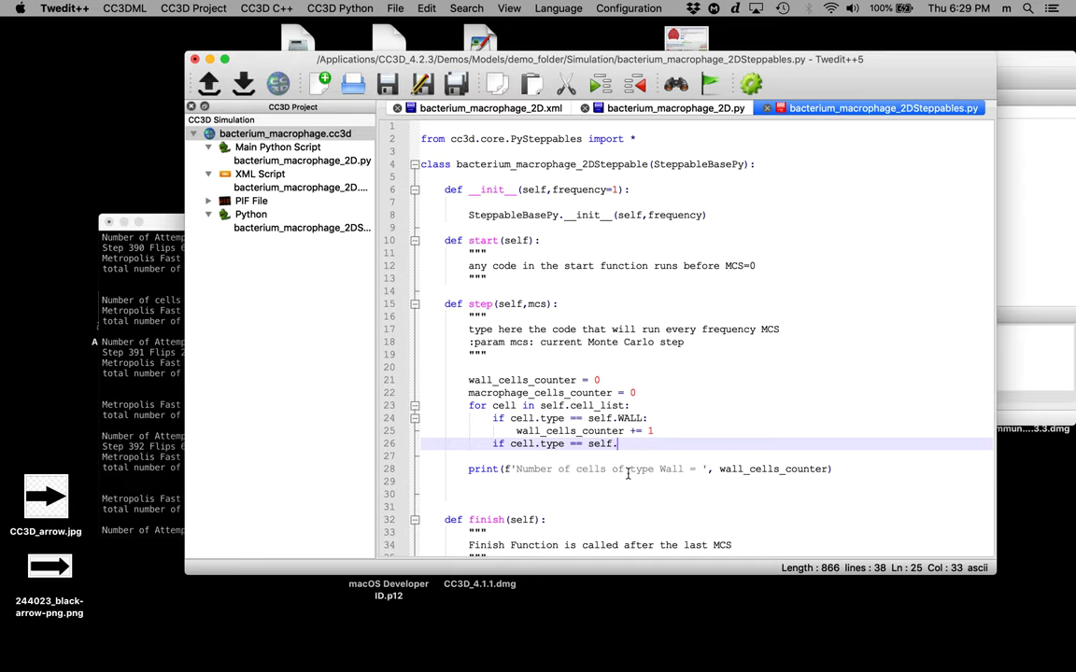
text(MACROPHAGE)
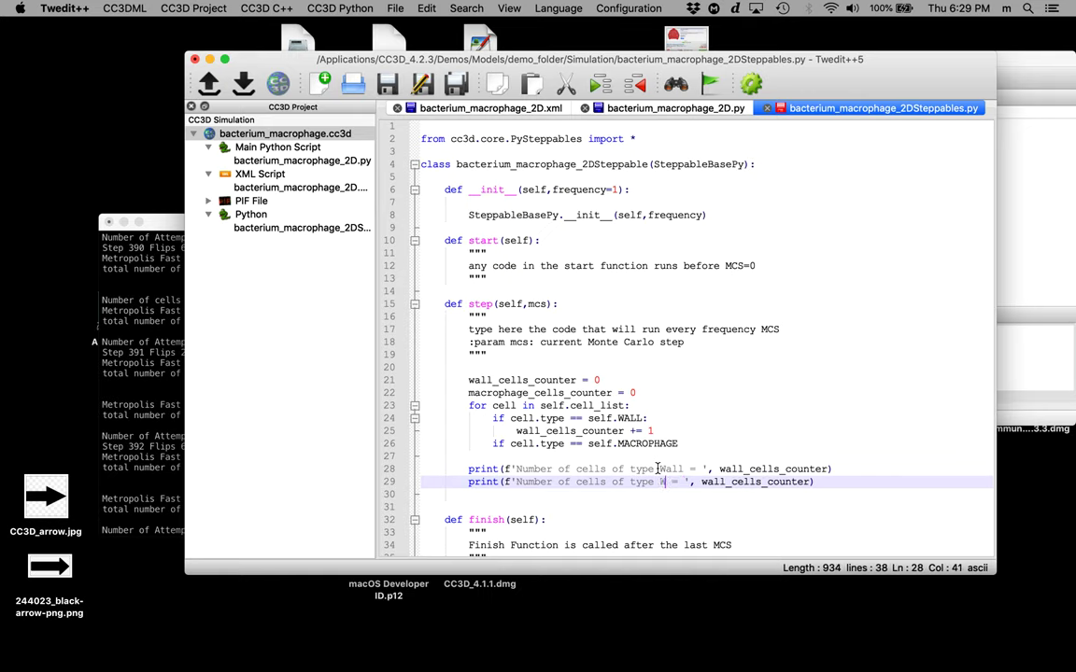
text(acrophage)
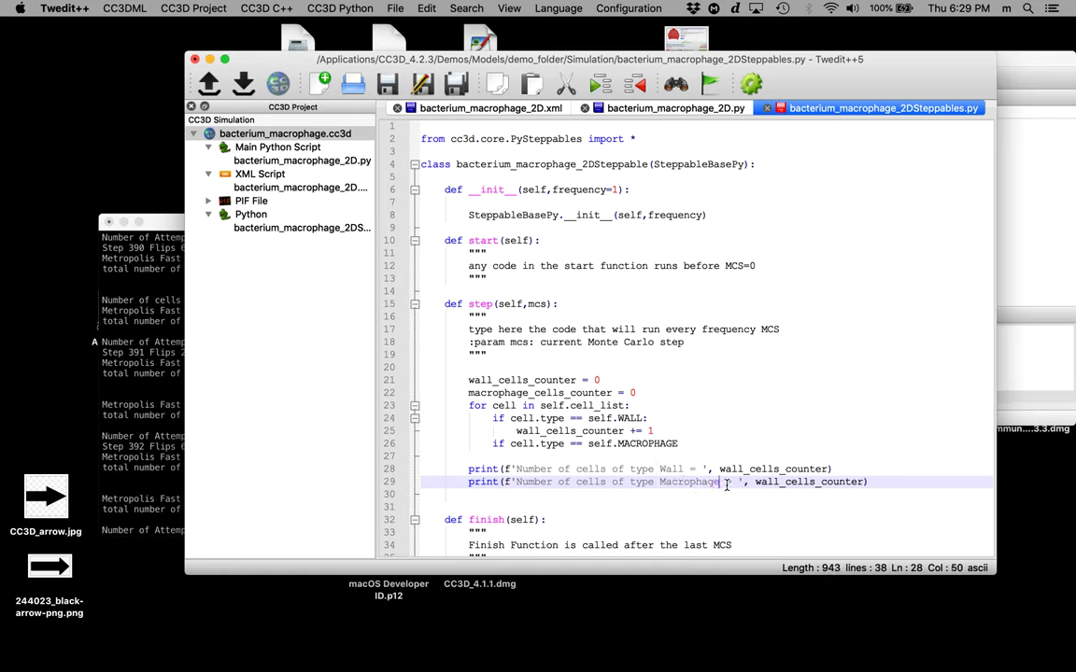
Make the second print line report Macrophage using macrophage_cells_counter.
double_click(688, 482)
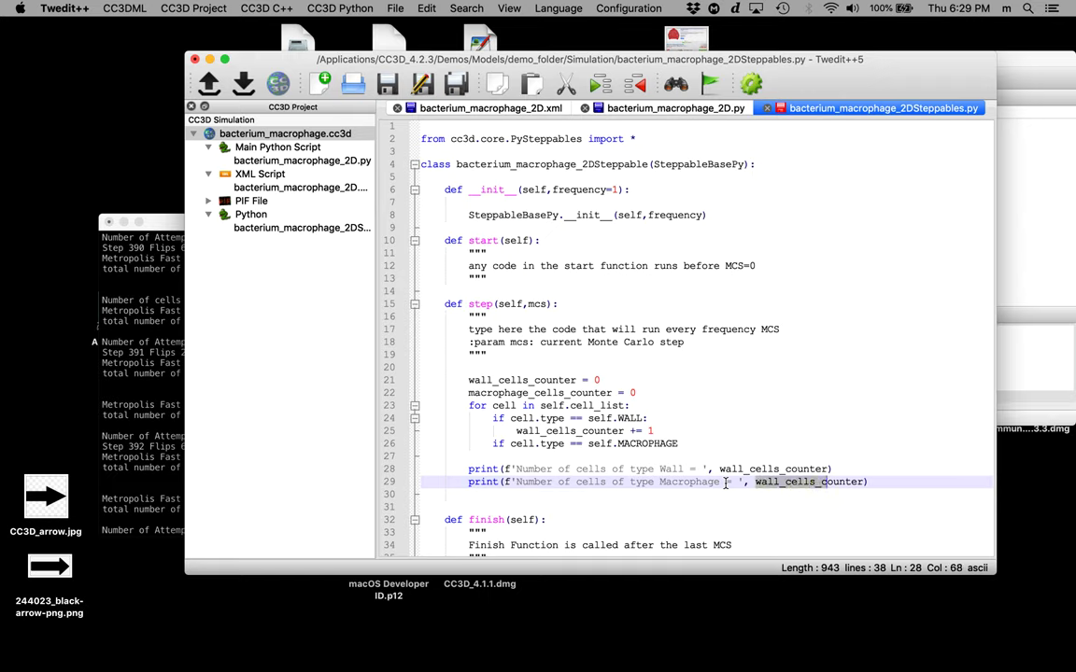
text(Macrophage)
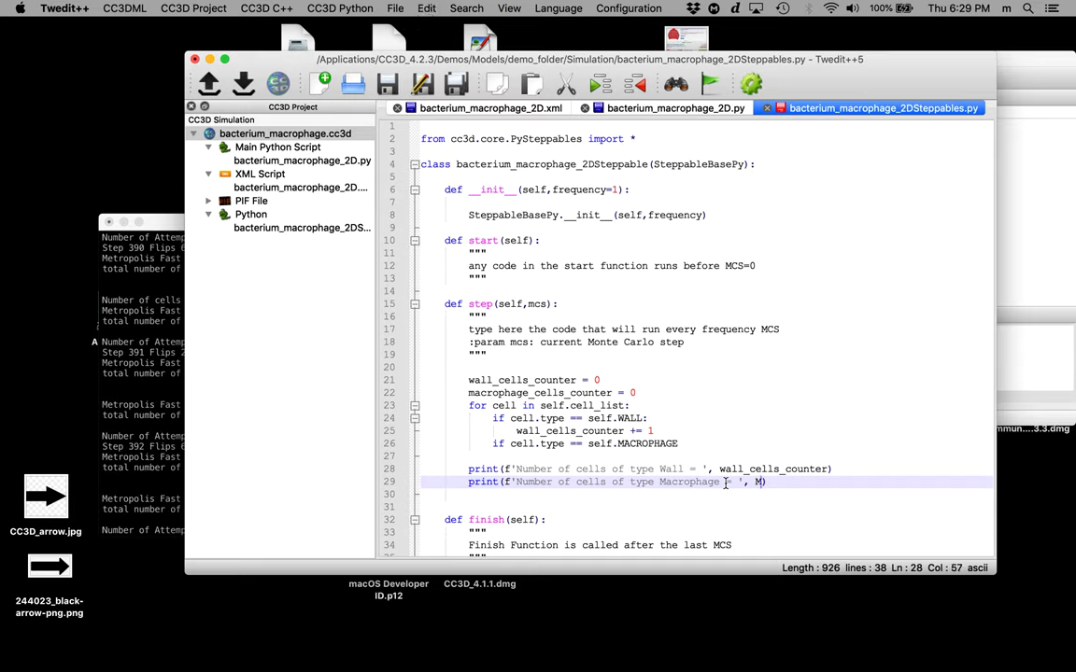
text(w)
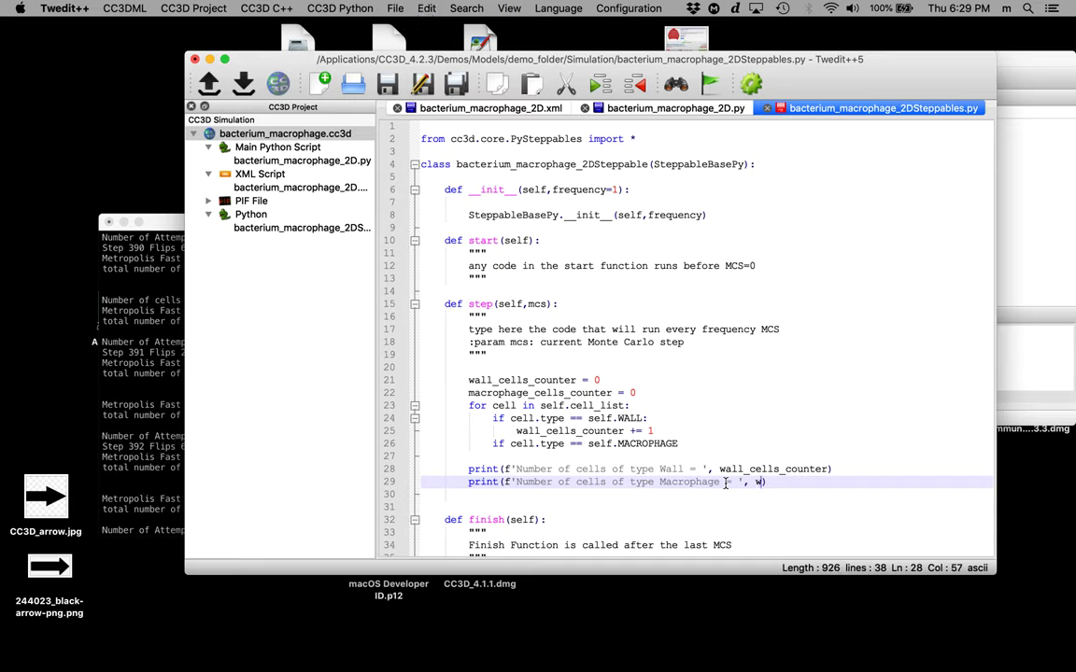
text(acropha)
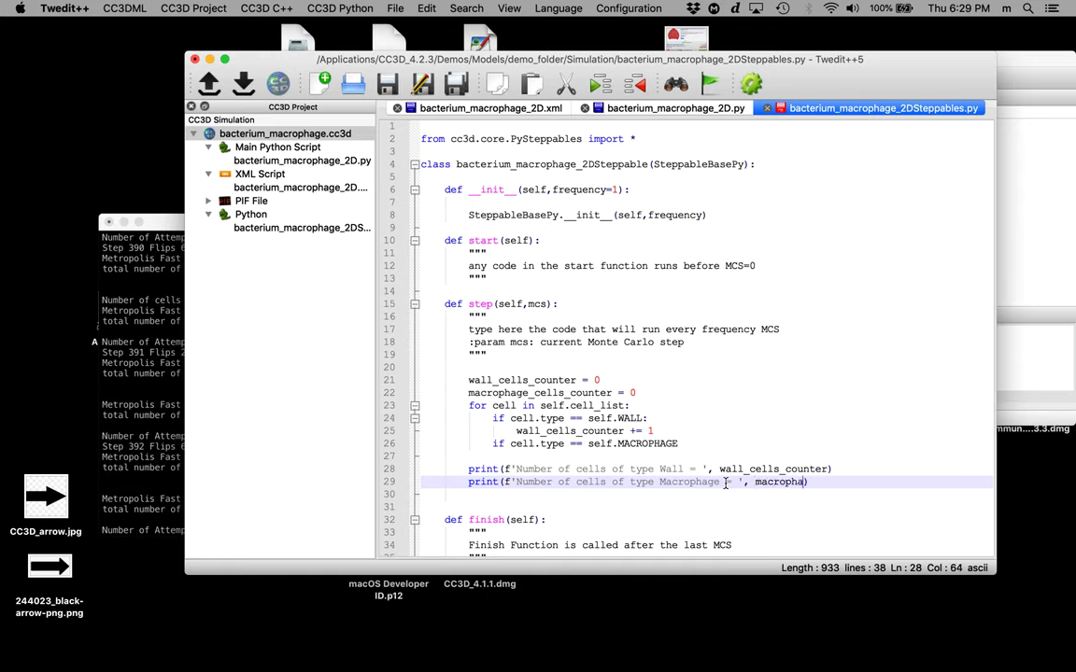
text(ge_cells_counter)
text(d_cells_counter)
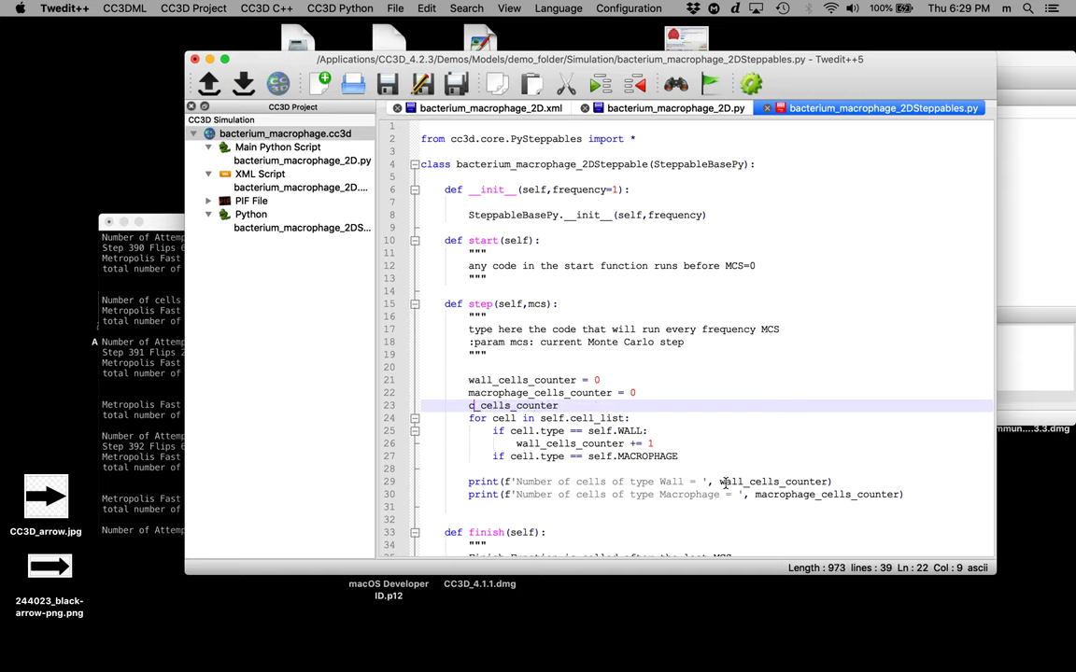
Add a bacterium_cells_counter line and a macrophage counter line, and begin an 'if cell.type ==' check.
text(bacteriu)
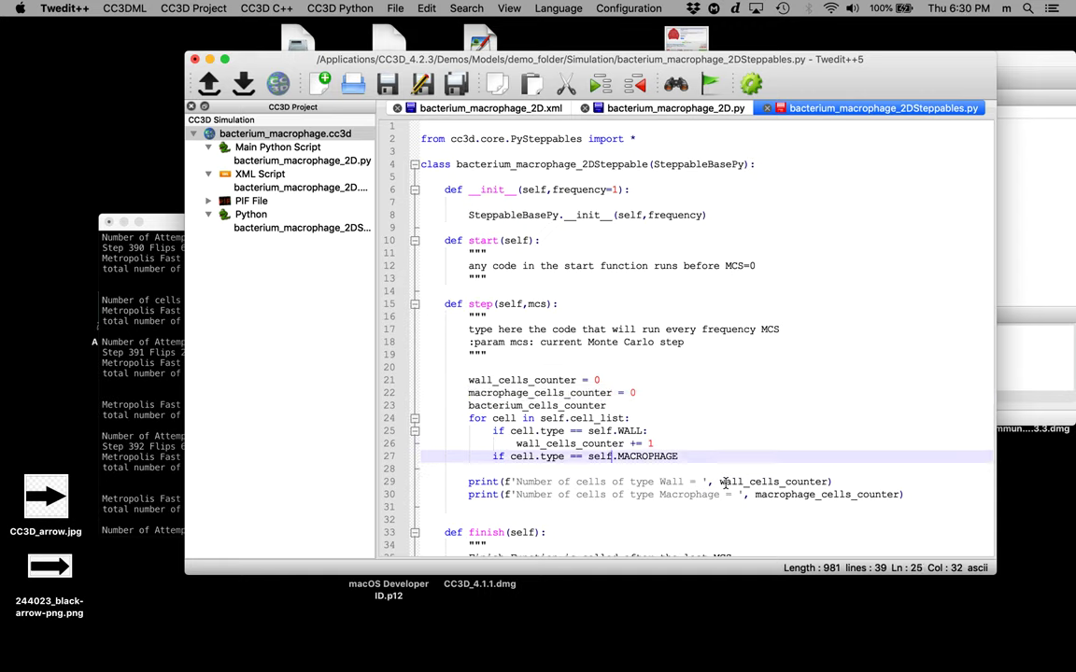
text(macrophage_cells_counter)
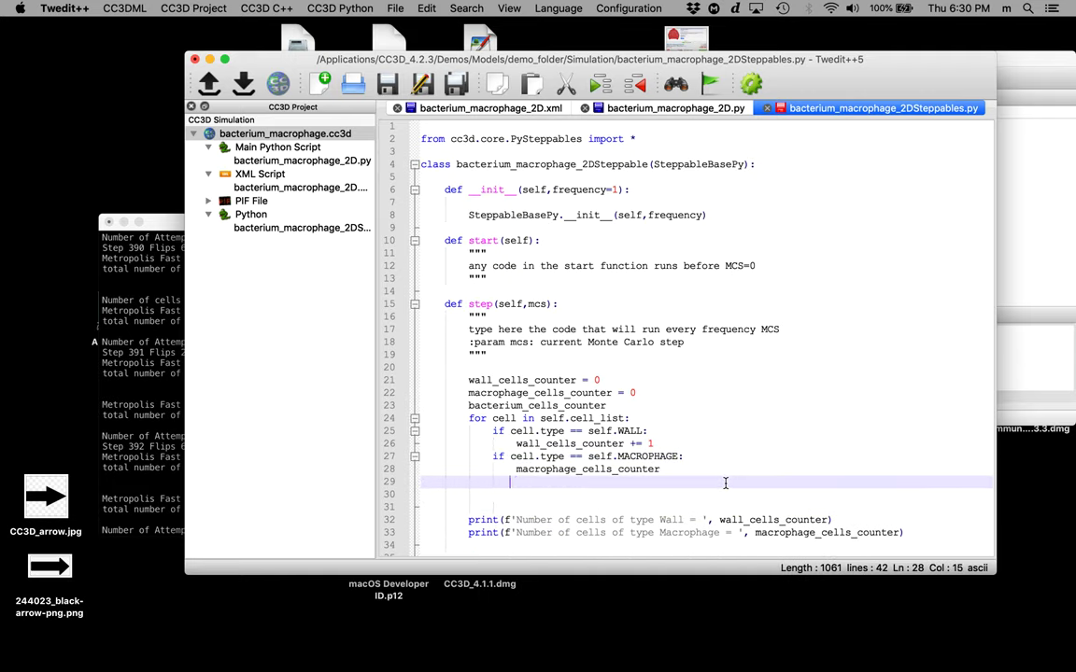
text(if)
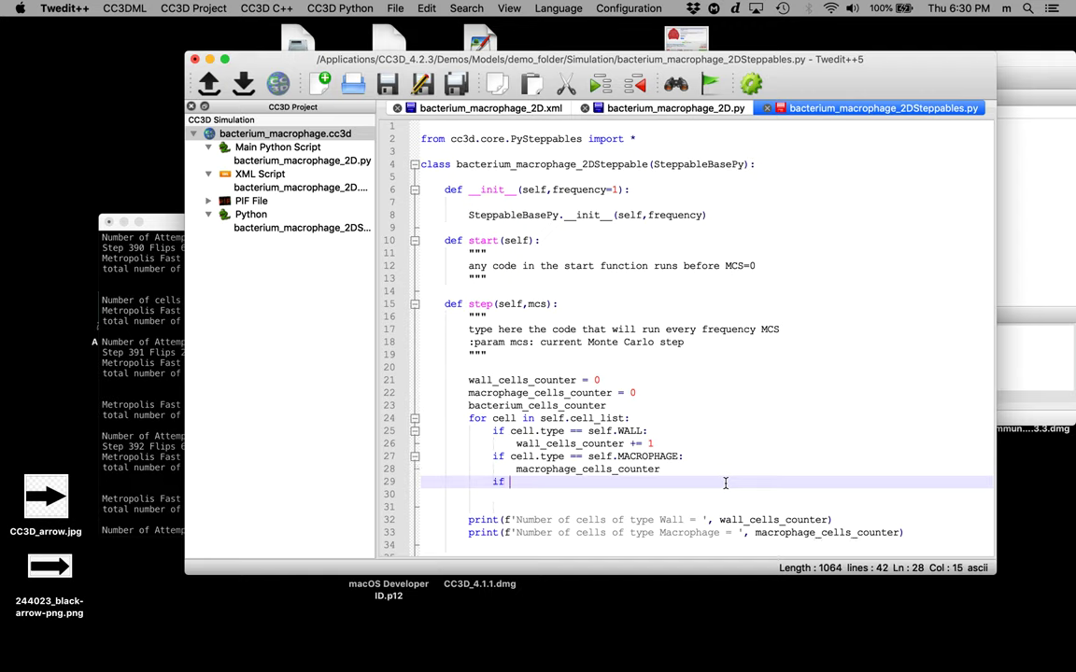
text(cell.t)
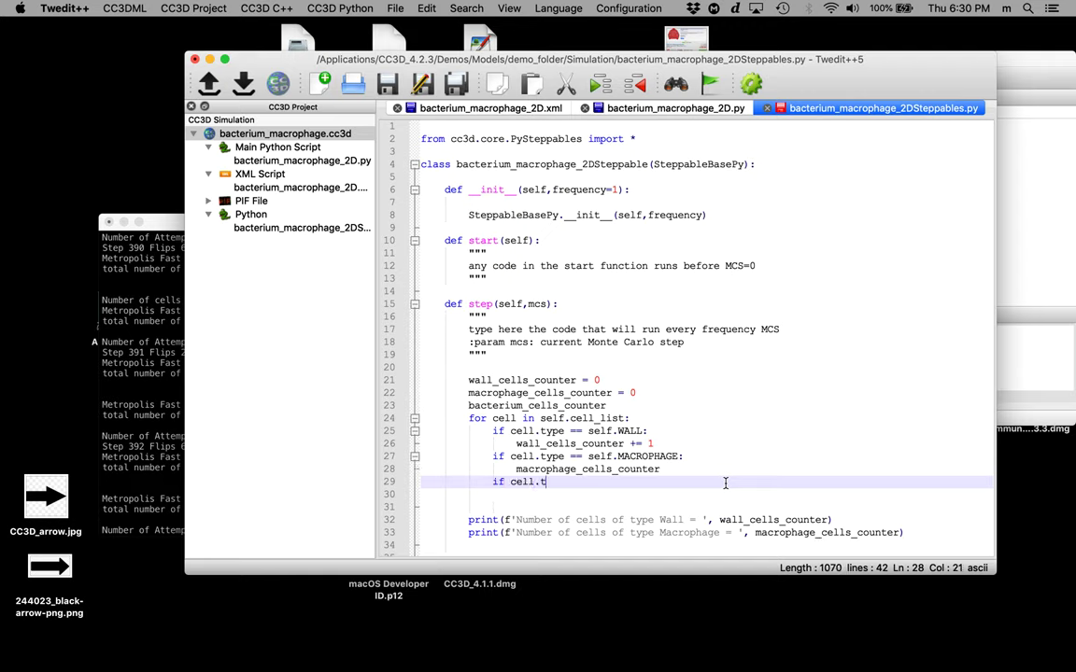
text(ype ==)
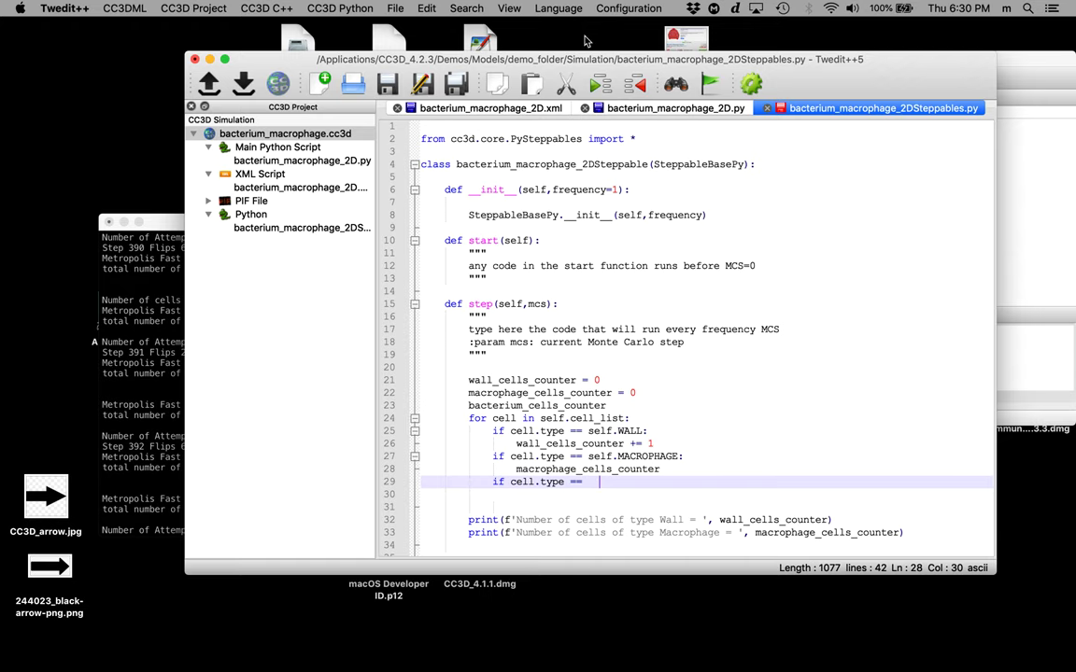
click(490, 107)
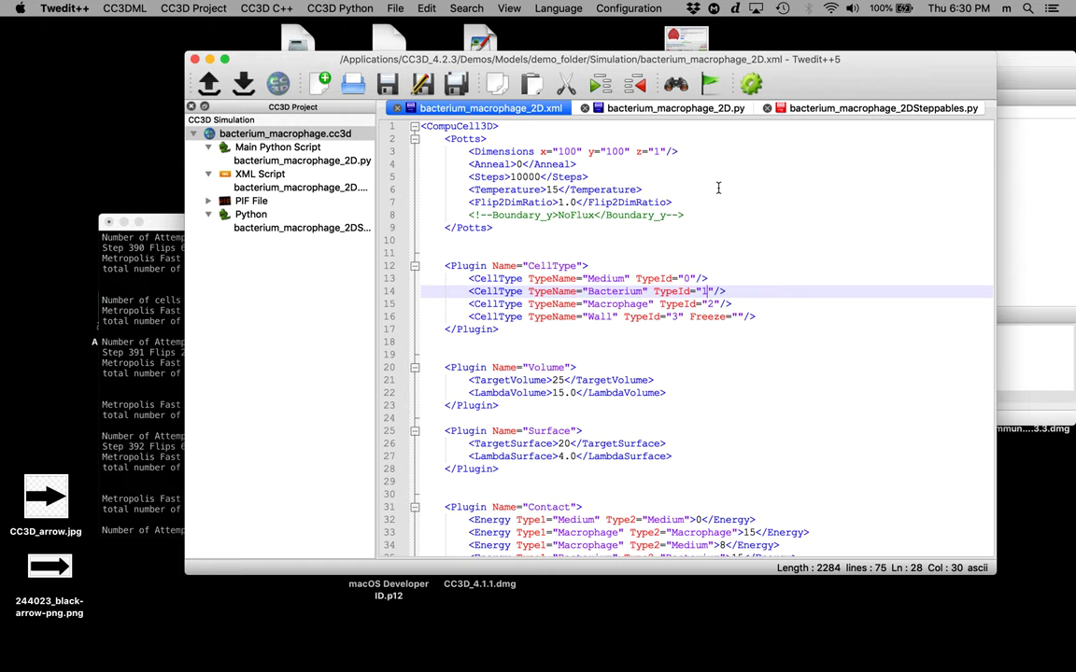
Finish the third check as cell.type == 1 and increment macrophage_cells_counter by 1.
click(872, 107)
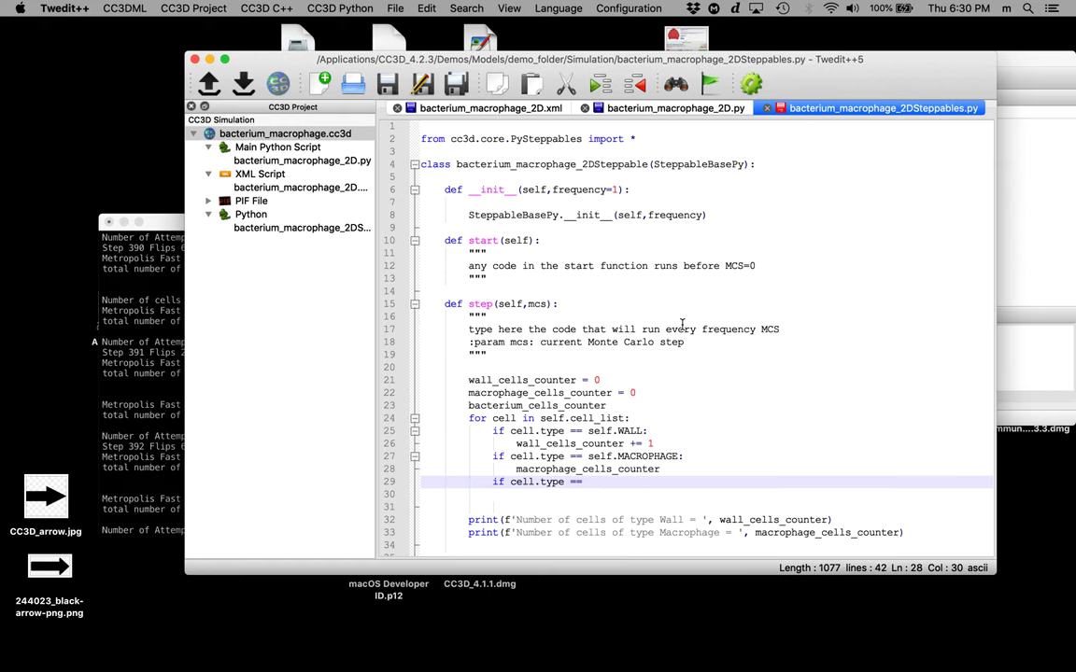
text(1)
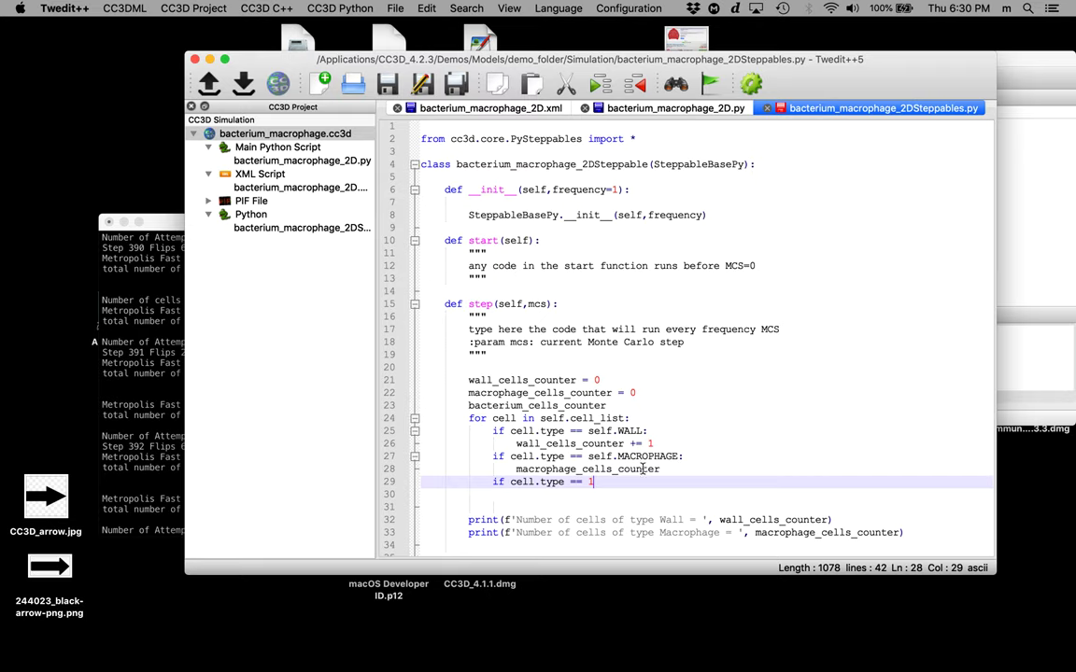
key(enter)
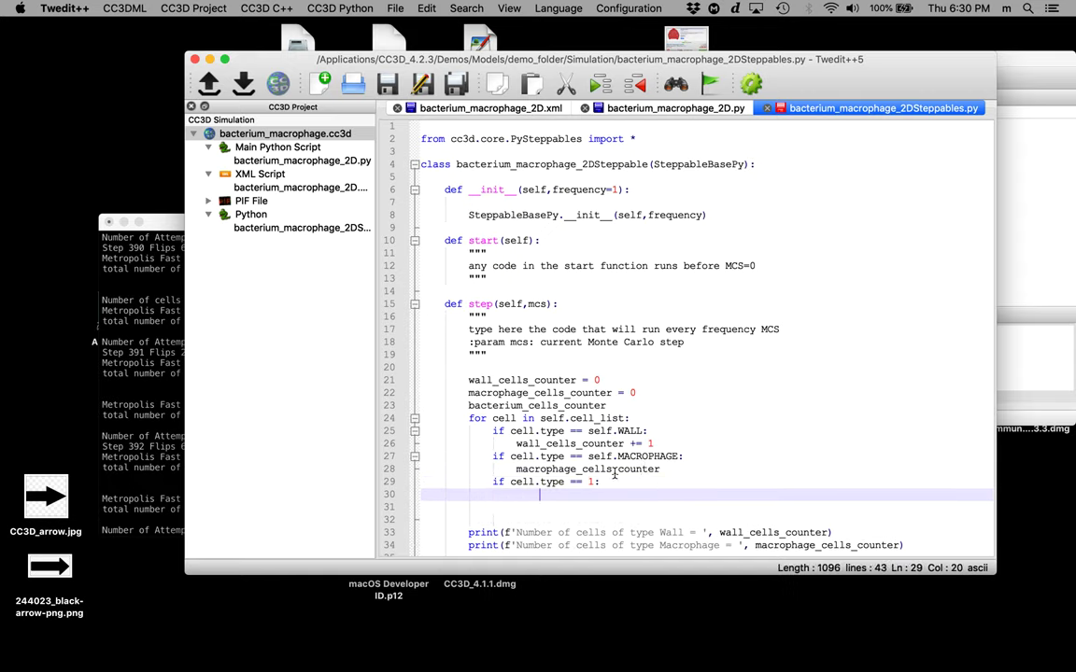
double_click(635, 456)
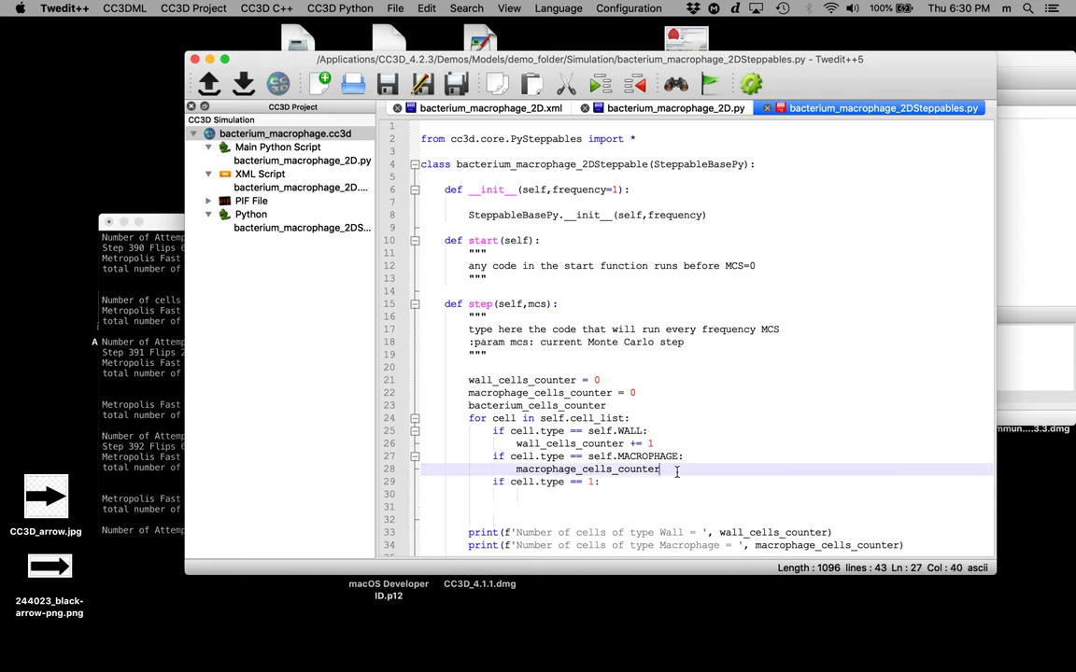
text(+=)
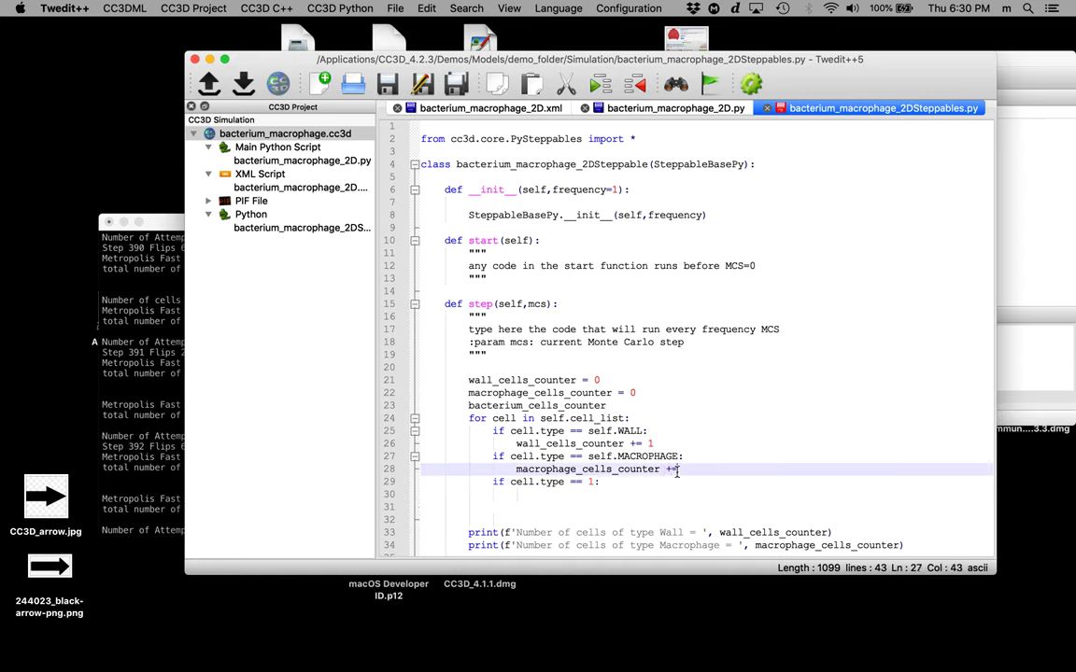
text(1)
click(706, 406)
text( = 0)
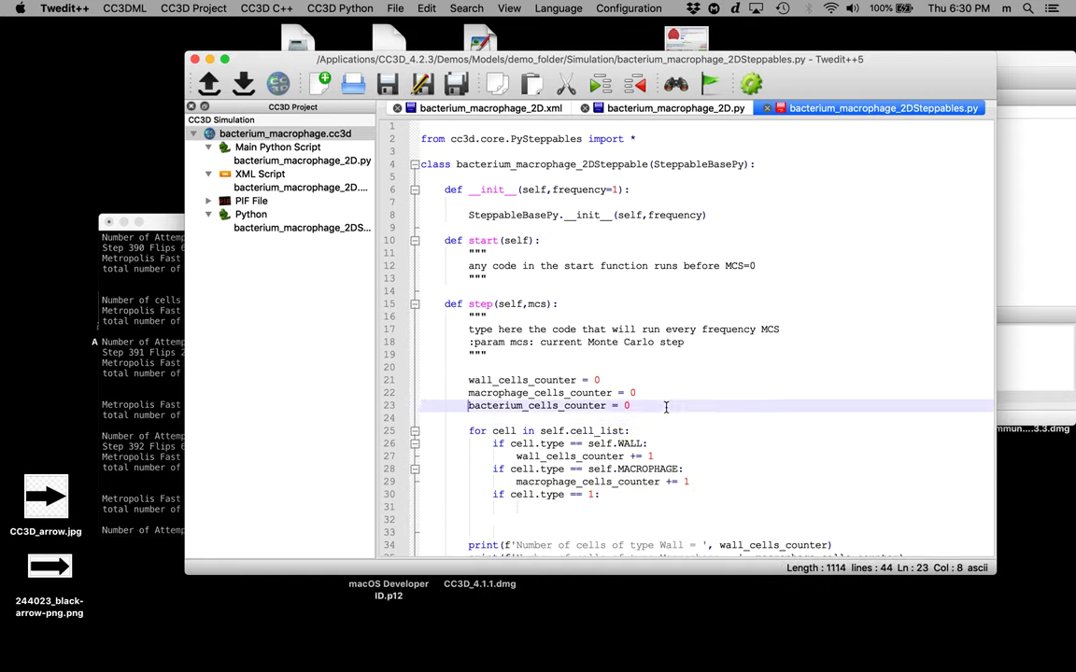
Increment bacterium_cells_counter by 1 under the type 1 check.
double_click(537, 406)
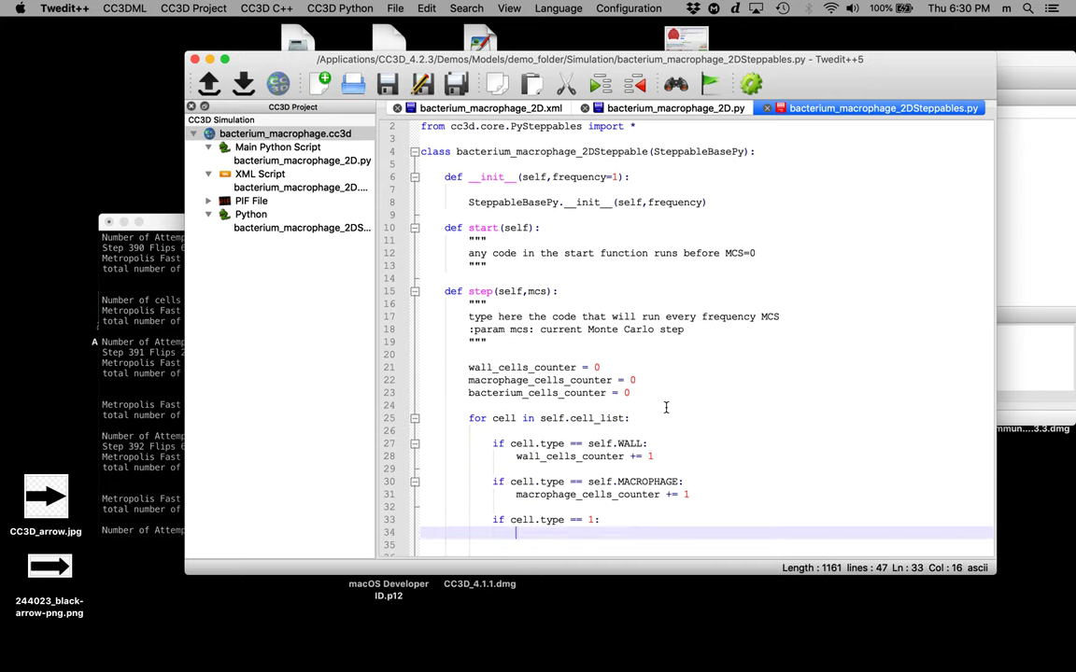
text(bacterium_cells_counter)
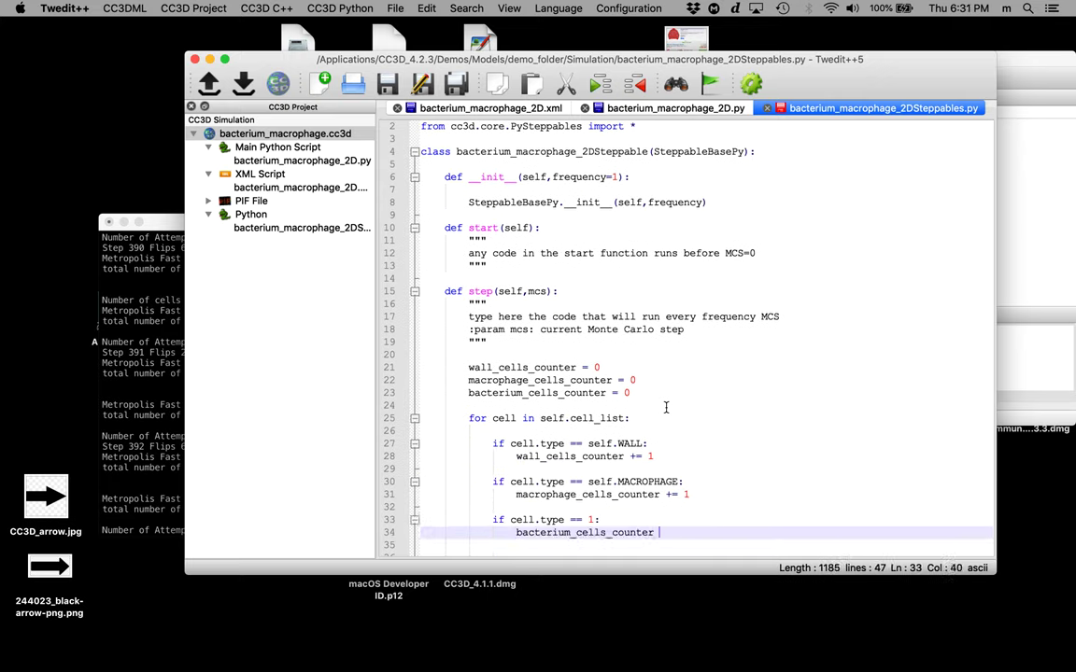
text(+=1)
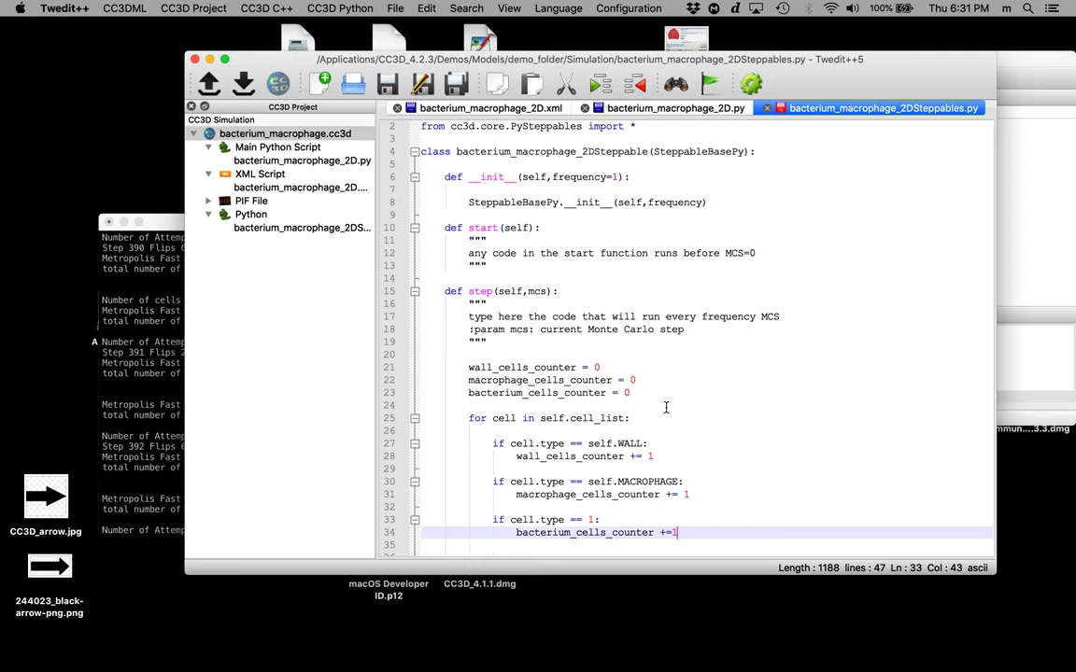
text(" ")
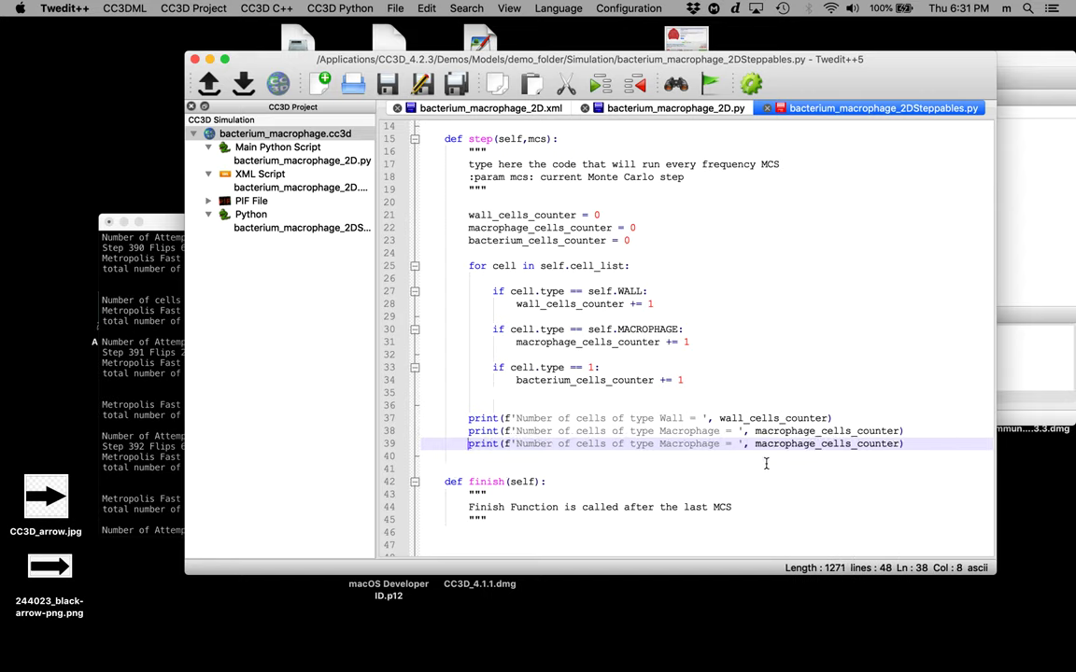
Change Macrophage to Bacterium in the third print line.
double_click(689, 444)
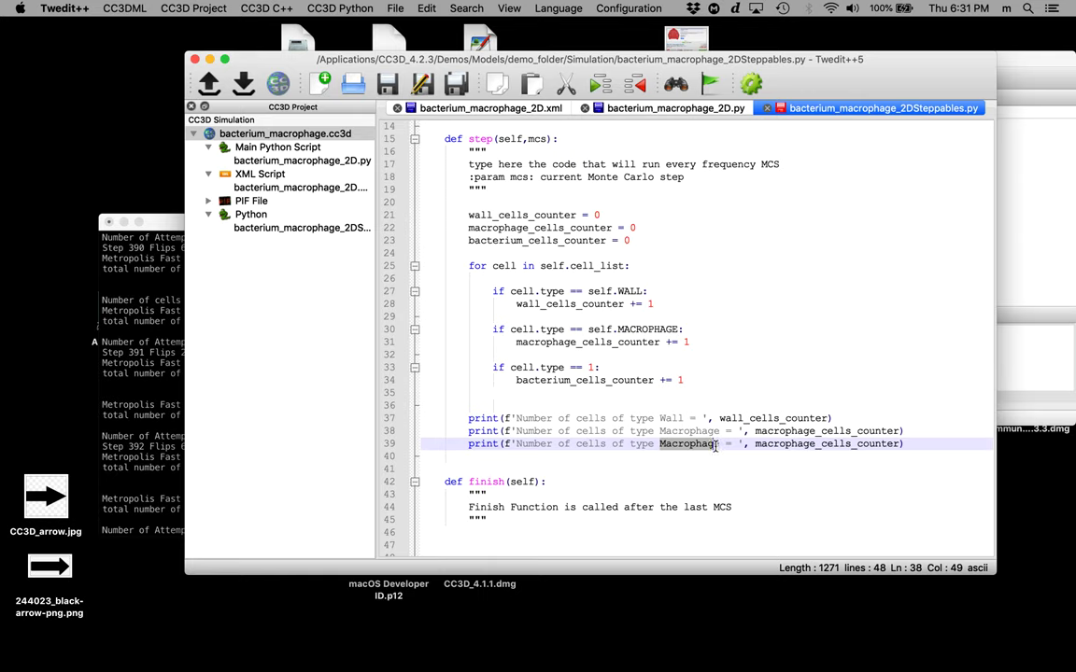
text(Bacte)
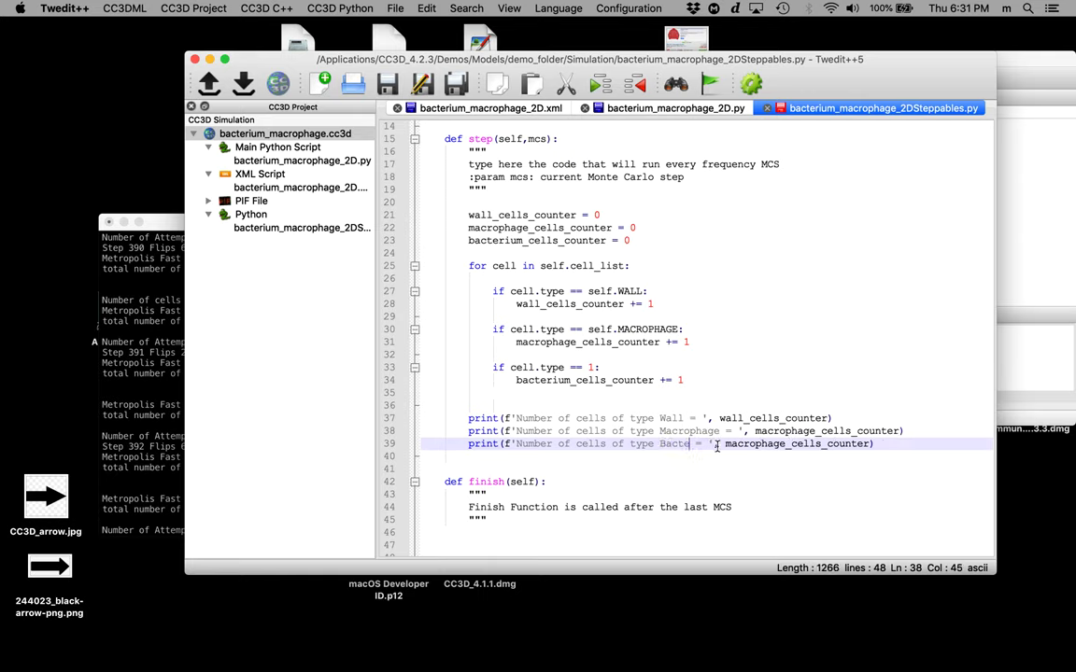
text(rium)
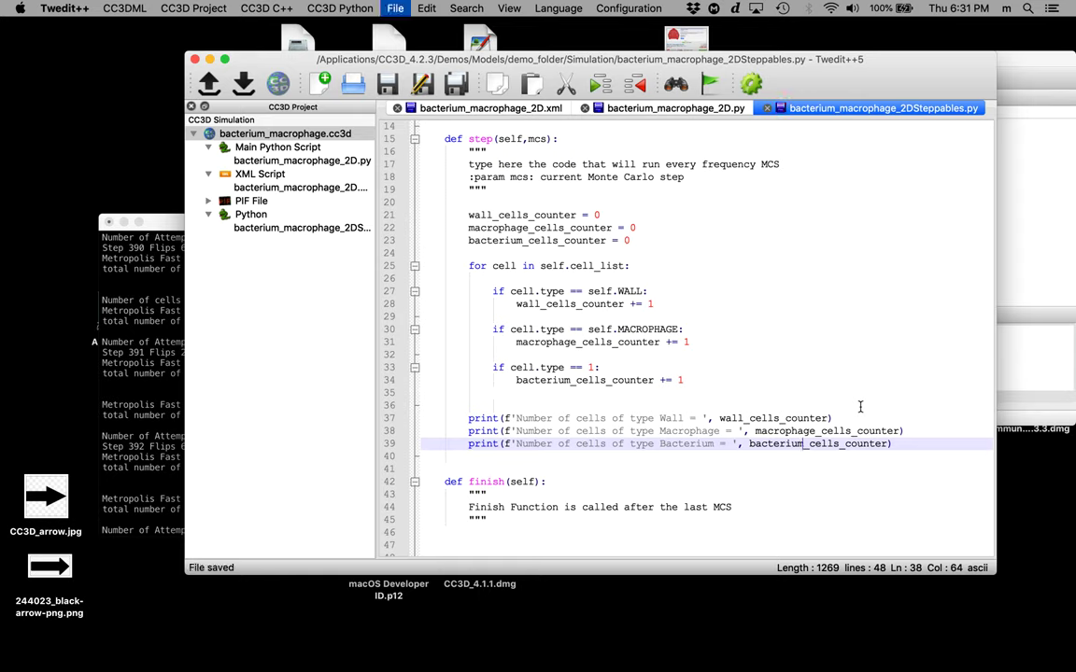
Bring up the run actions for the bacterium_macrophage.cc3d project.
click(286, 134)
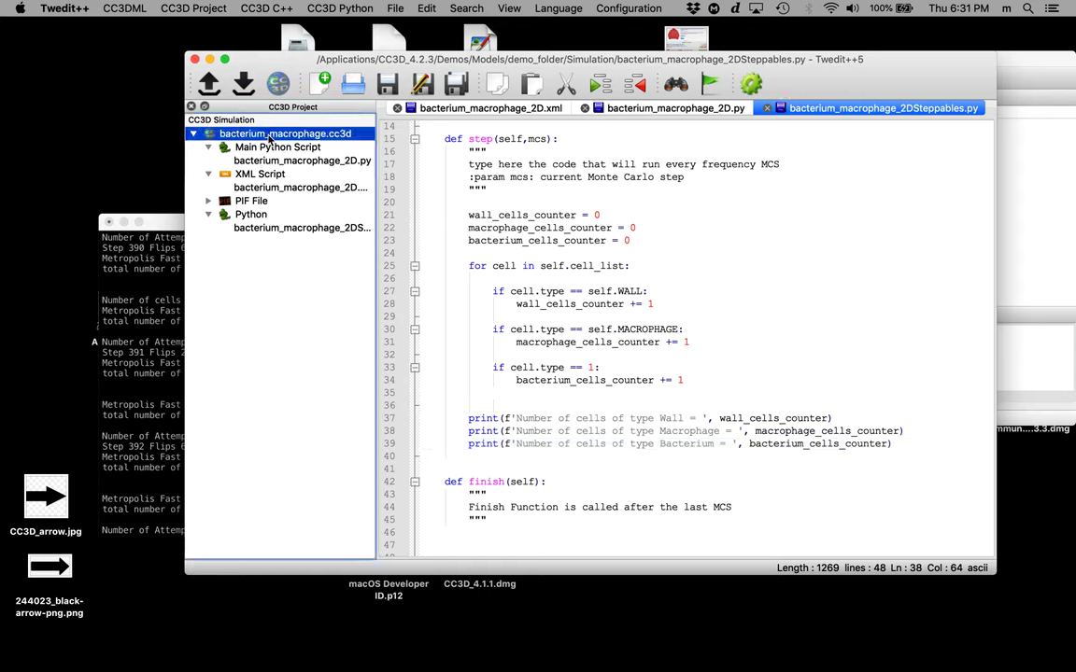
right_click(286, 133)
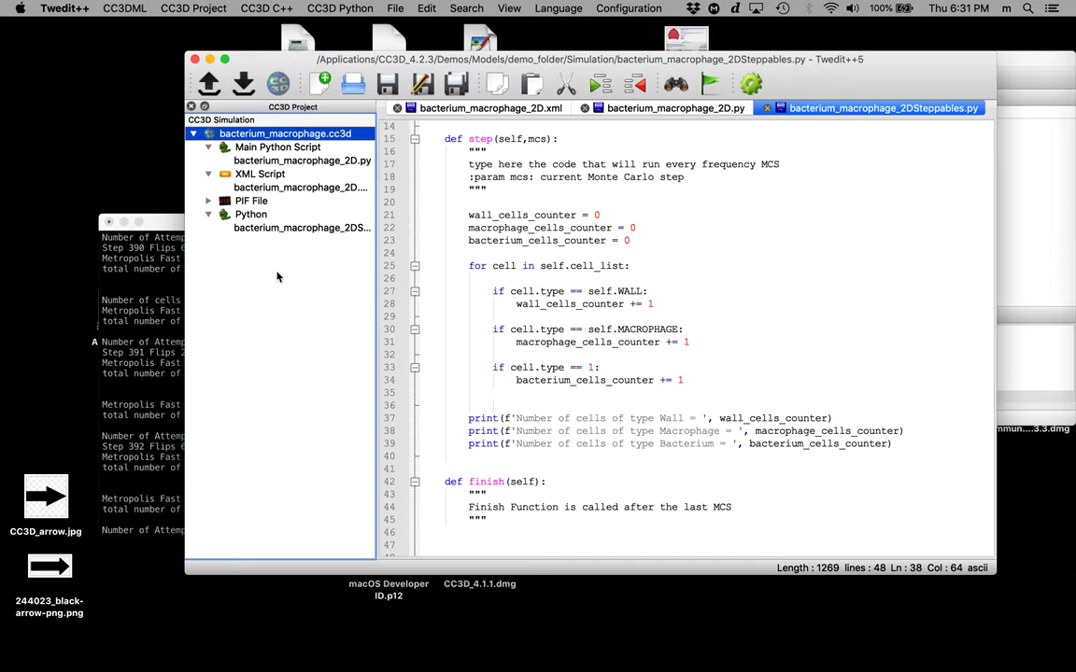
mouse_move(364, 358)
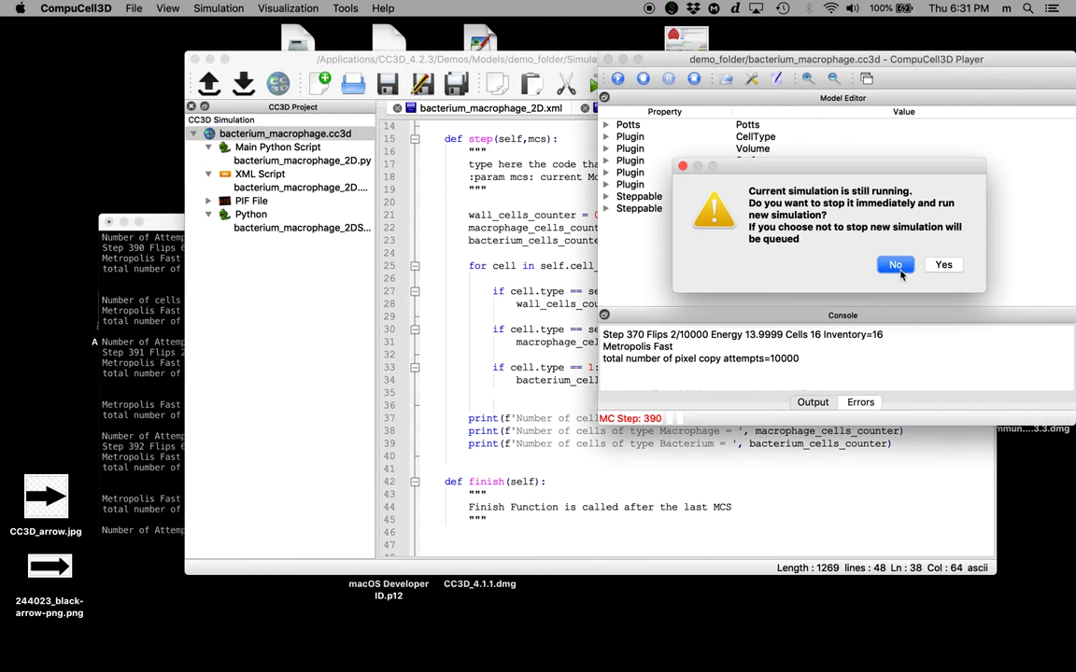
Confirm running the new simulation in the 'Current simulation is still running' prompt.
click(894, 264)
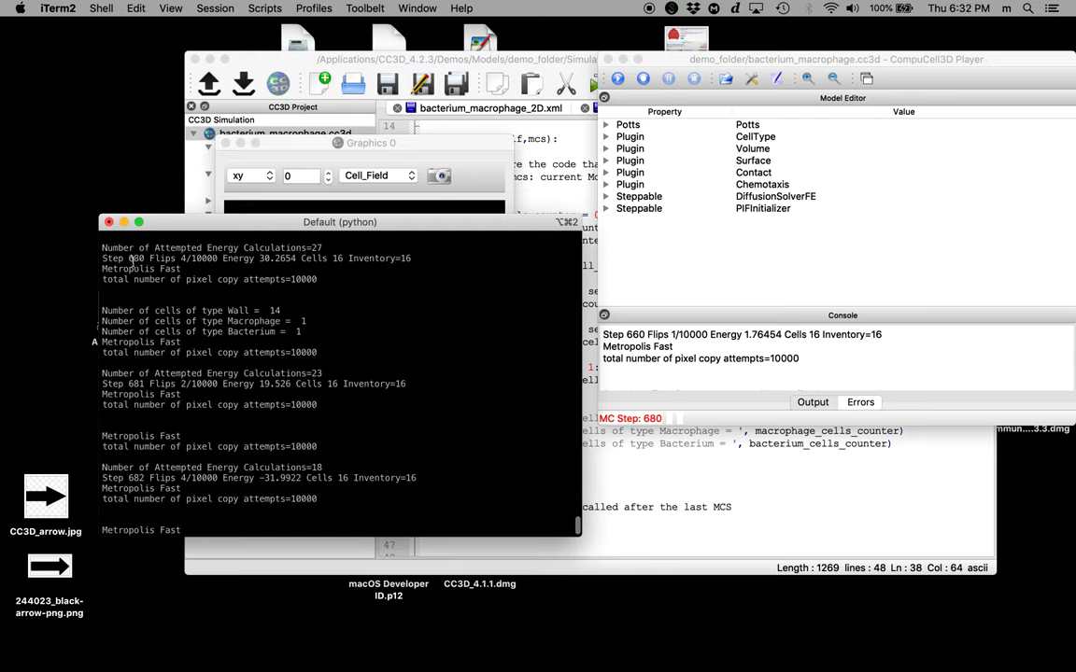
mouse_move(332, 327)
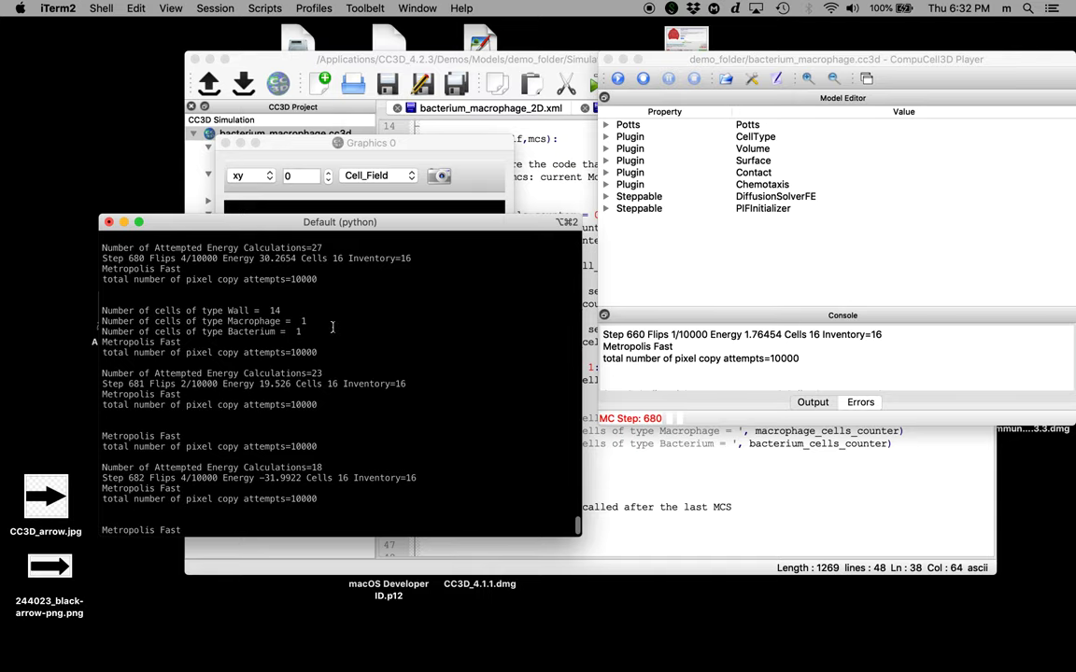